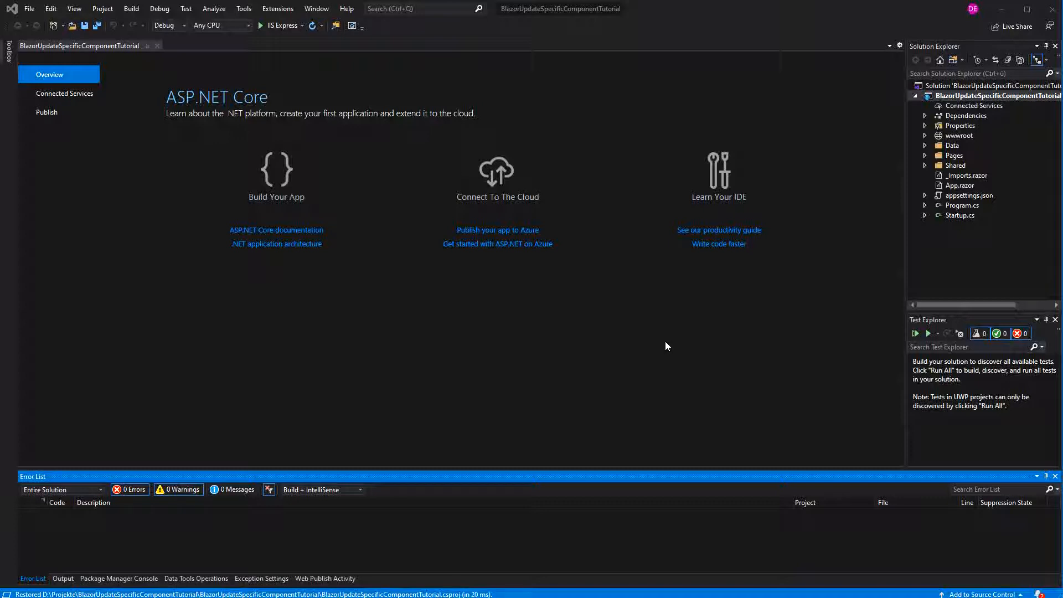
{"action": "mouse_move", "coordinate": [855, 257]}
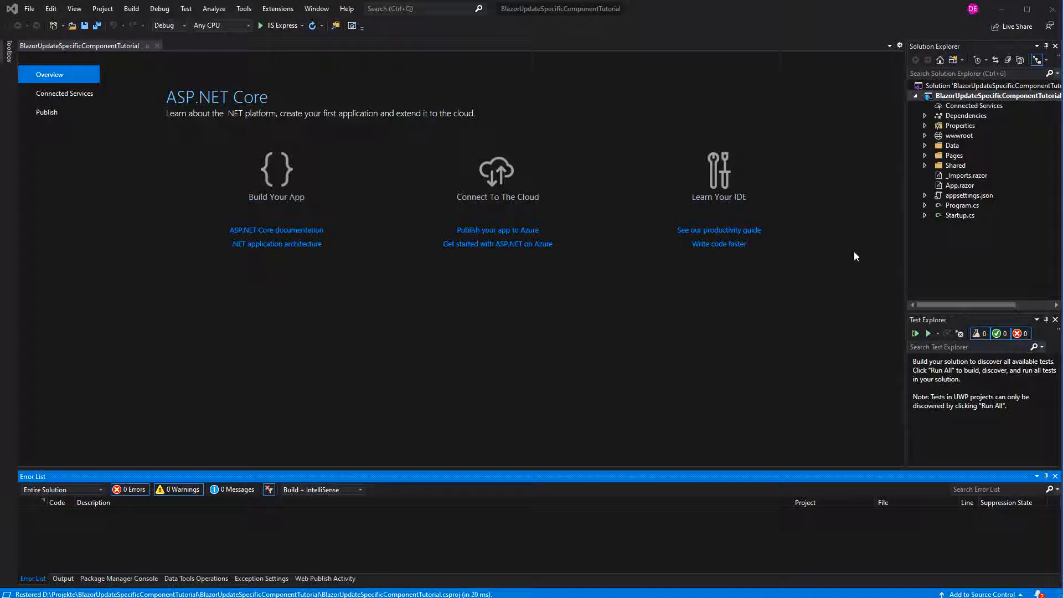
Open Index.razor from the Pages folder in Solution Explorer.
{"action": "left_click", "coordinate": [924, 156]}
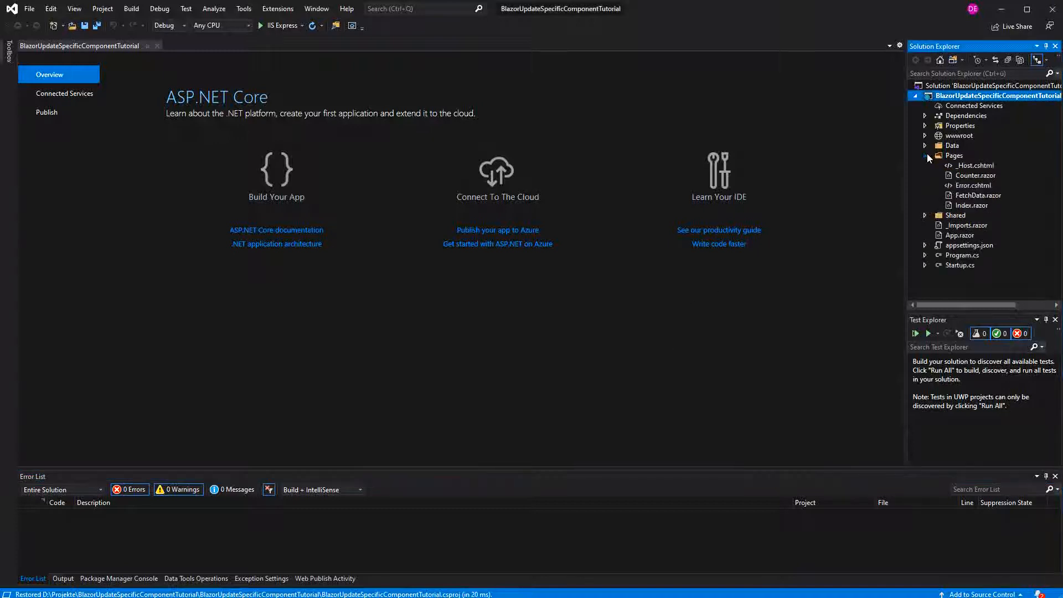
{"action": "double_click", "coordinate": [971, 205]}
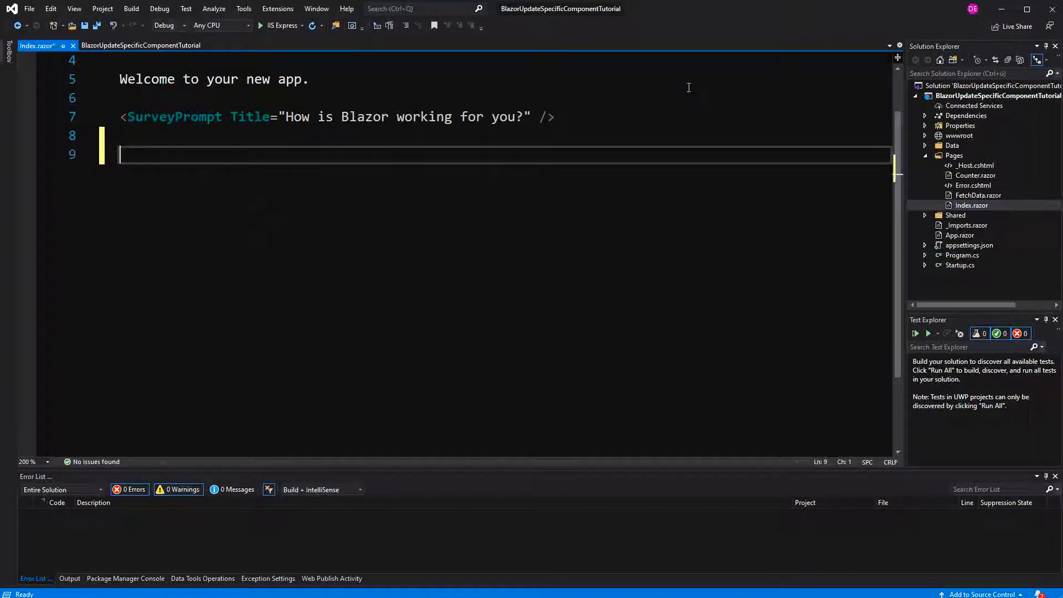
Add a new Razor Component named Component.razor to the project via Add > New Item.
{"action": "right_click", "coordinate": [967, 95]}
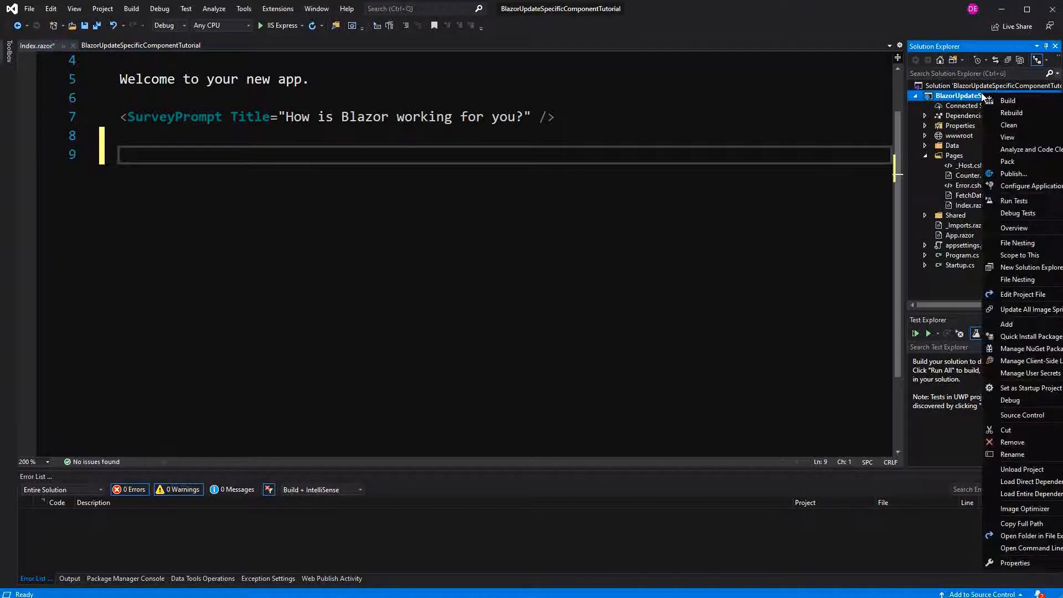
{"action": "mouse_move", "coordinate": [1048, 341]}
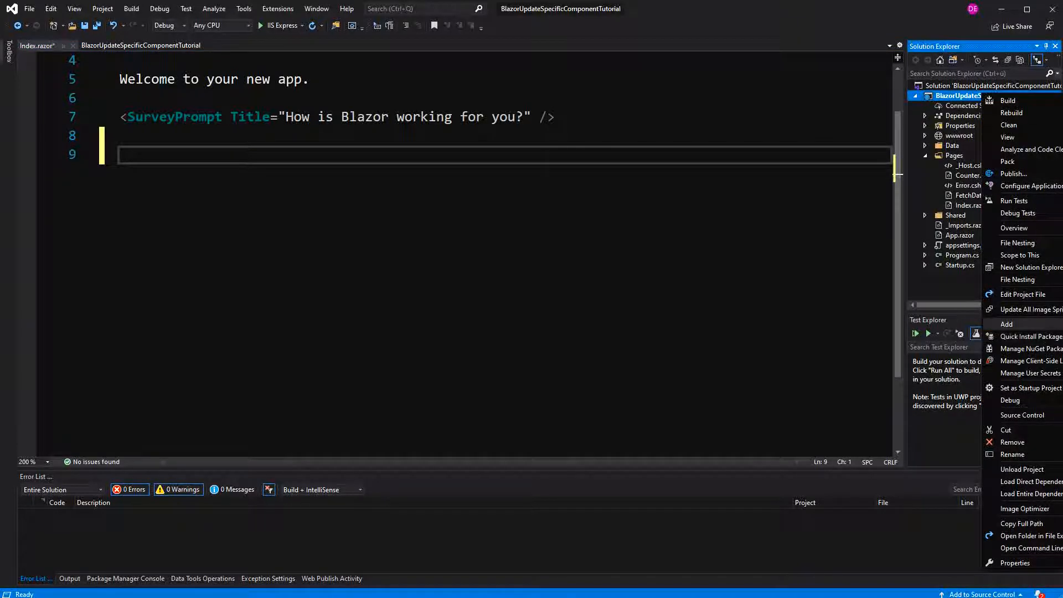
{"action": "left_click", "coordinate": [1006, 324]}
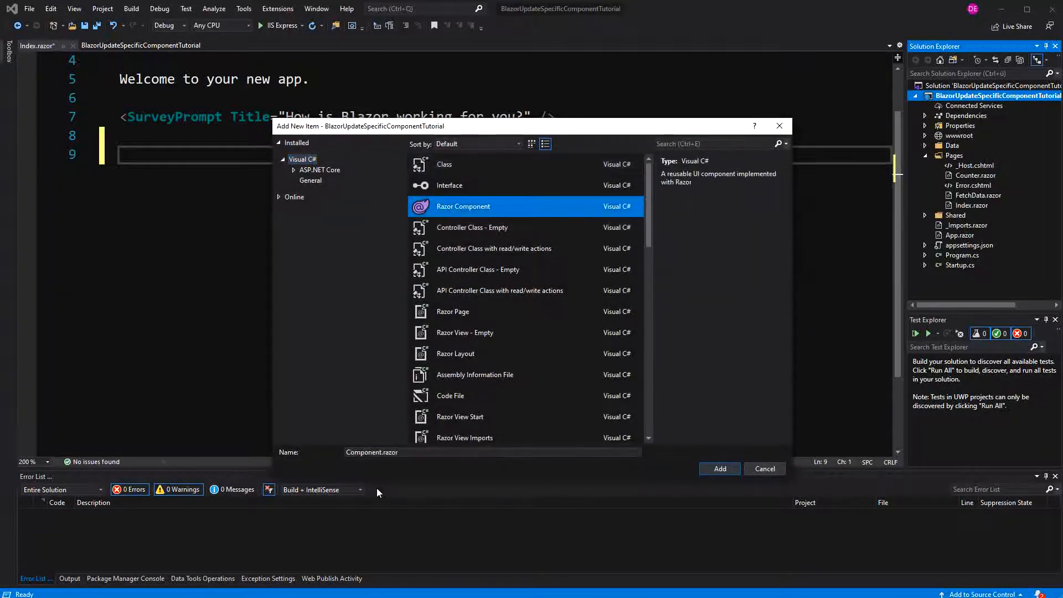
{"action": "left_click", "coordinate": [764, 469]}
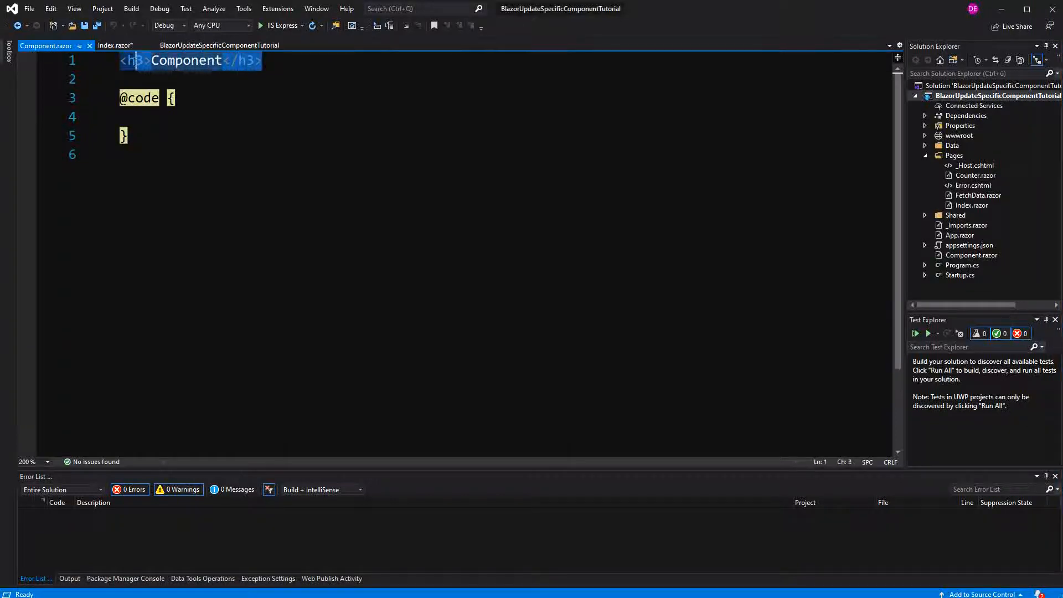
{"action": "type", "text": "<div"}
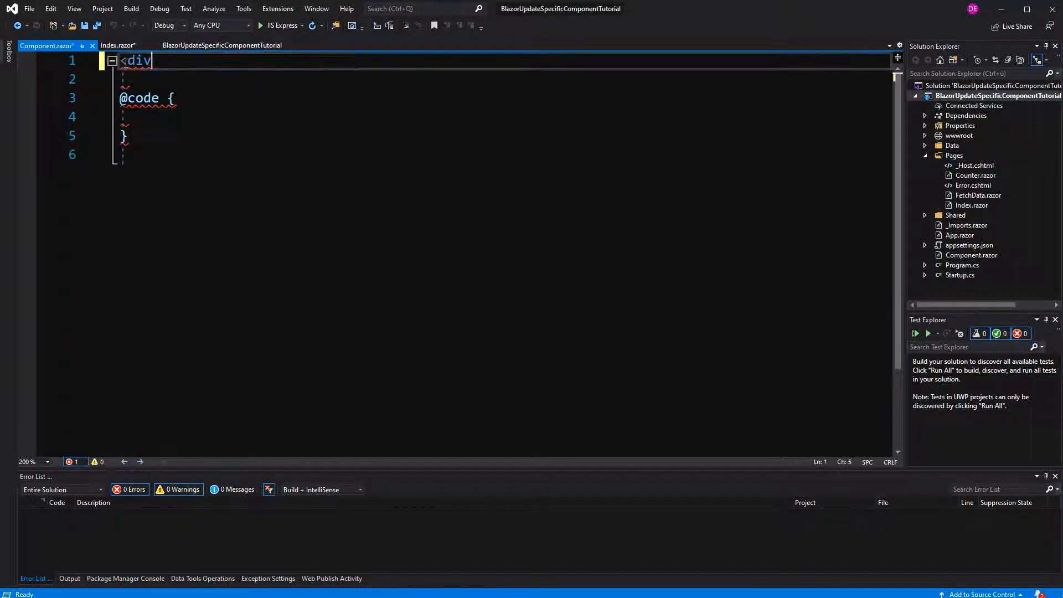
{"action": "type", "text": ">"}
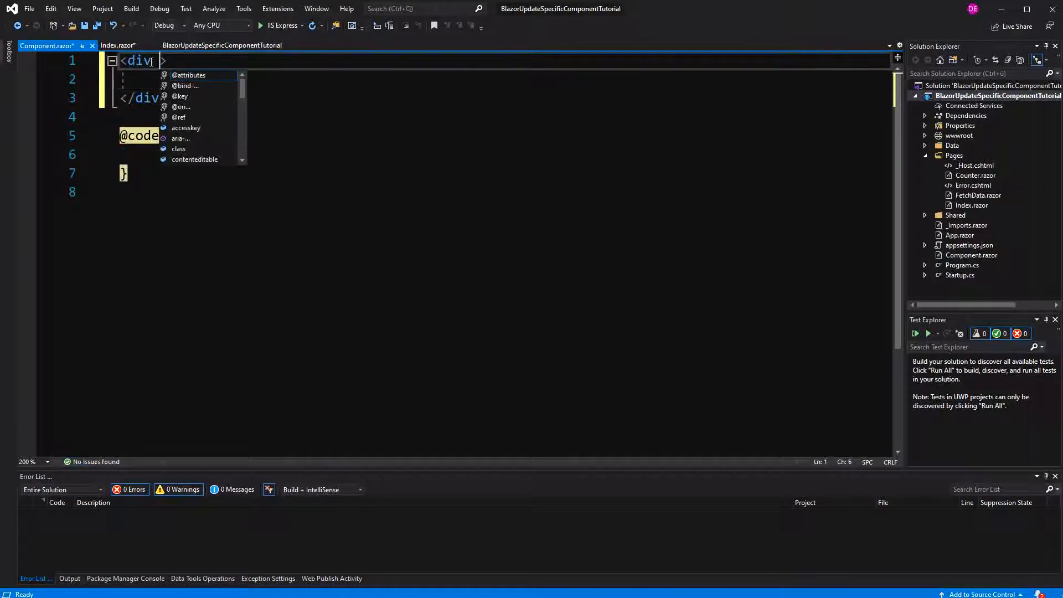
{"action": "type", "text": "class=\"alert \""}
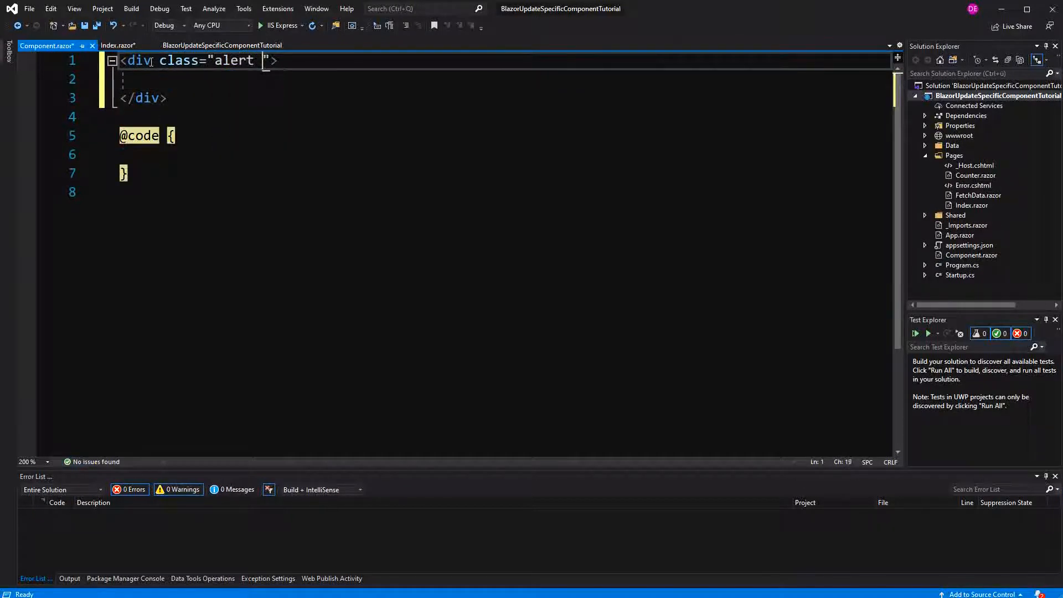
{"action": "type", "text": "alert-info"}
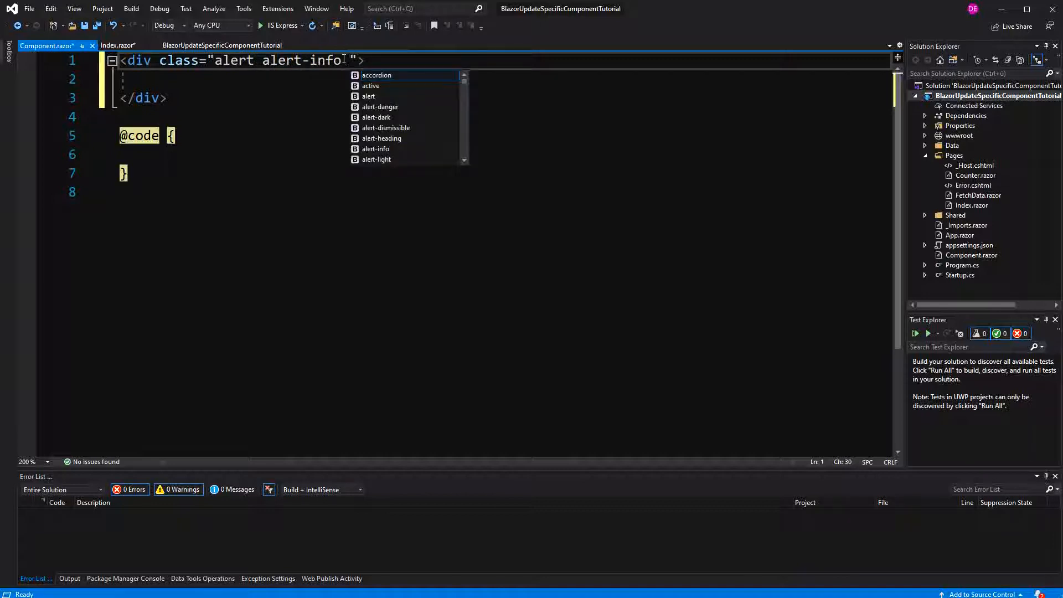
{"action": "type", "text": "col-1"}
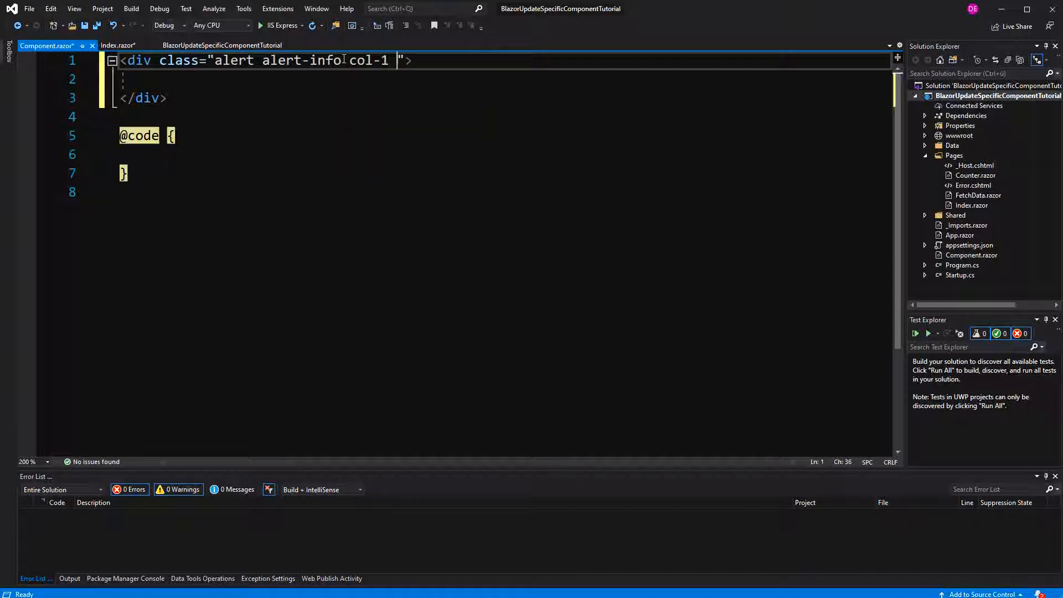
{"action": "type", "text": "d-in"}
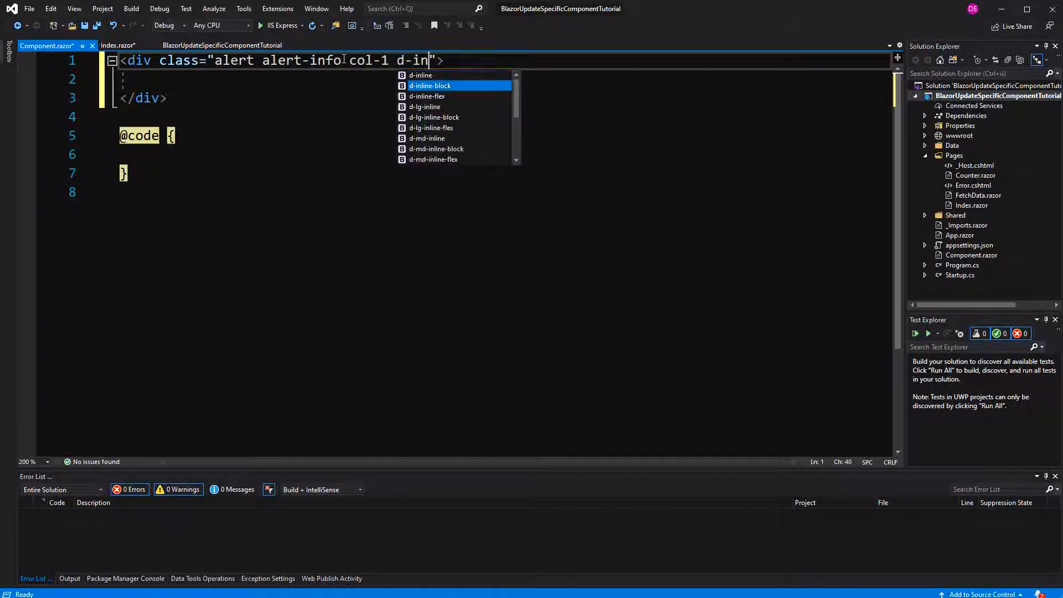
{"action": "key", "text": "Tab"}
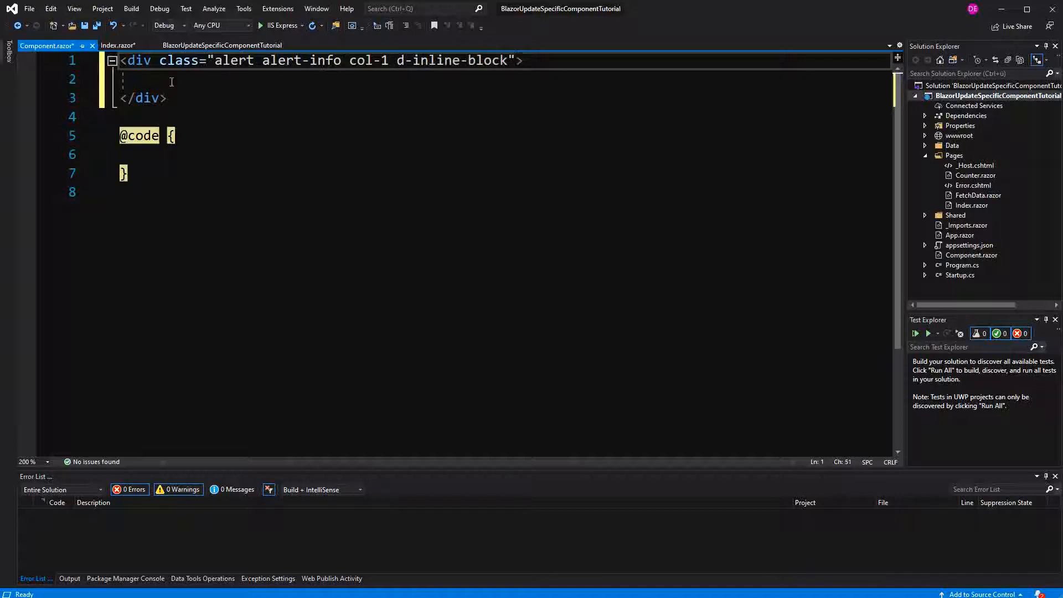
{"action": "left_click", "coordinate": [172, 82]}
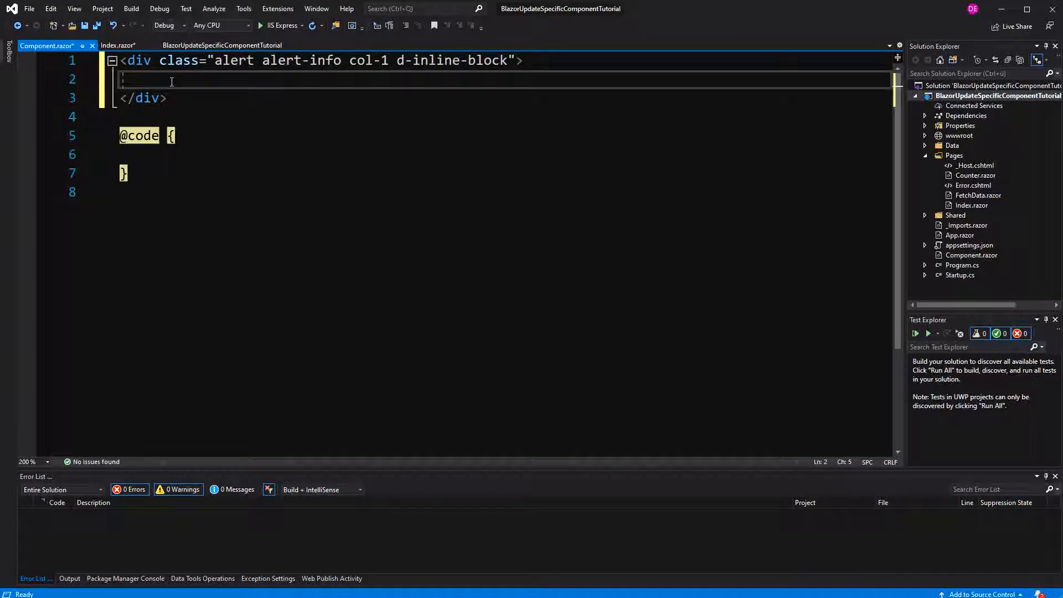
{"action": "type", "text": "@Id"}
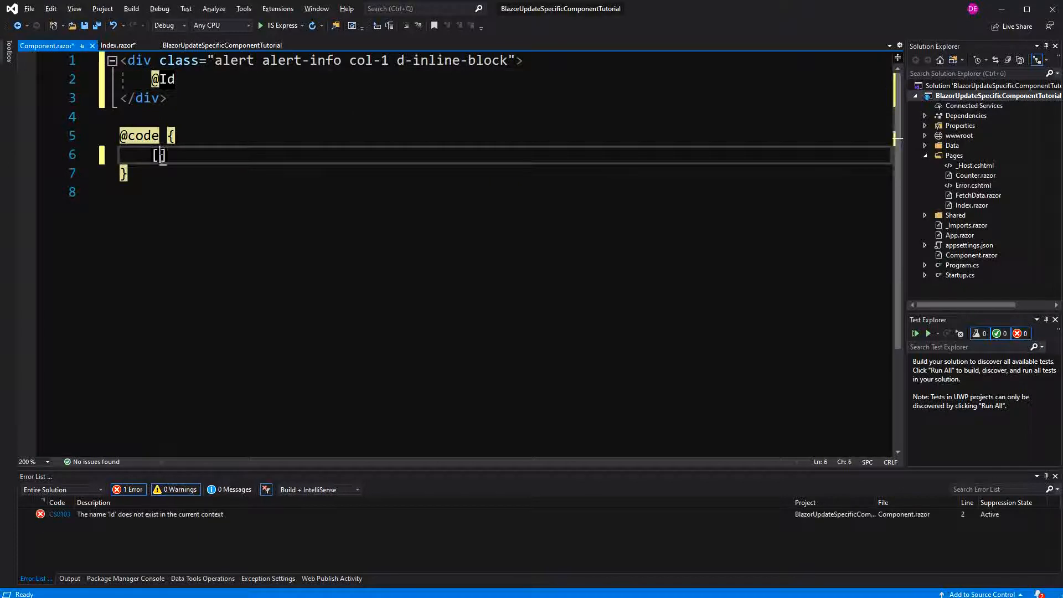
{"action": "type", "text": "Parameter"}
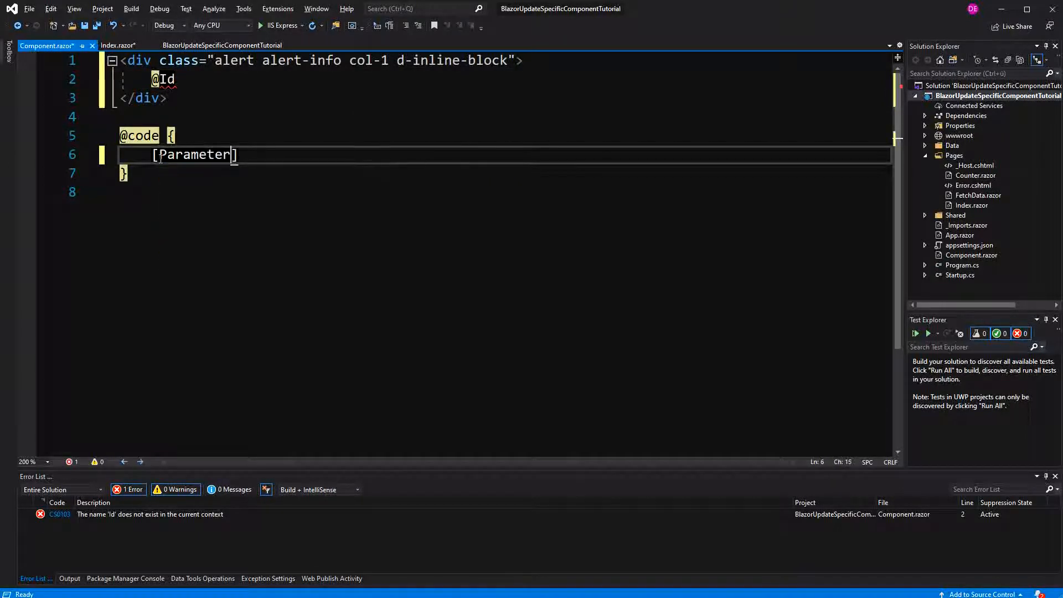
{"action": "type", "text": "public int MyProperty { get; set; }"}
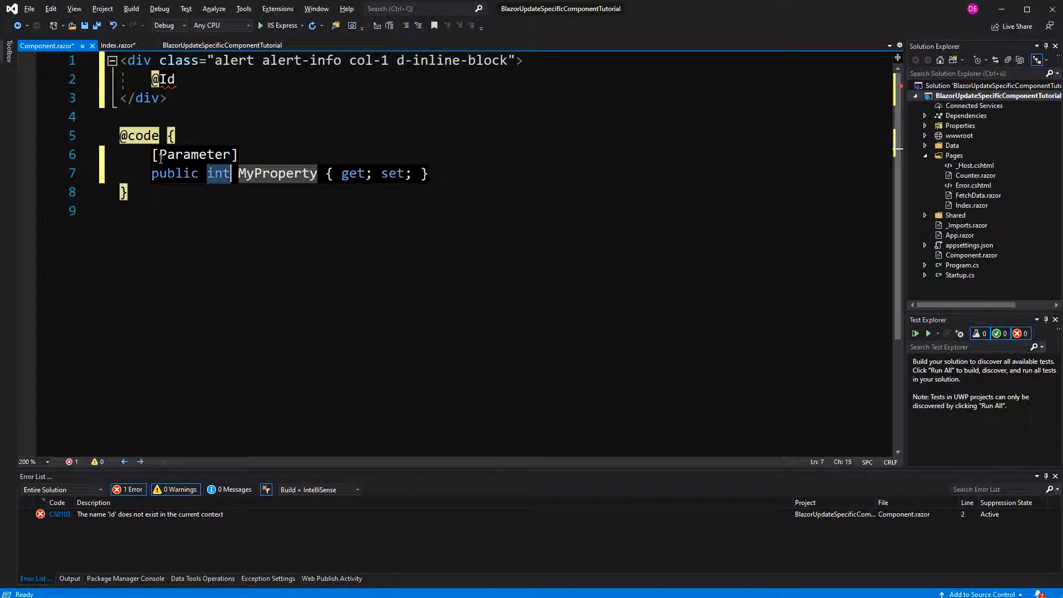
{"action": "type", "text": "Id"}
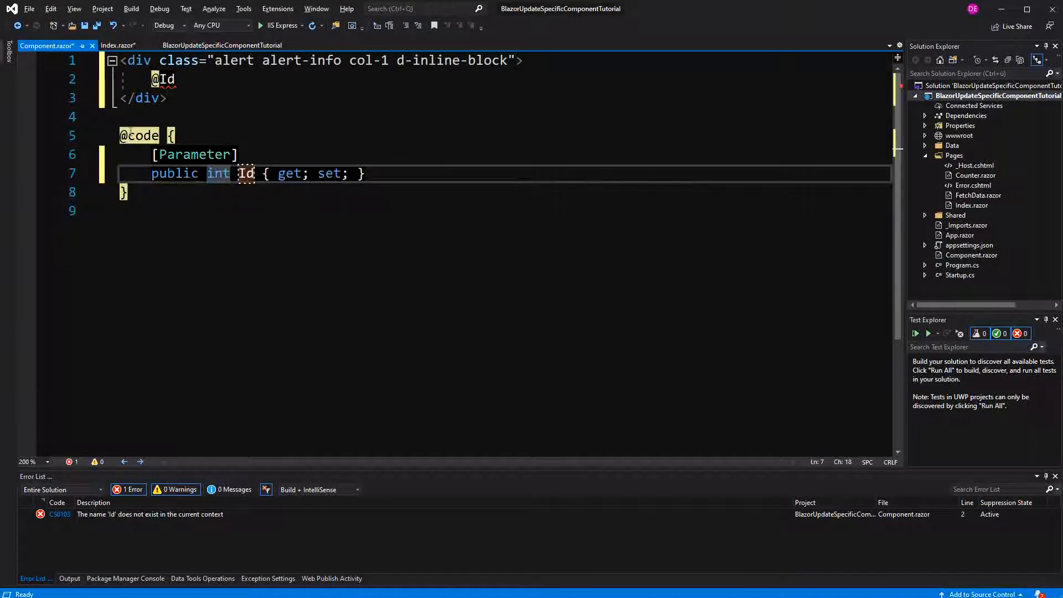
{"action": "left_click", "coordinate": [36, 46]}
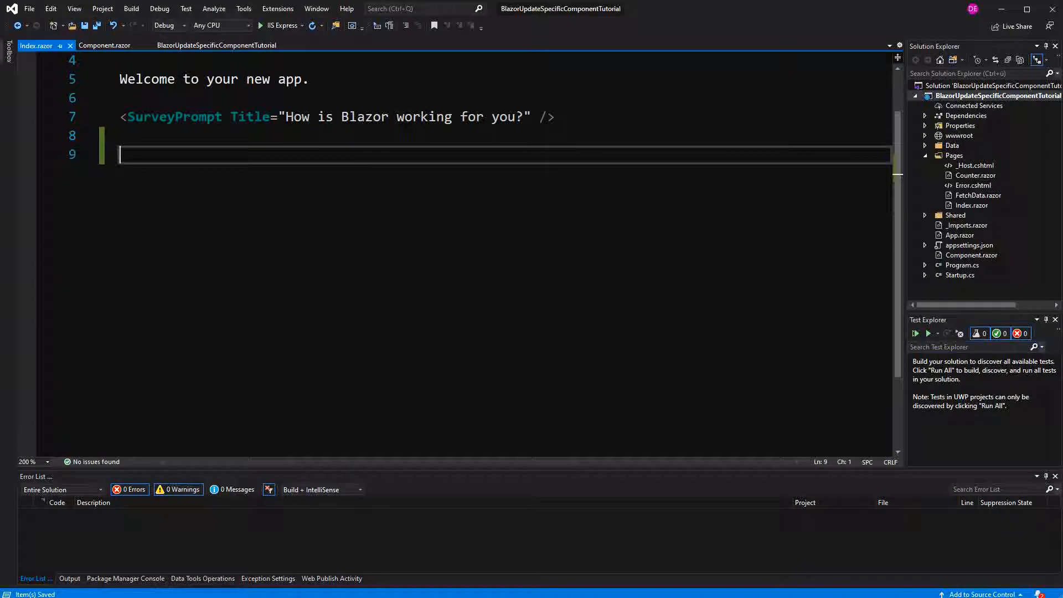
{"action": "mouse_move", "coordinate": [334, 176]}
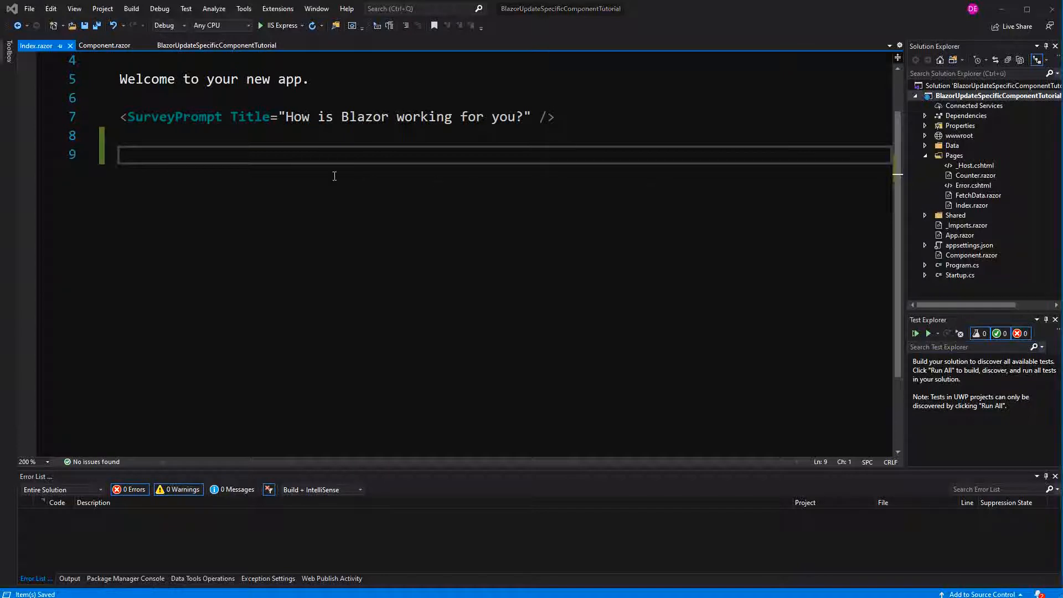
{"action": "mouse_move", "coordinate": [219, 166]}
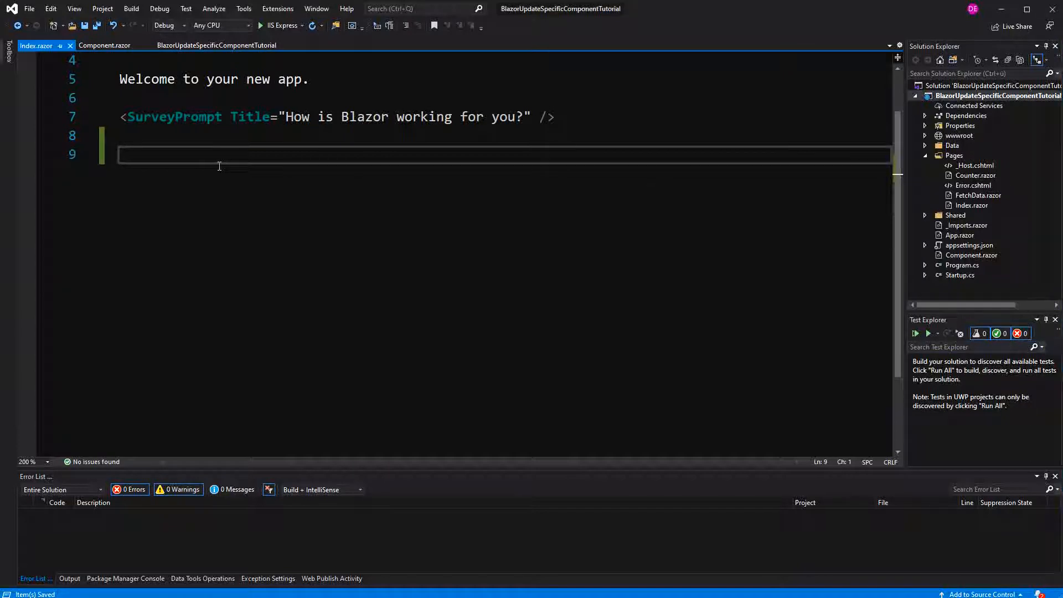
{"action": "type", "text": "@for"}
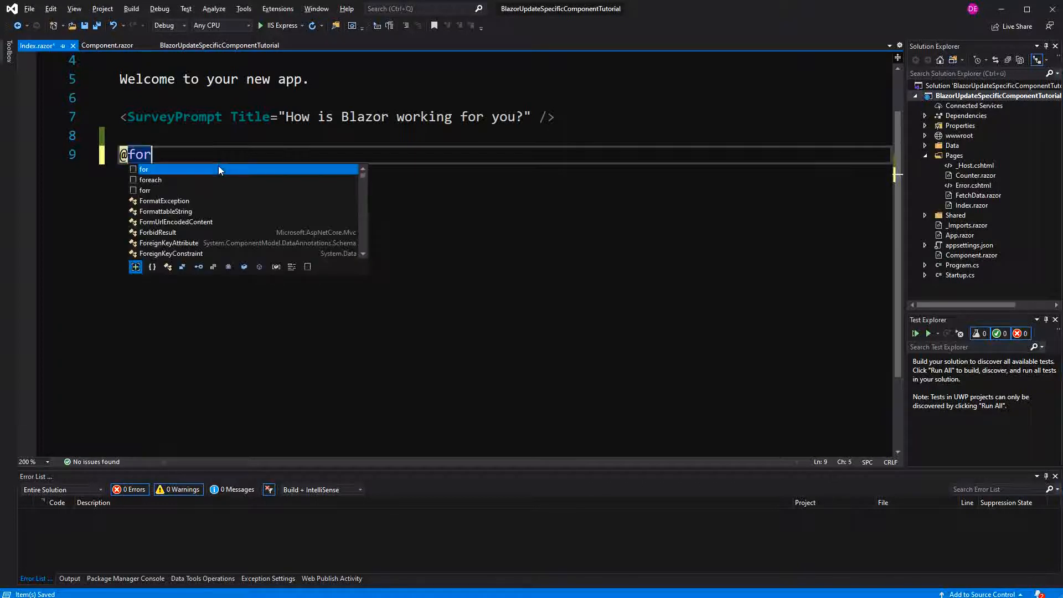
{"action": "key", "text": "Tab"}
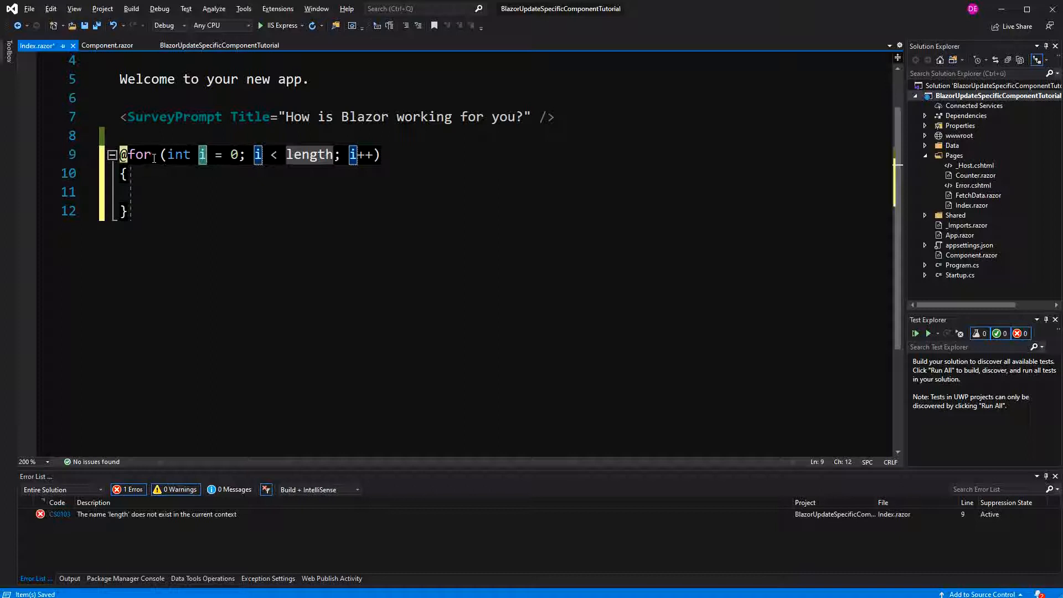
{"action": "type", "text": "forea"}
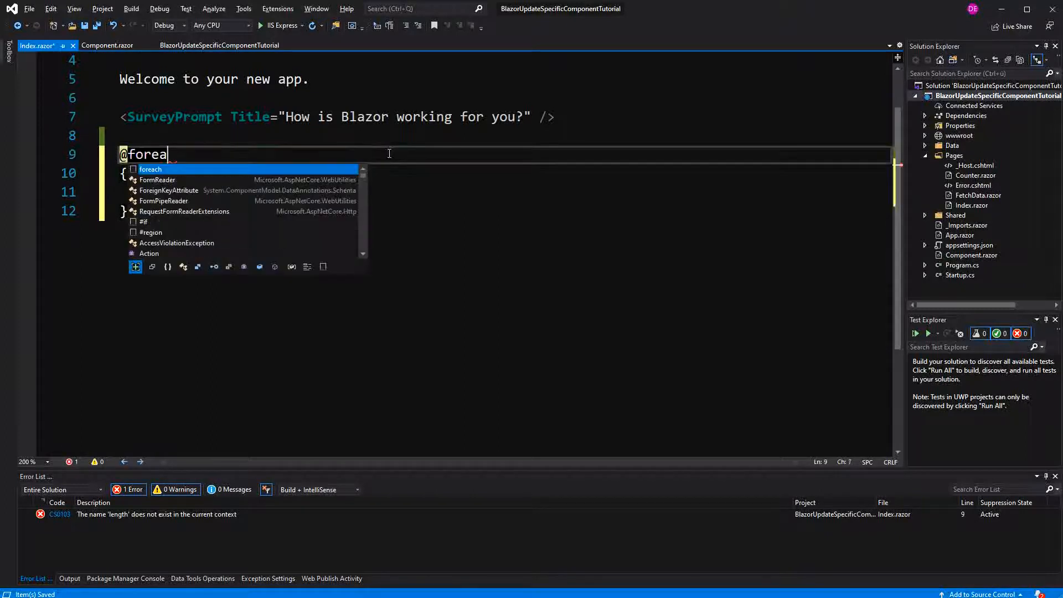
{"action": "key", "text": "Tab"}
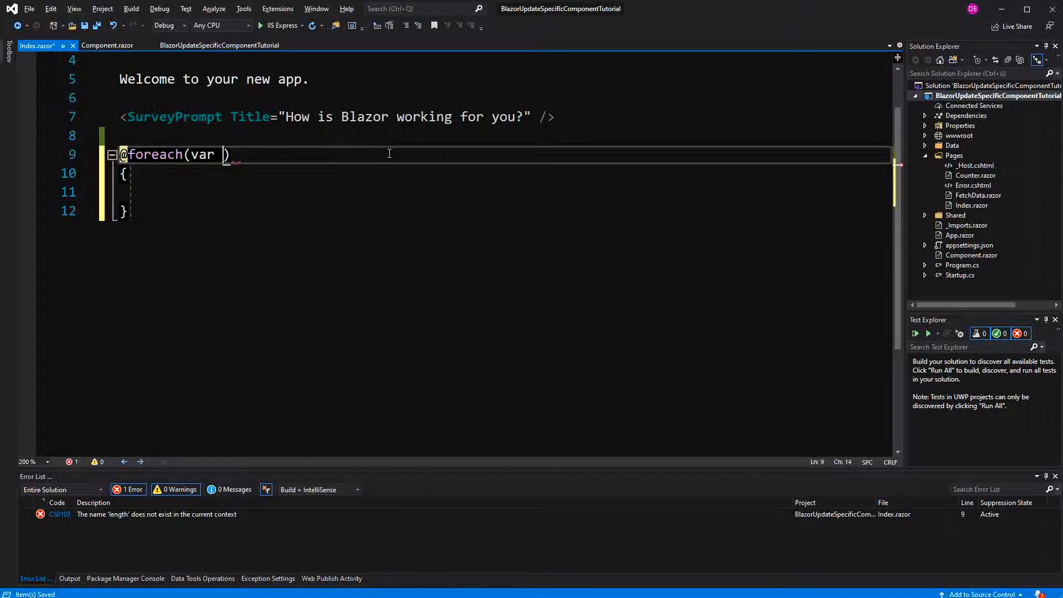
{"action": "type", "text": "item in"}
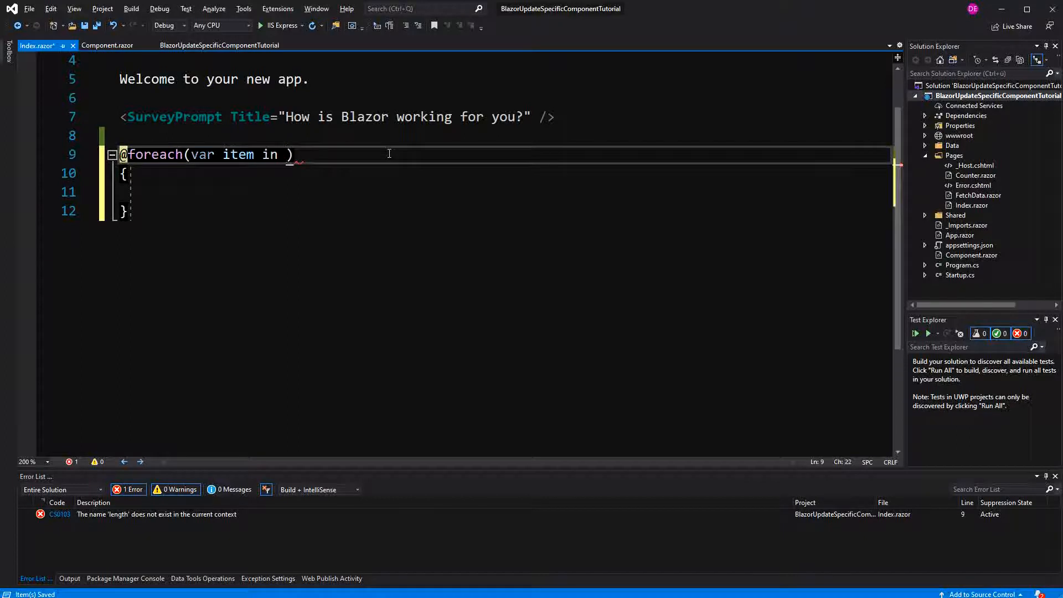
{"action": "type", "text": "Enumerable.Range("}
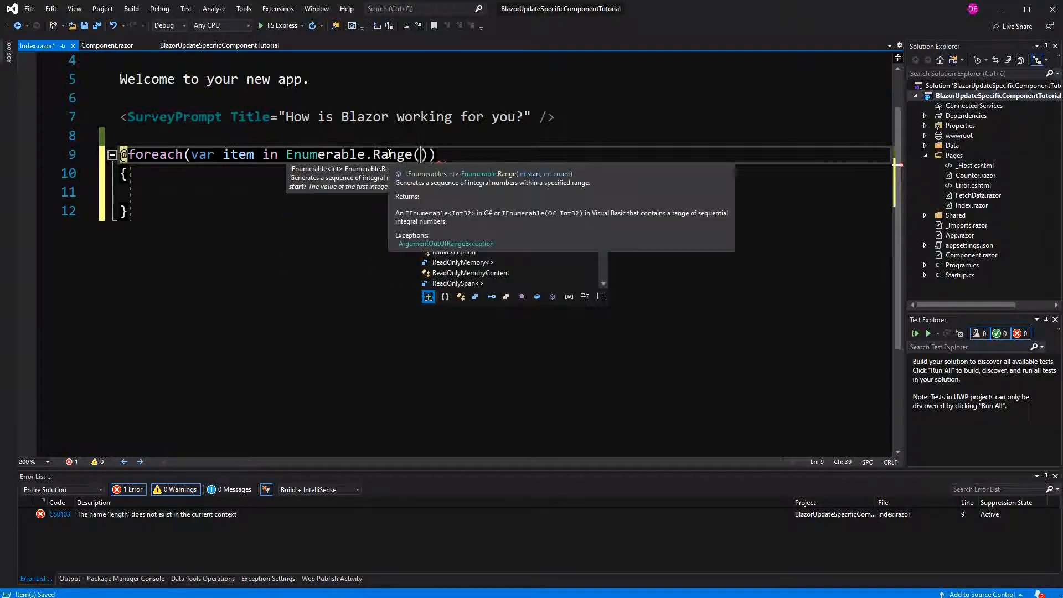
{"action": "type", "text": "0, 80"}
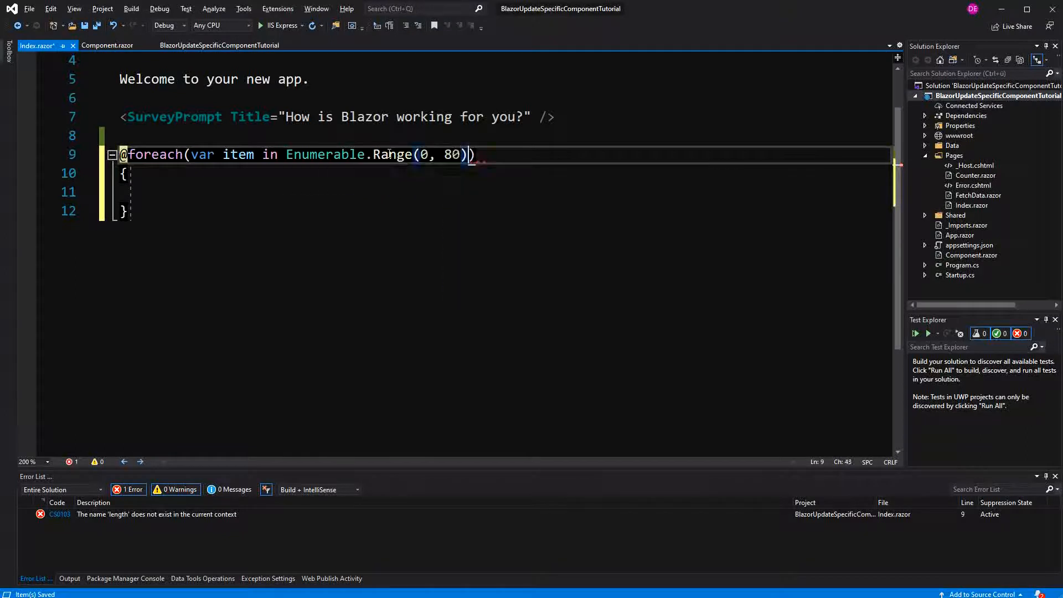
Render <Component Id="item"></Component> inside the loop body.
{"action": "type", "text": "<Component ></Component>"}
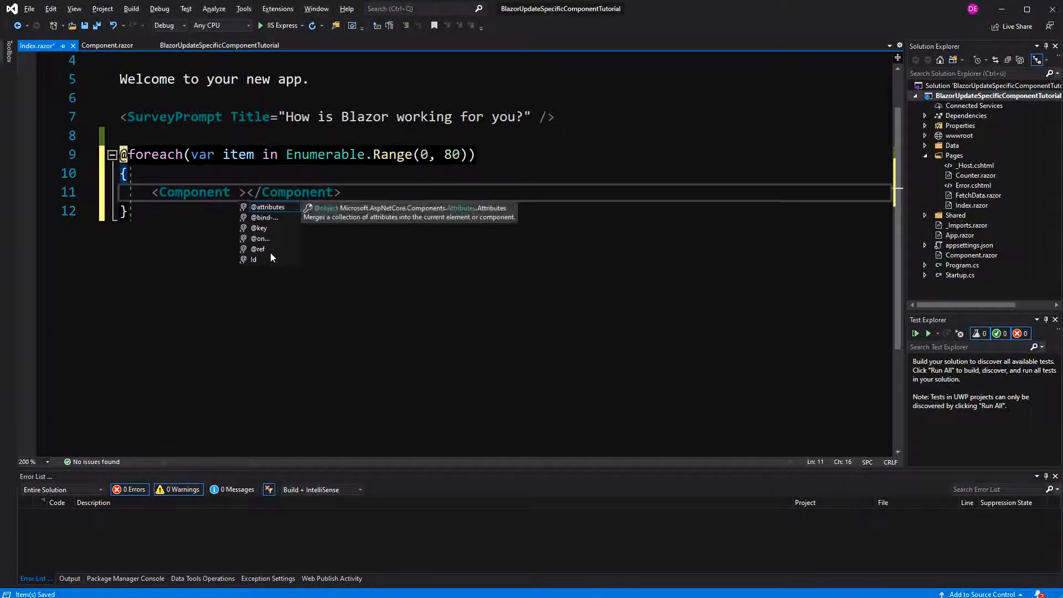
{"action": "type", "text": "Id=\"i\""}
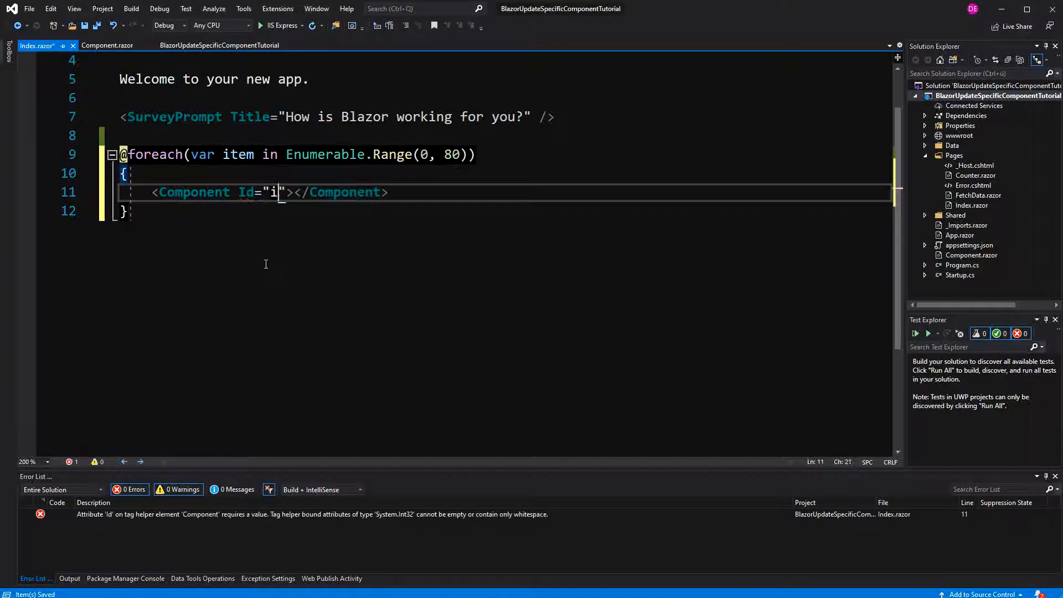
{"action": "type", "text": "tem"}
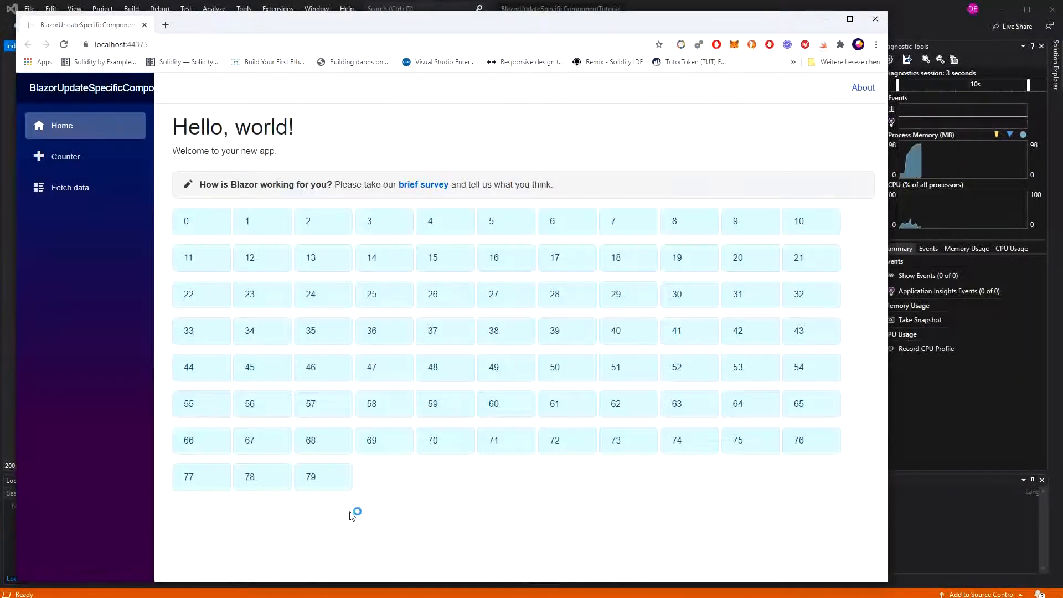
{"action": "mouse_move", "coordinate": [341, 512]}
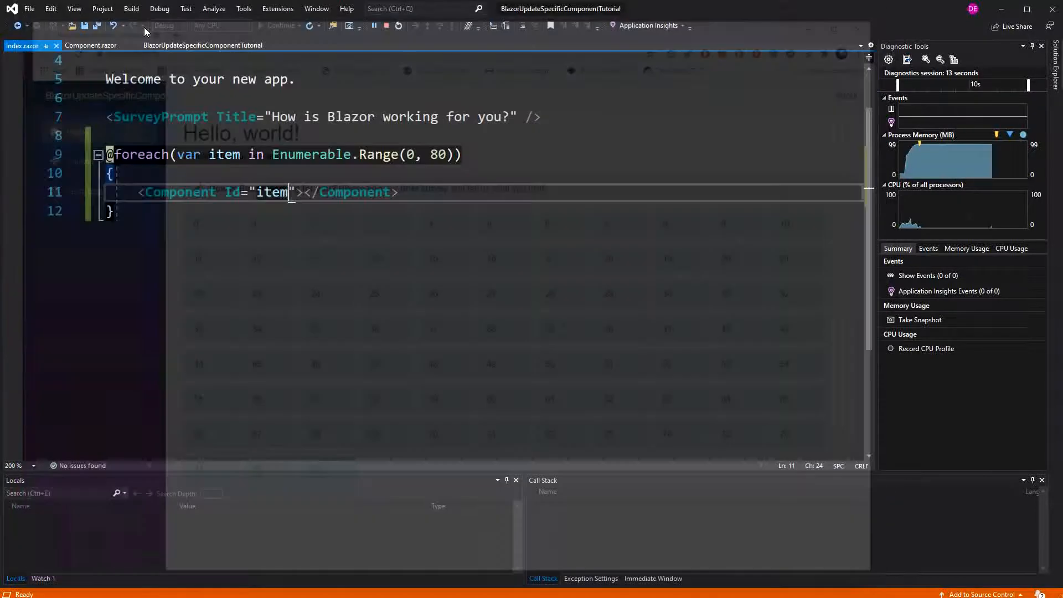
Stop debugging to end the running IIS Express session.
{"action": "left_click", "coordinate": [390, 27]}
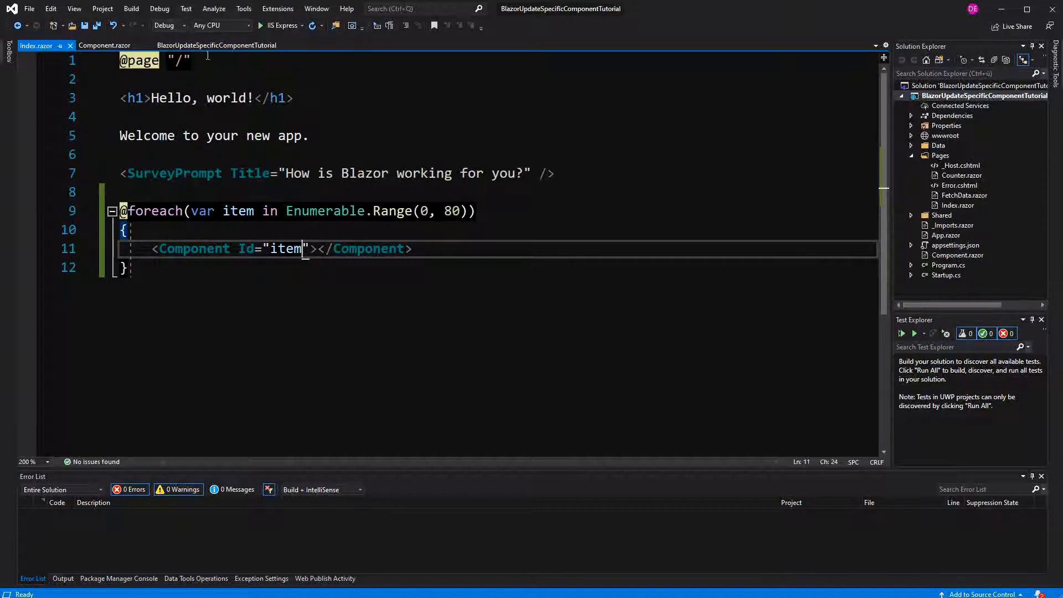
{"action": "mouse_move", "coordinate": [961, 126]}
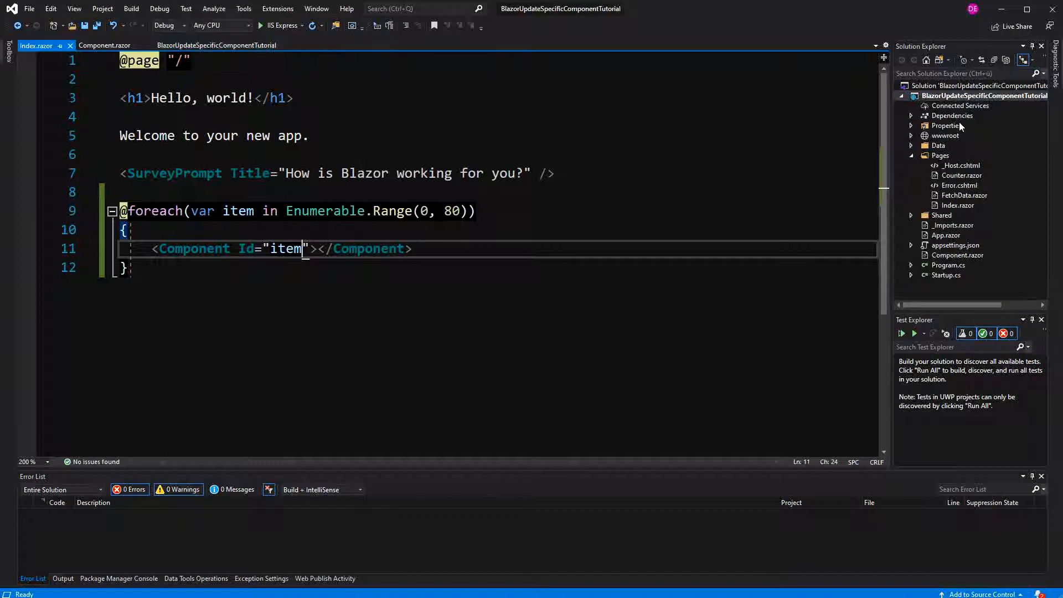
Add a new class file Container.cs to the project via Add > Class.
{"action": "right_click", "coordinate": [984, 95]}
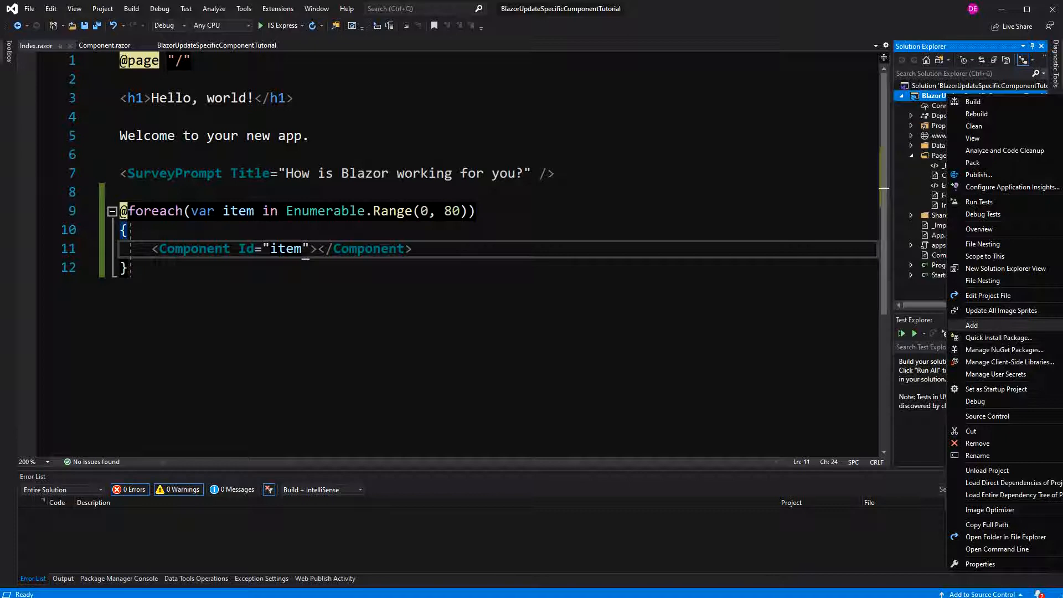
{"action": "left_click", "coordinate": [971, 326]}
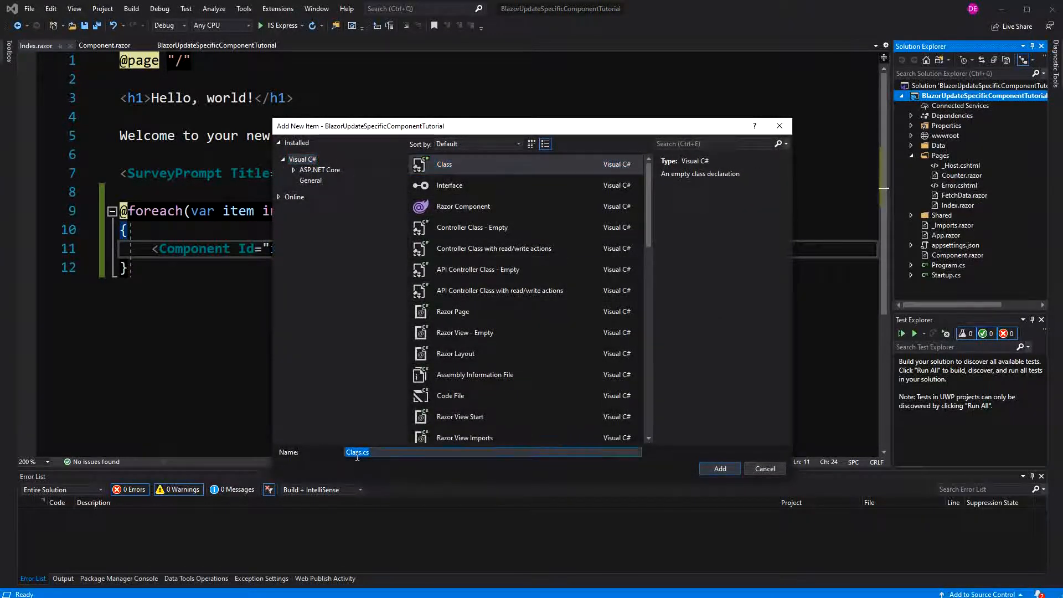
{"action": "left_click", "coordinate": [764, 468]}
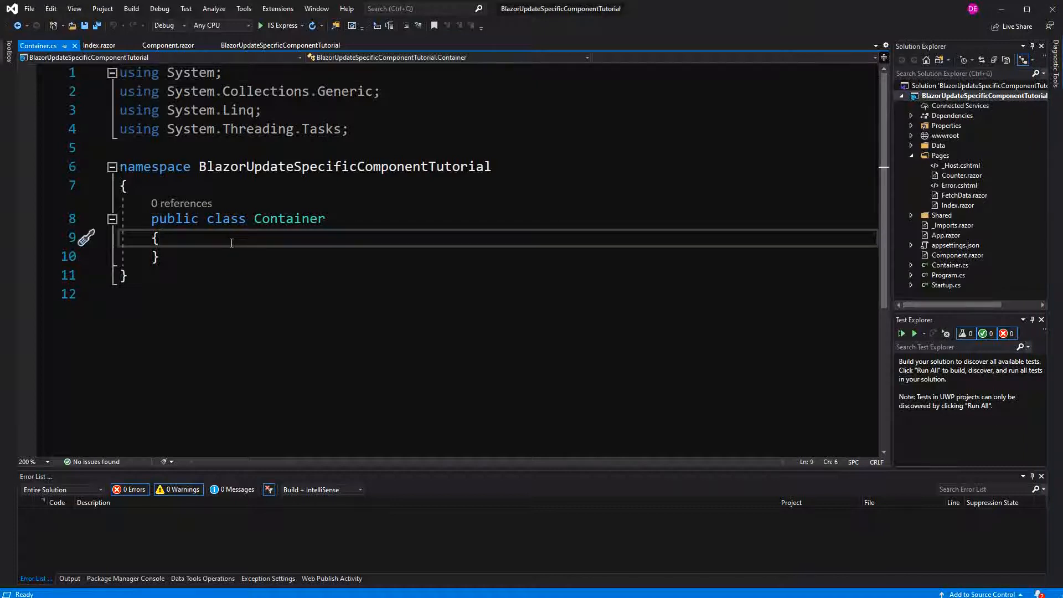
Nest a public class IndexEventArgs : EventArgs with an int Id property inside Container.
{"action": "type", "text": "publi"}
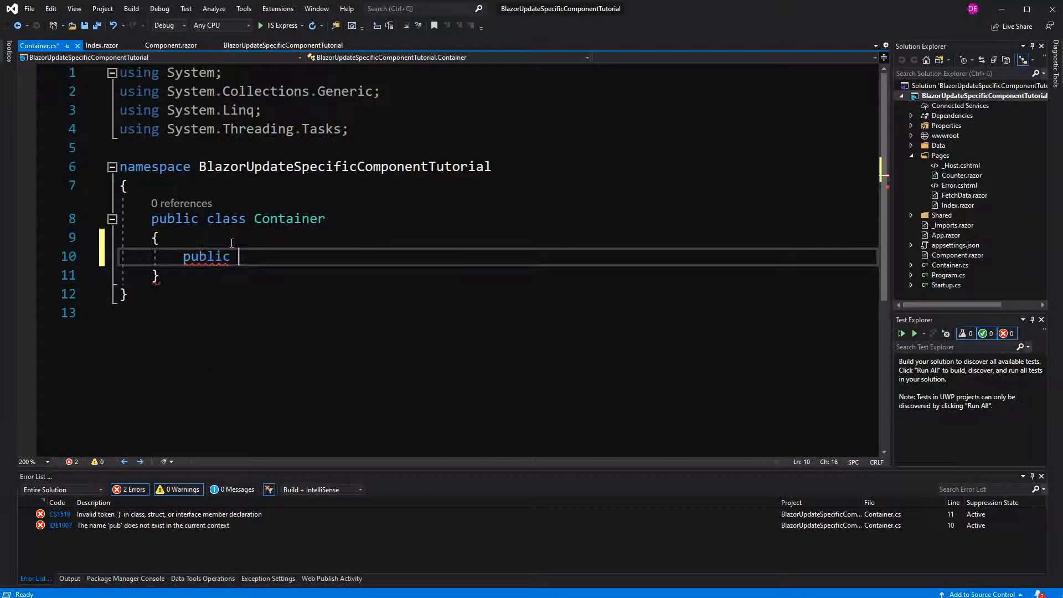
{"action": "type", "text": "class INd"}
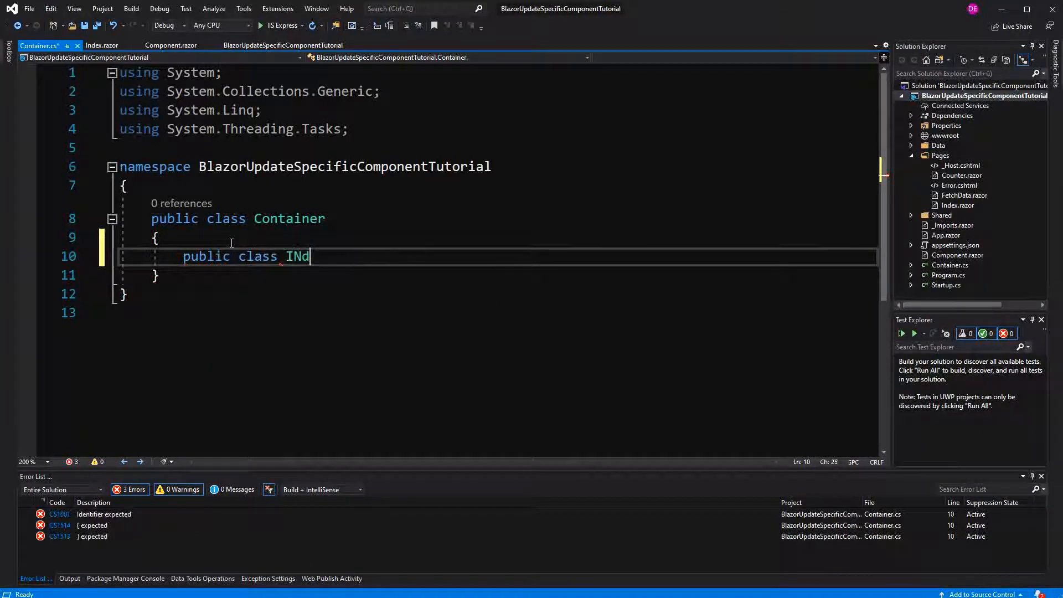
{"action": "type", "text": "ex"}
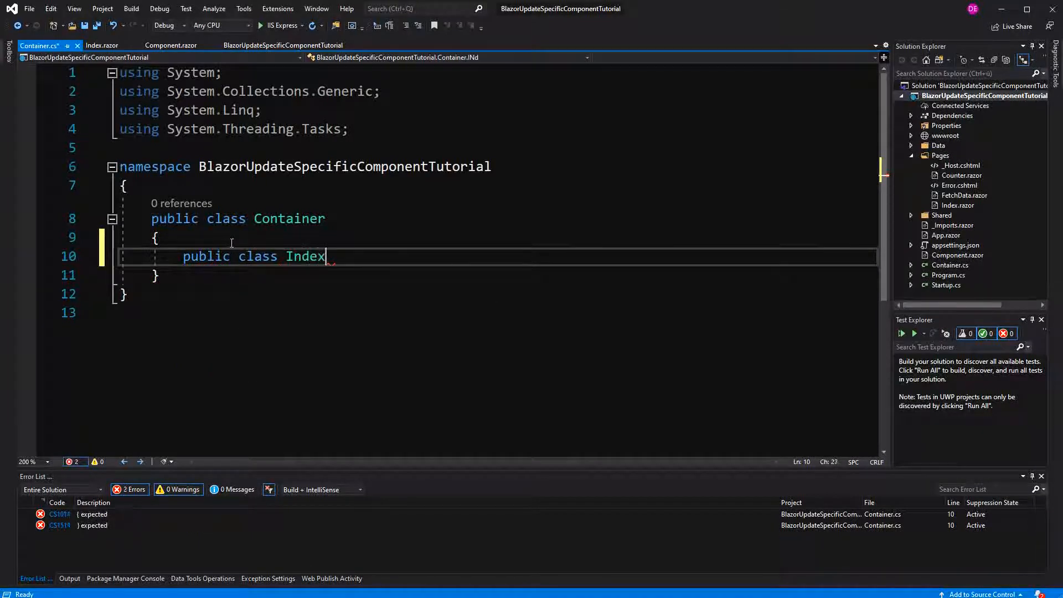
{"action": "type", "text": "Event"}
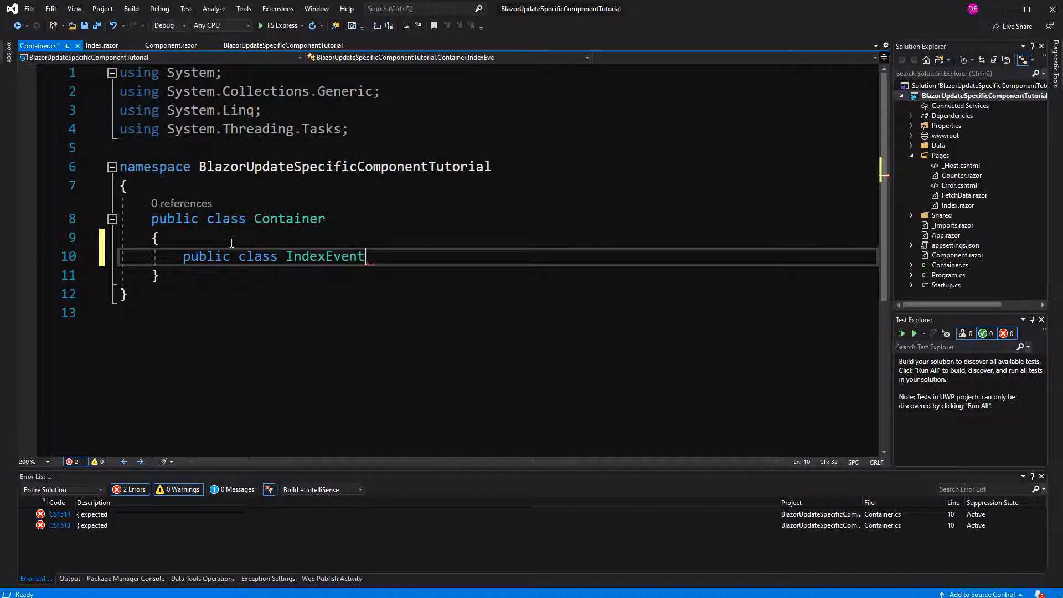
{"action": "type", "text": "Args"}
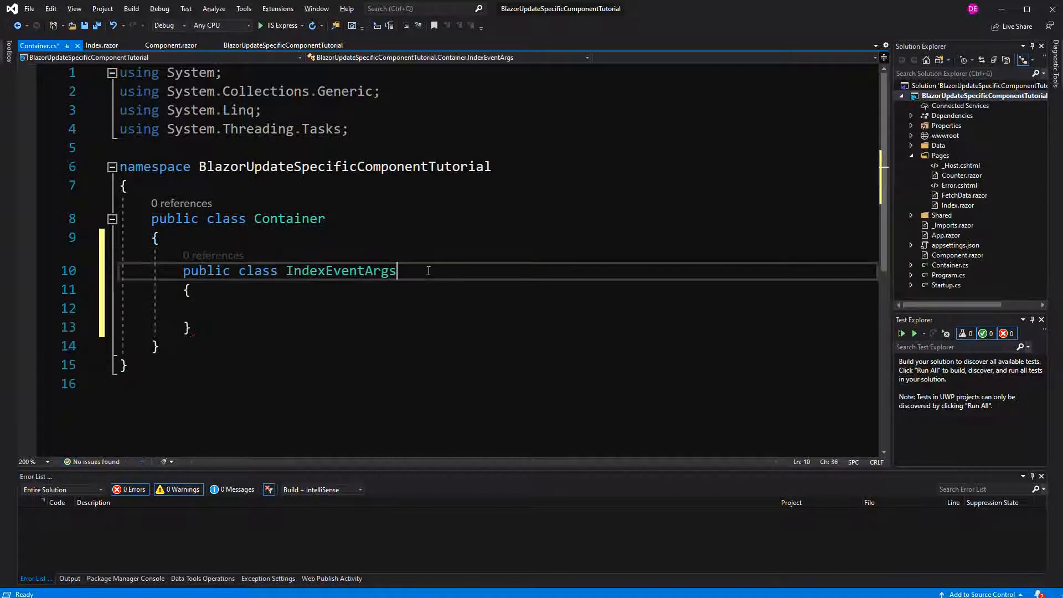
{"action": "type", "text": ": EventArgs"}
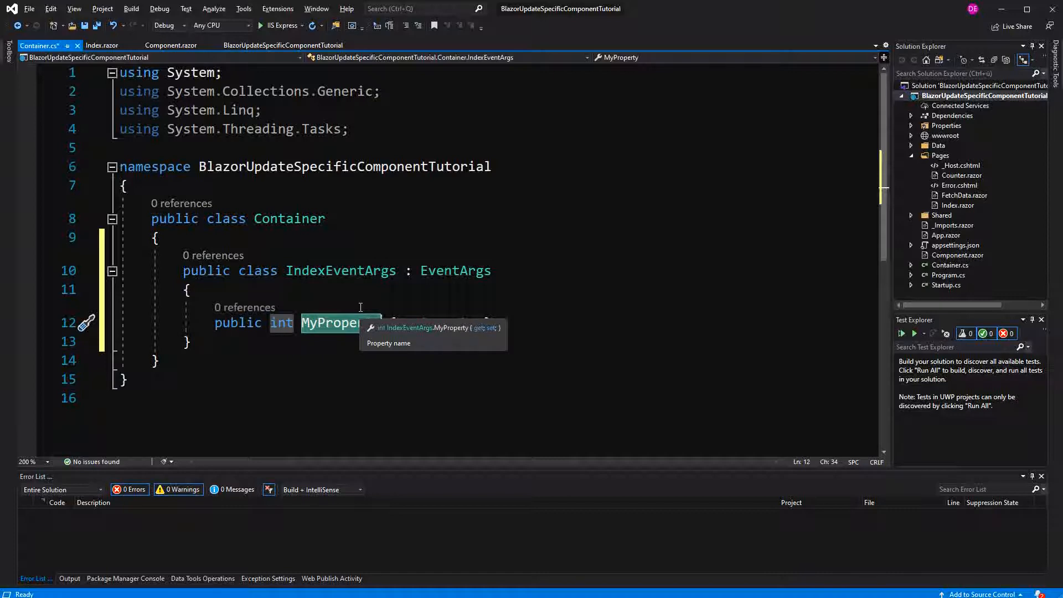
{"action": "type", "text": "Id { get; set;"}
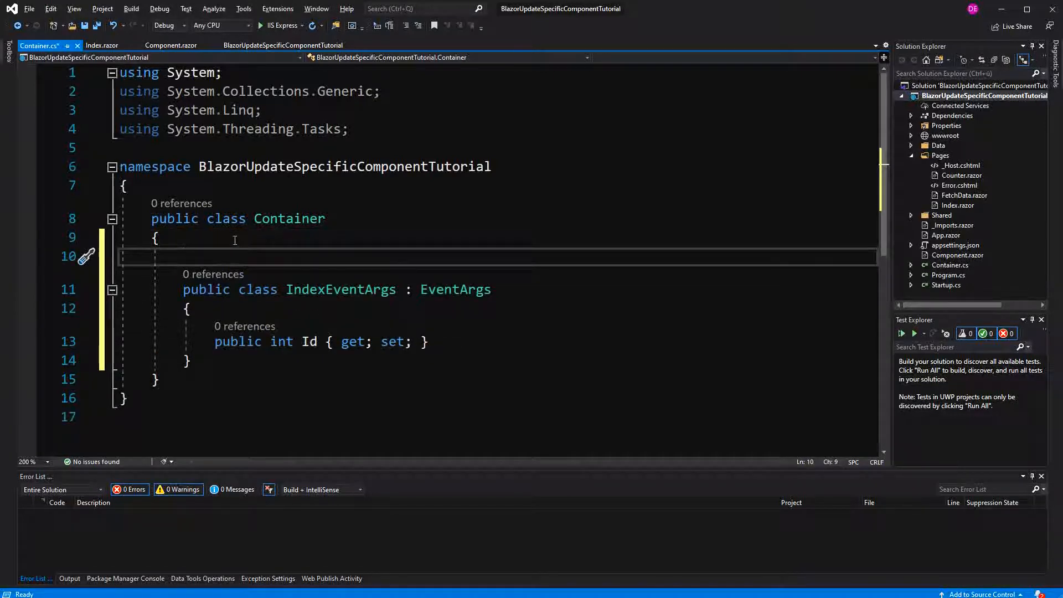
Declare public event EventHandler<IndexEventArgs> changeEvent; in Container.
{"action": "type", "text": "public event E"}
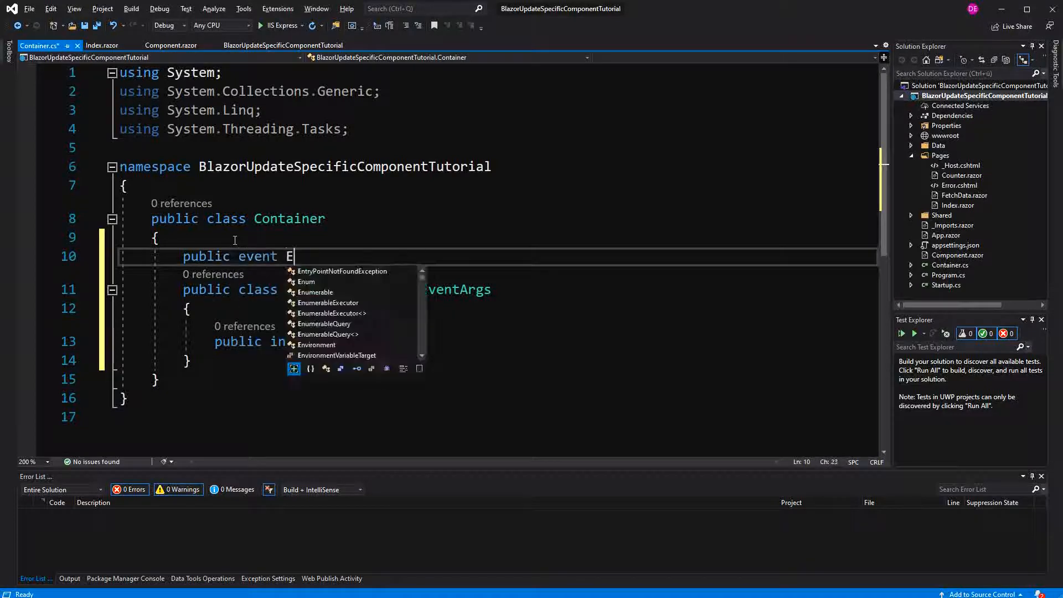
{"action": "type", "text": "vent"}
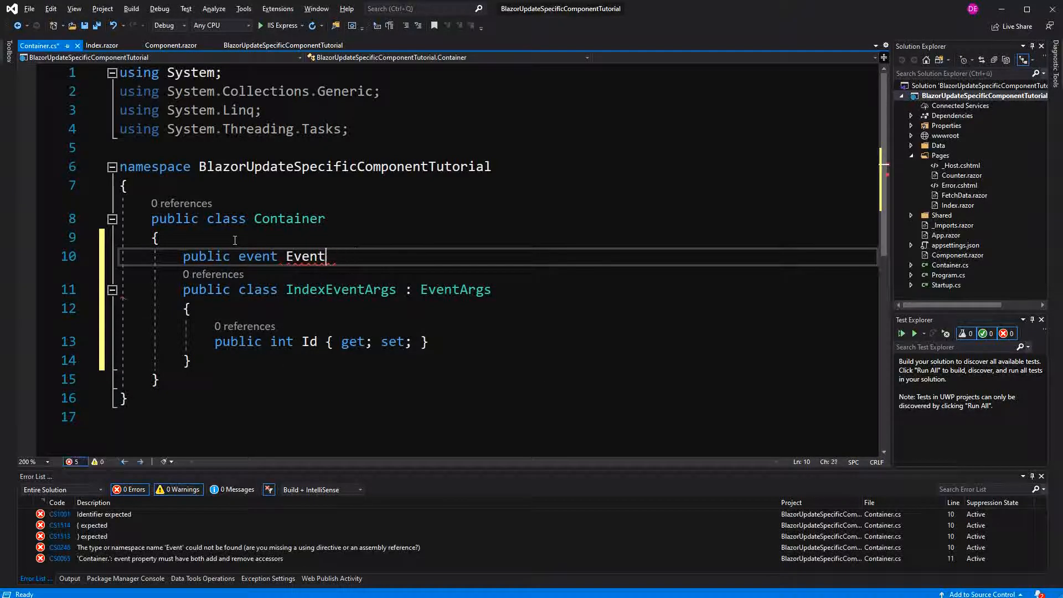
{"action": "type", "text": "Handler<>"}
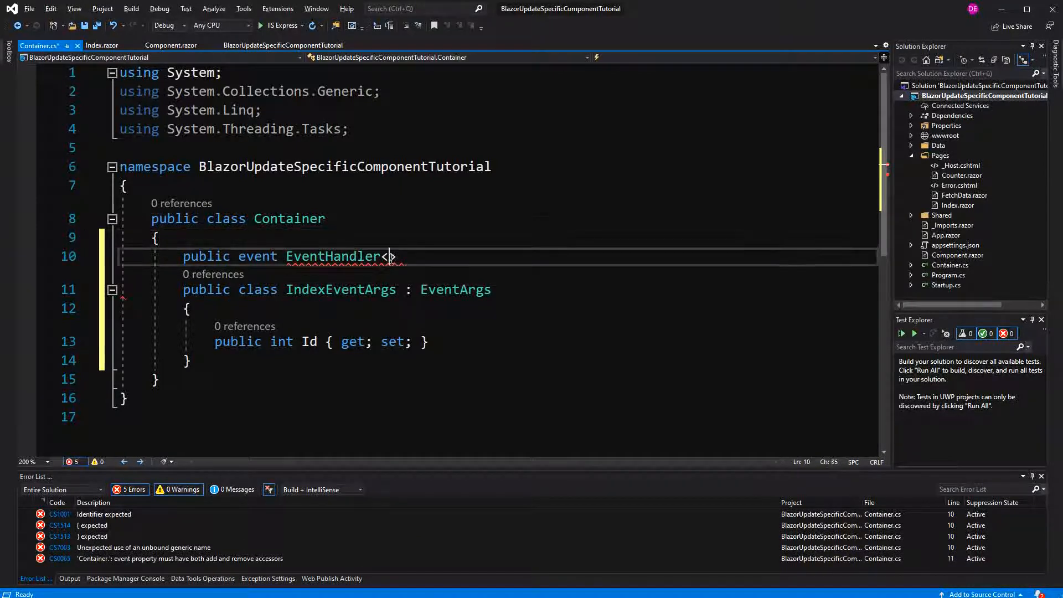
{"action": "type", "text": "INdex>"}
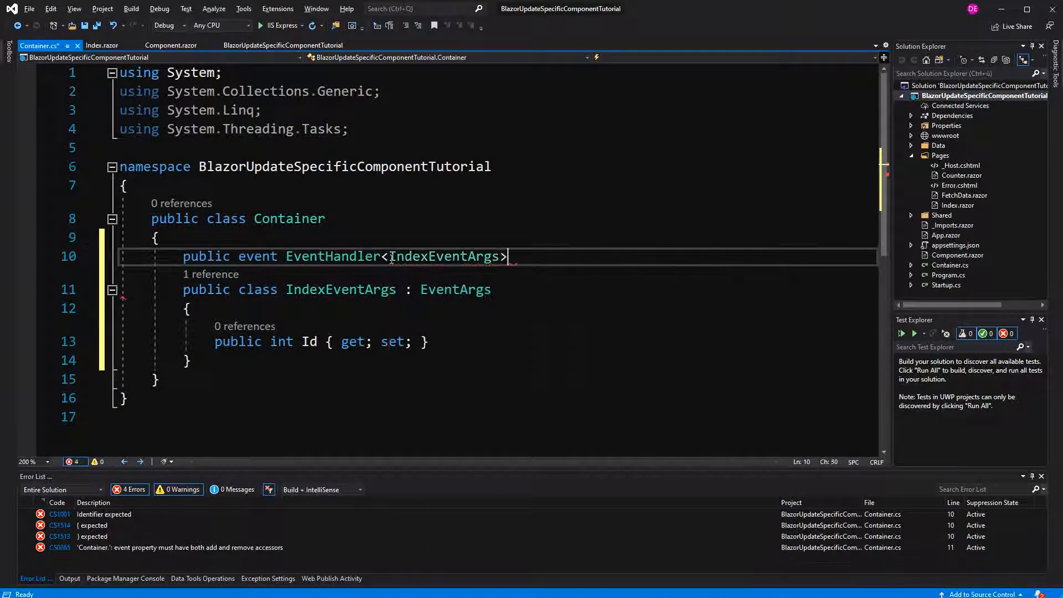
{"action": "type", "text": "changeE"}
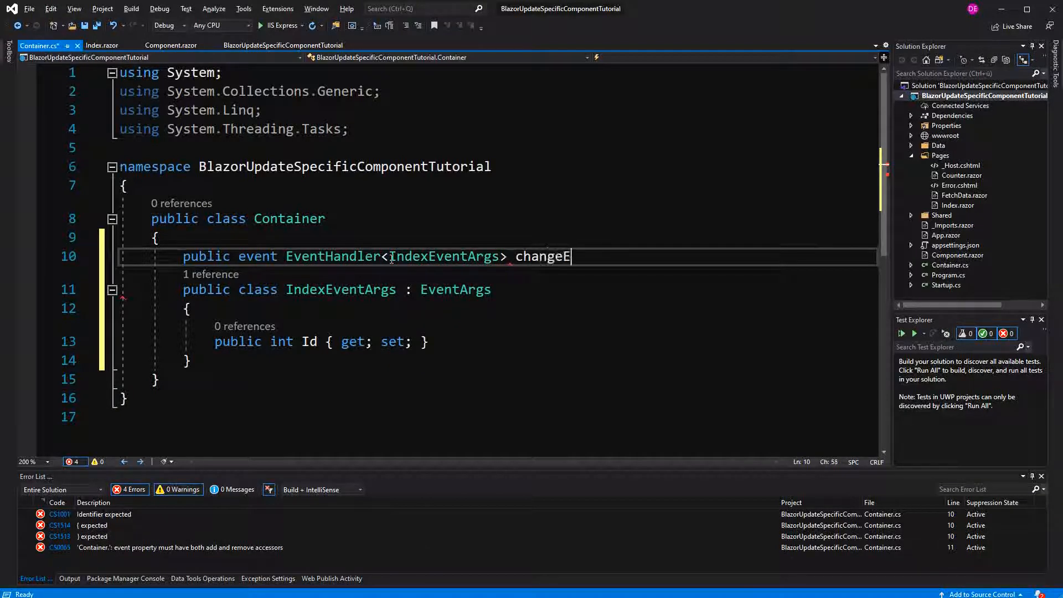
{"action": "type", "text": "vent;"}
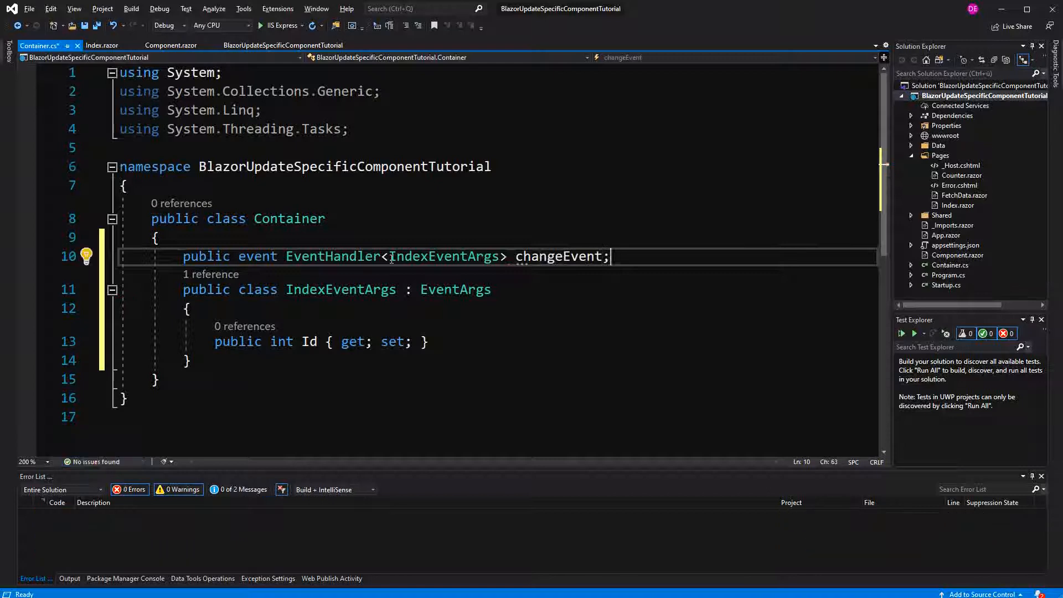
Declare public IndexEventArgs currentEventArgs = new IndexEventArgs(); above changeEvent.
{"action": "key", "text": "Enter"}
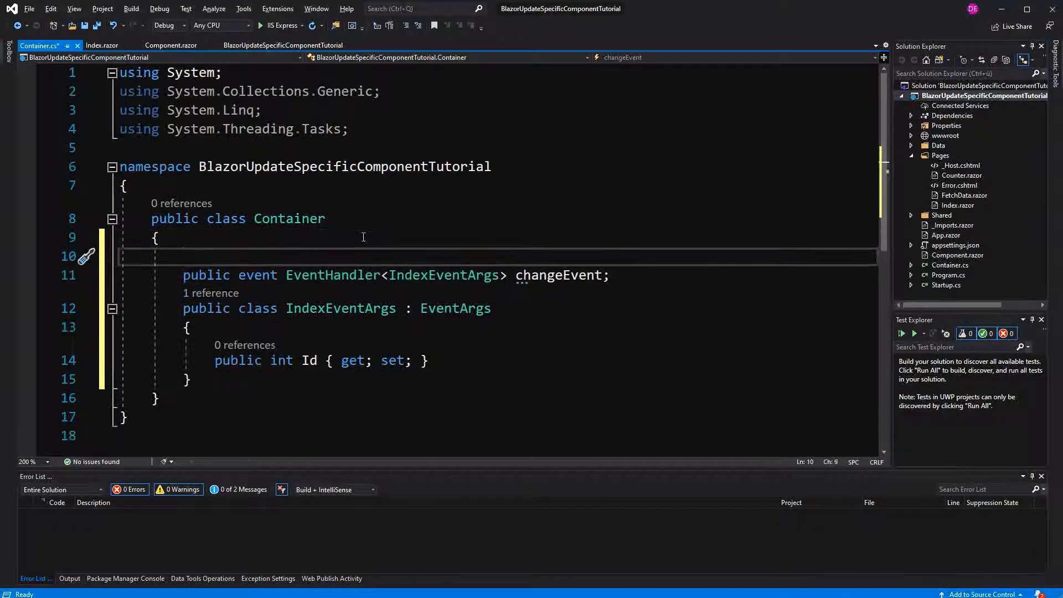
{"action": "type", "text": "public"}
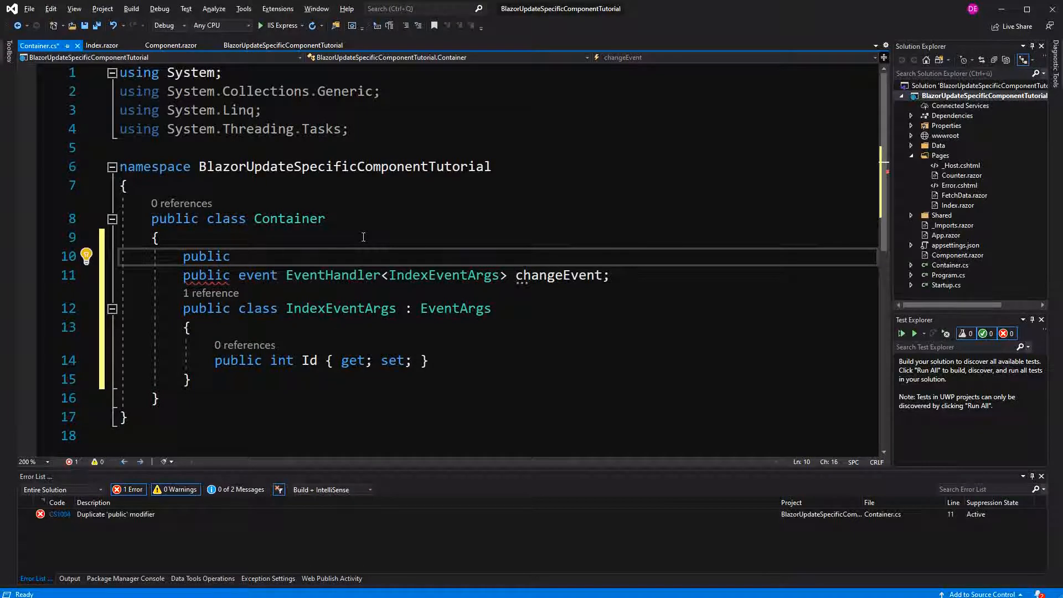
{"action": "type", "text": "IndexEventArgs"}
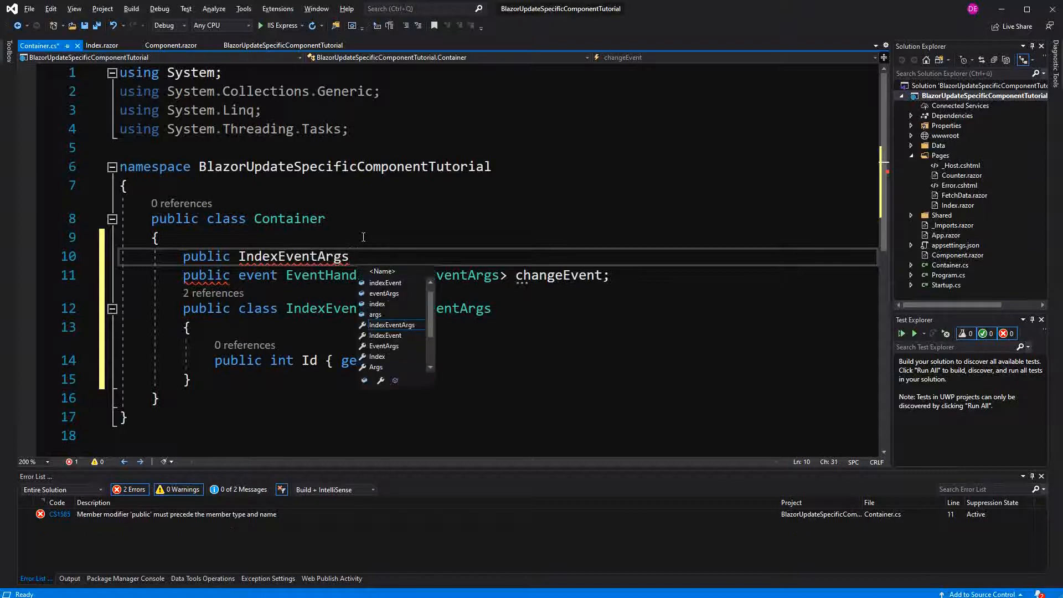
{"action": "type", "text": "current"}
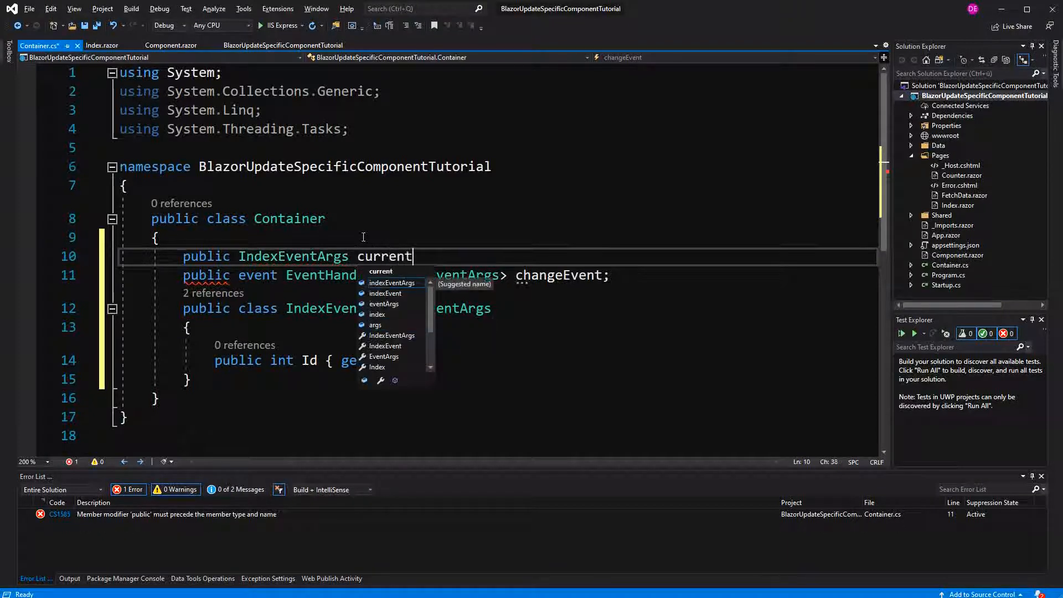
{"action": "type", "text": "EventA"}
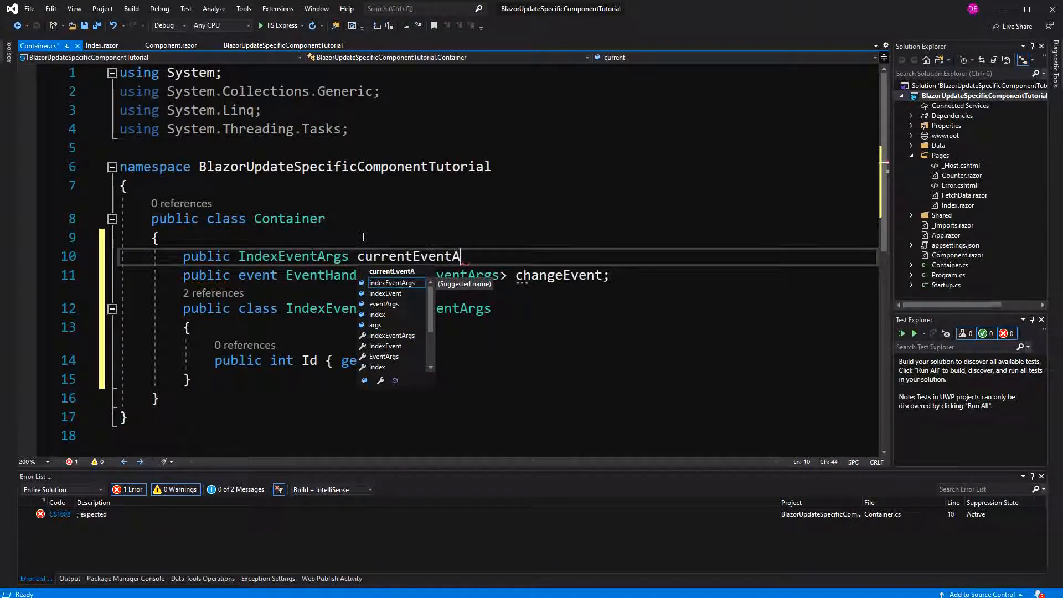
{"action": "type", "text": "rgs = new"}
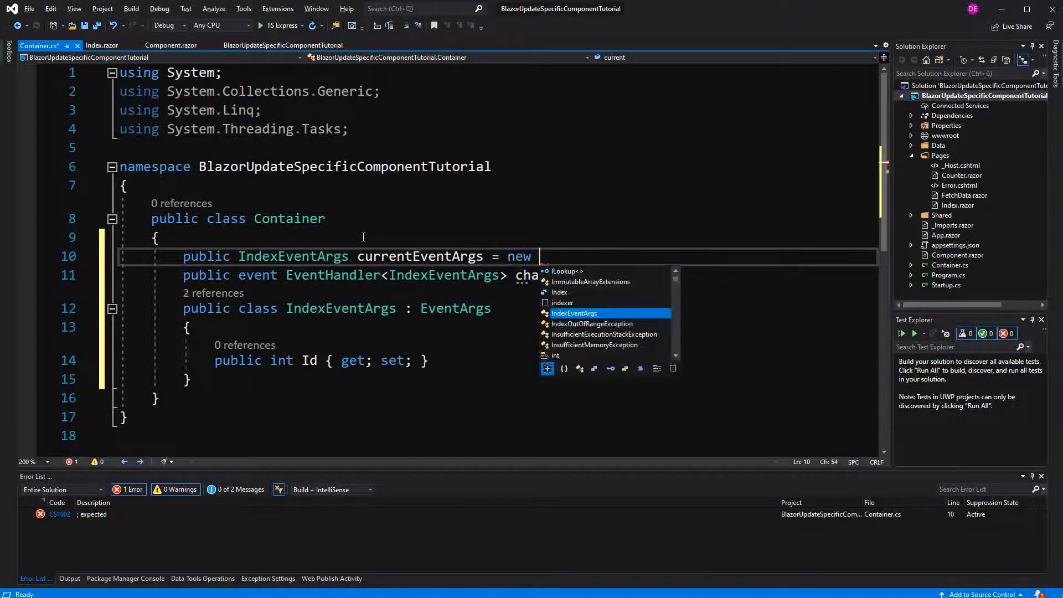
{"action": "type", "text": "IndexEventArgs"}
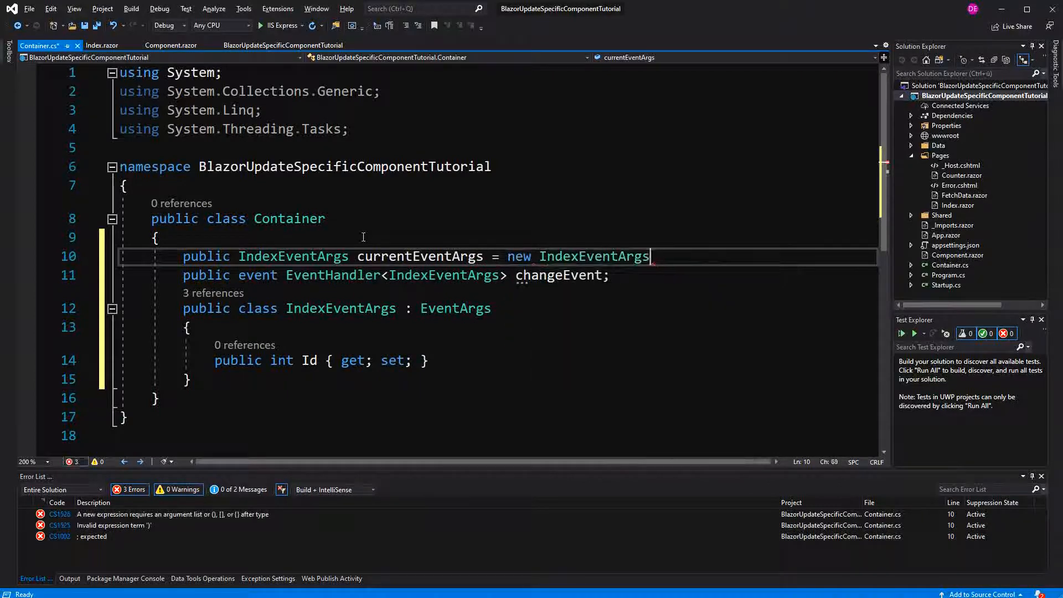
{"action": "type", "text": "();"}
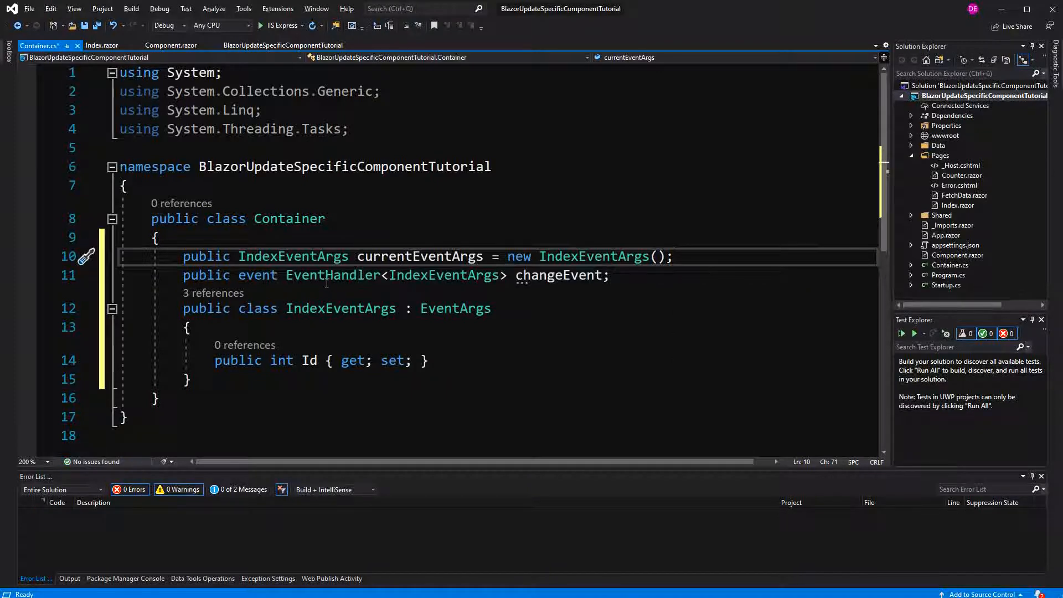
{"action": "mouse_move", "coordinate": [332, 274]}
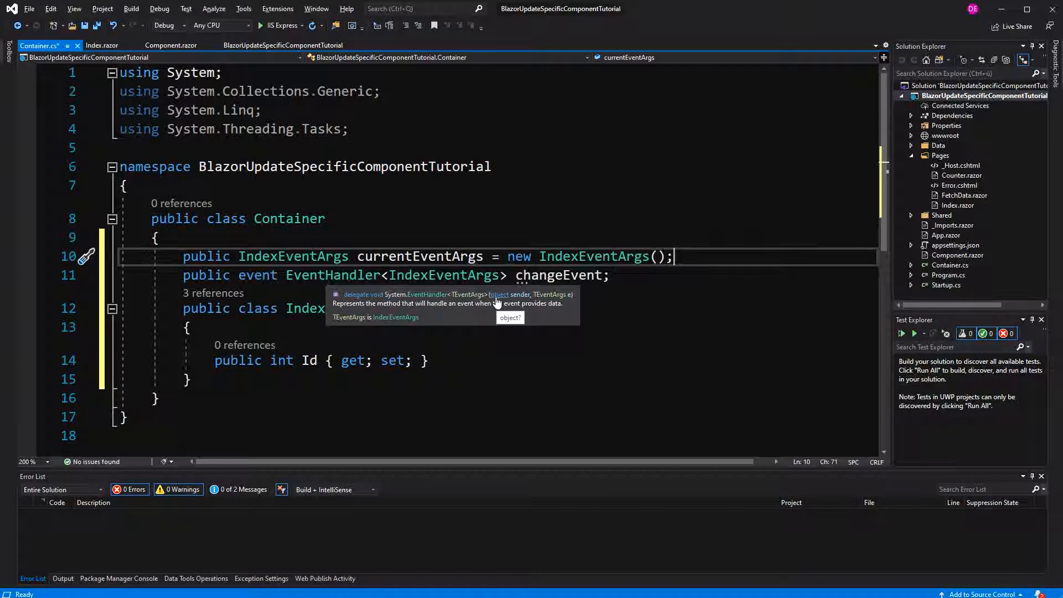
{"action": "mouse_move", "coordinate": [467, 302]}
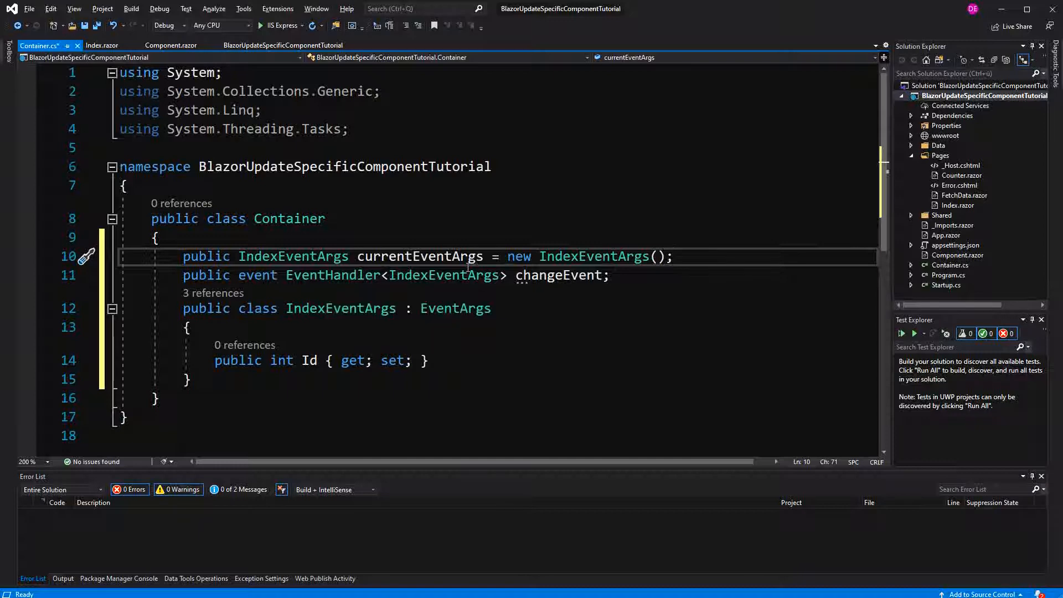
{"action": "scroll", "scroll_direction": "down", "scroll_amount": 3}
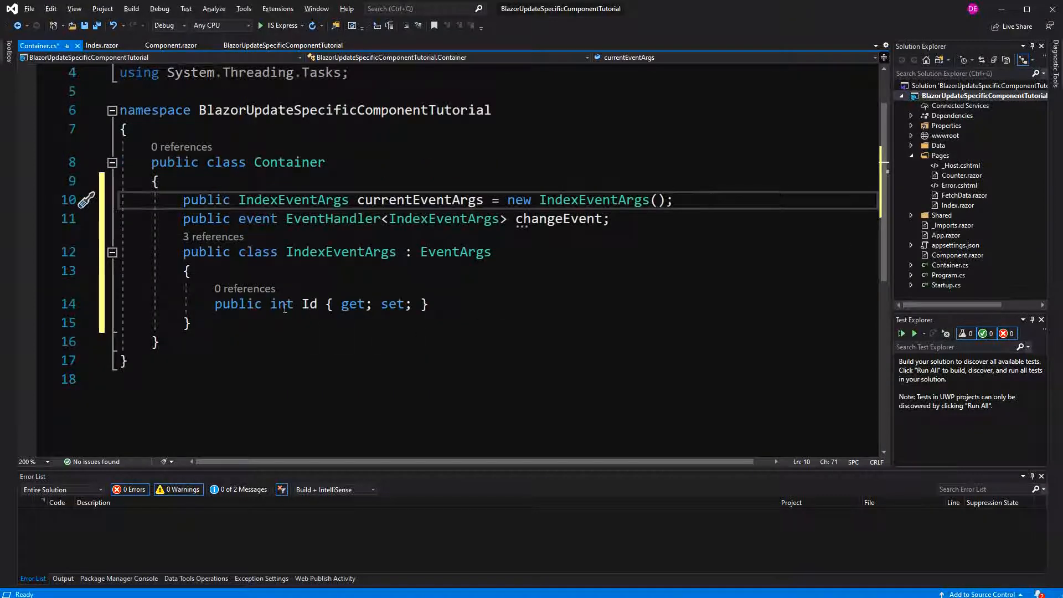
{"action": "mouse_move", "coordinate": [438, 251]}
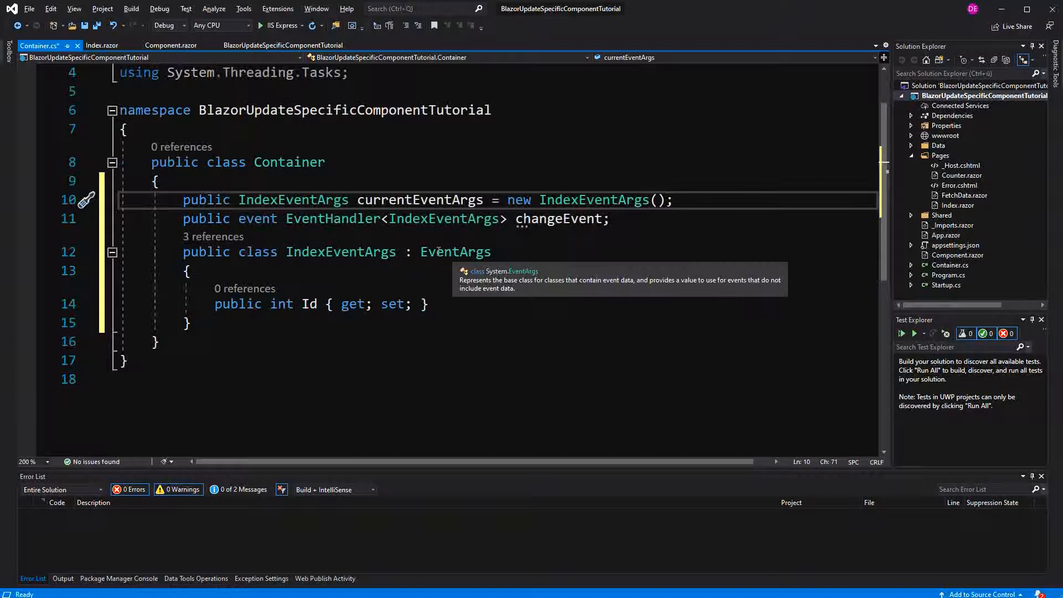
{"action": "mouse_move", "coordinate": [66, 27]}
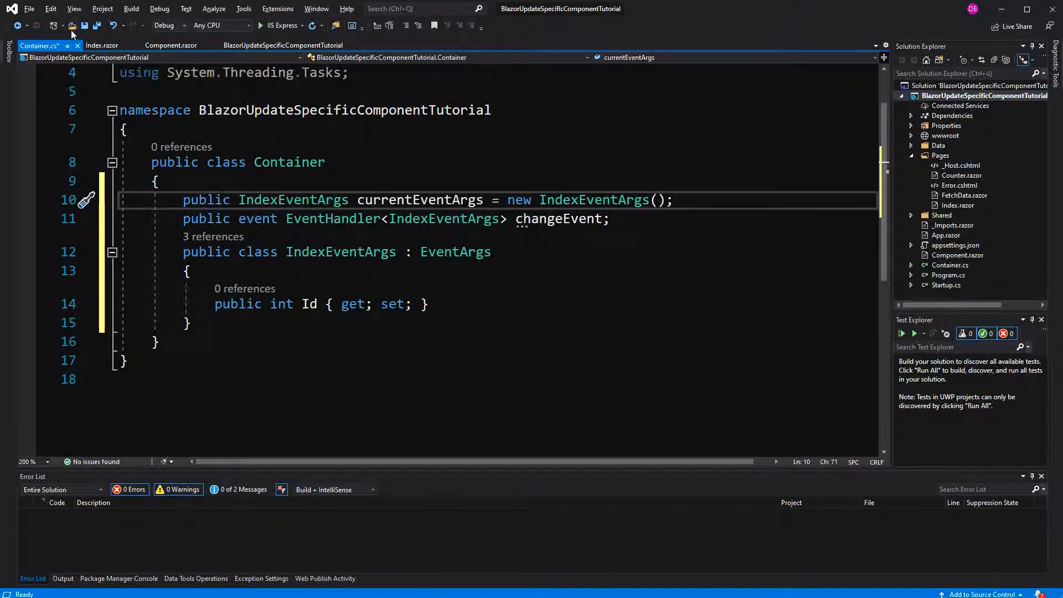
Write public void Invoke() raising changeEvent?.Invoke(this, currentEventArgs) when currentEventArgs != null.
{"action": "key", "text": "Ctrl+S"}
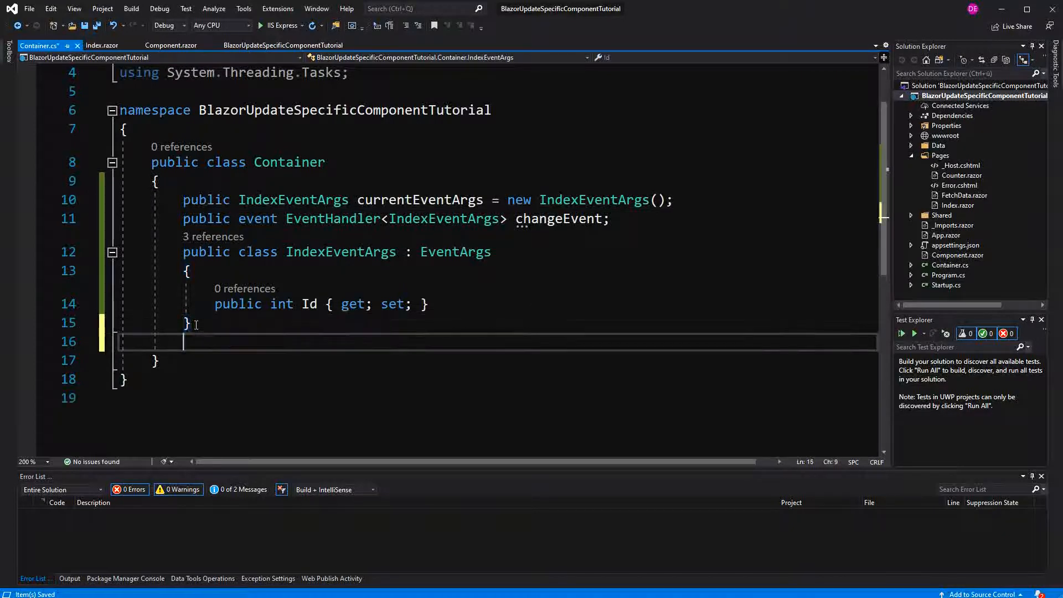
{"action": "type", "text": "public void Invoke("}
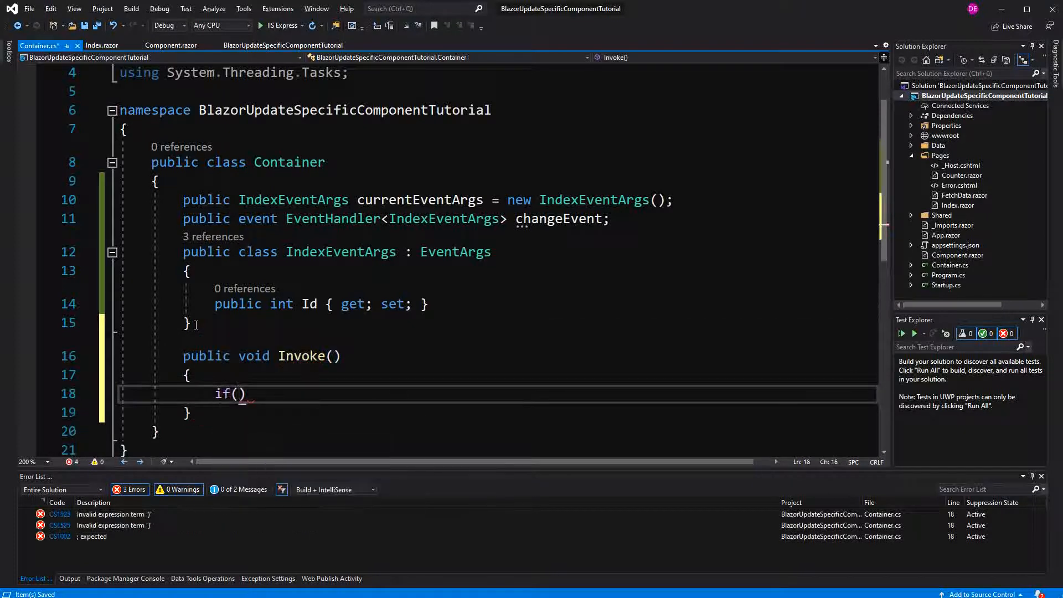
{"action": "type", "text": "currentEventArgs"}
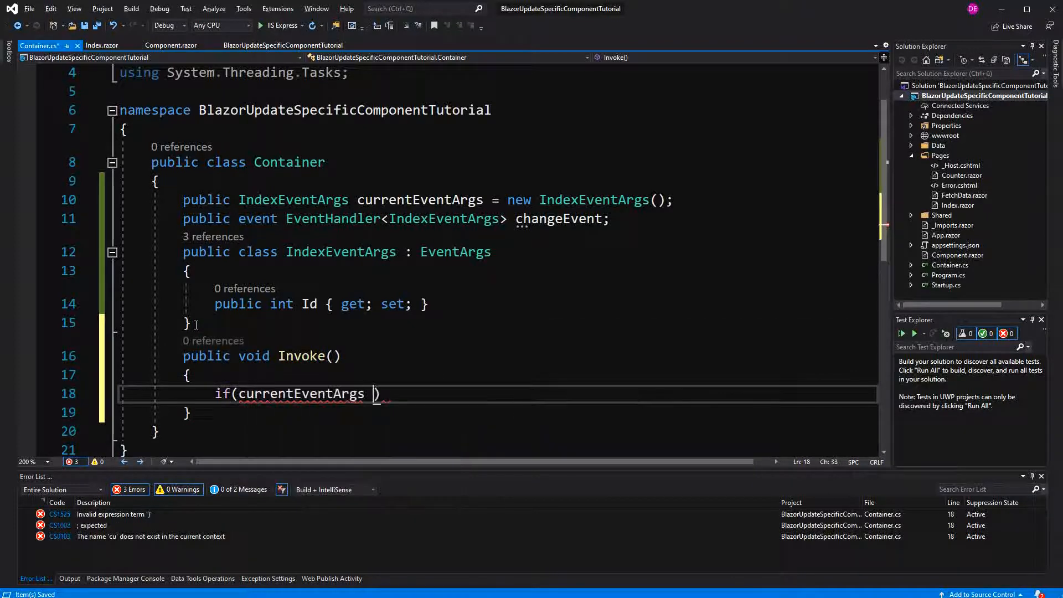
{"action": "type", "text": "!= null"}
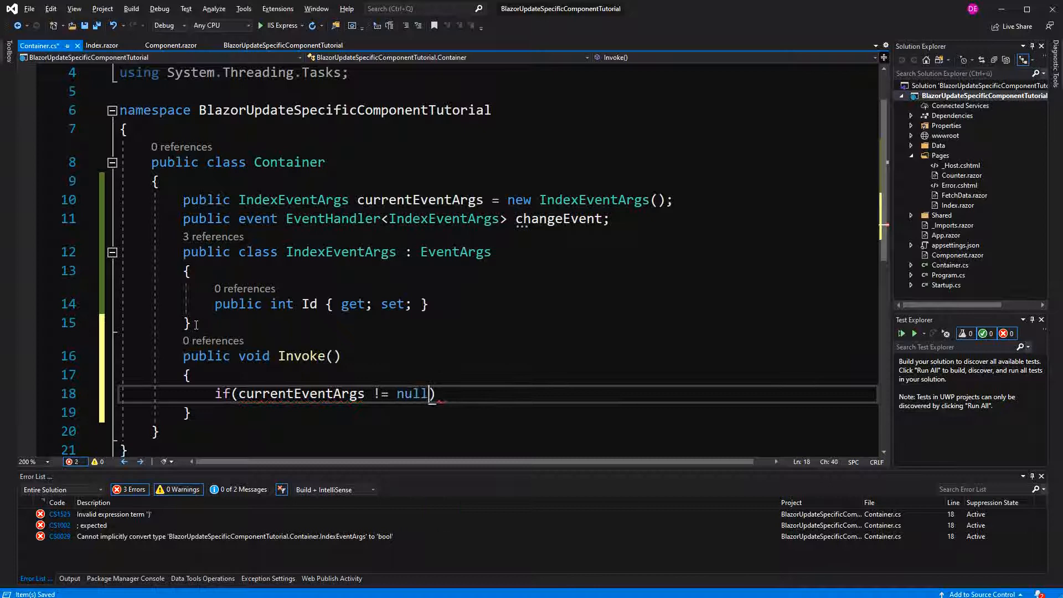
{"action": "type", "text": "ch"}
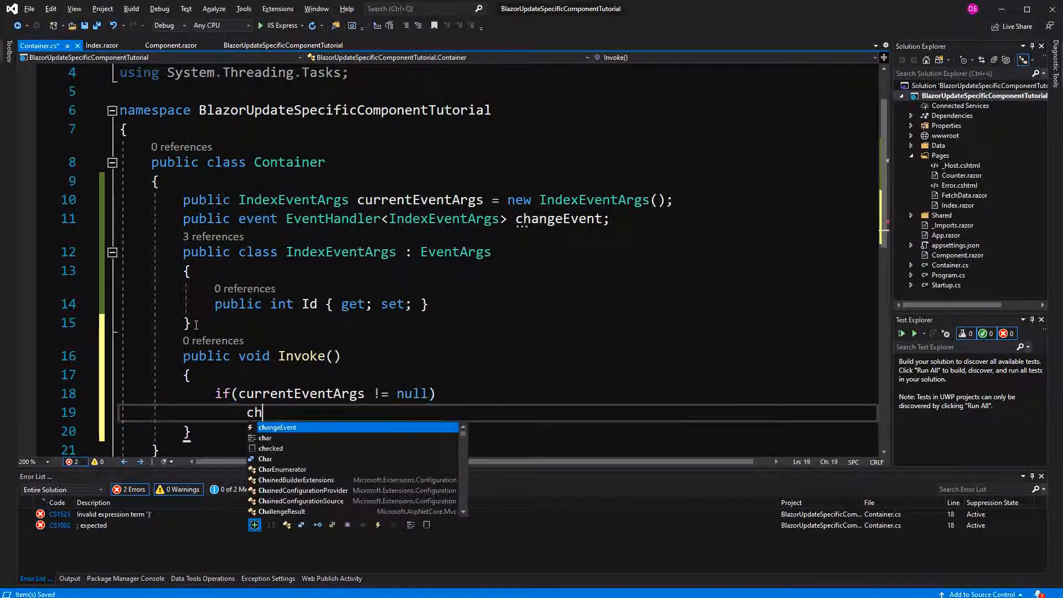
{"action": "type", "text": "angeEvent?."}
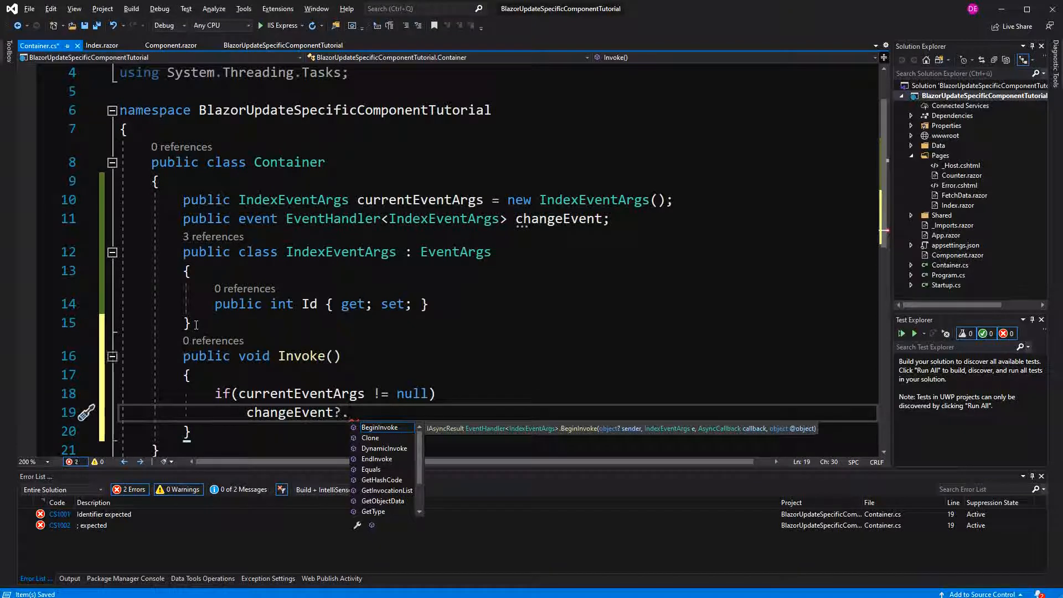
{"action": "type", "text": "Invoke"}
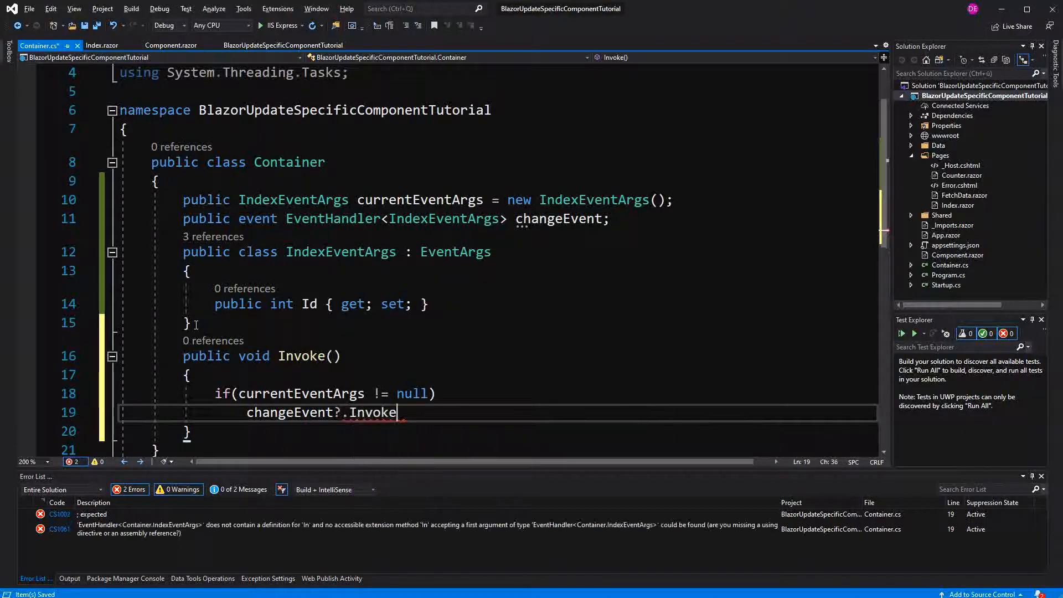
{"action": "type", "text": "(thi"}
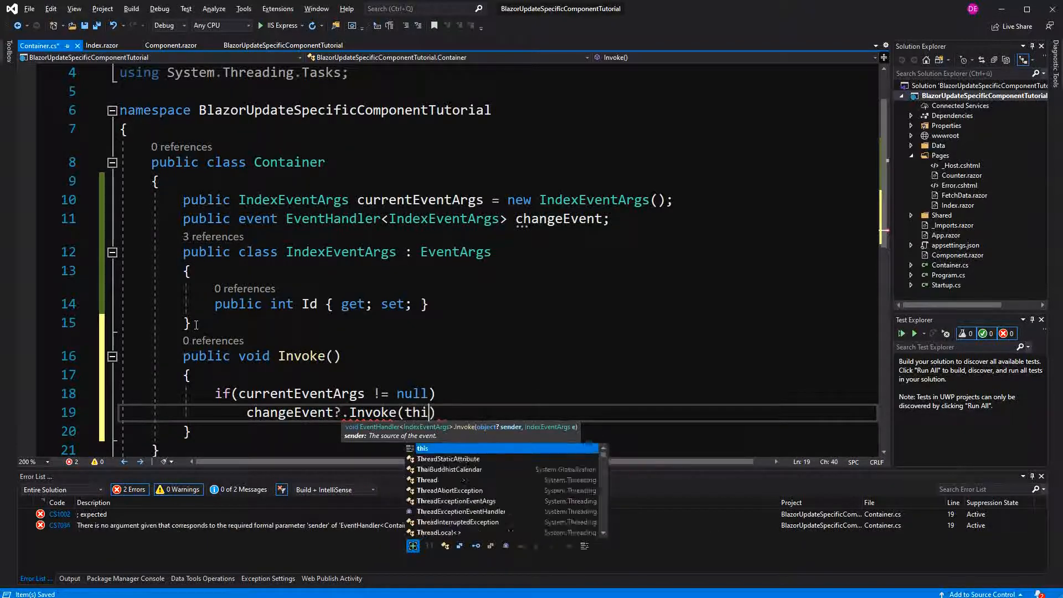
{"action": "type", "text": "s,"}
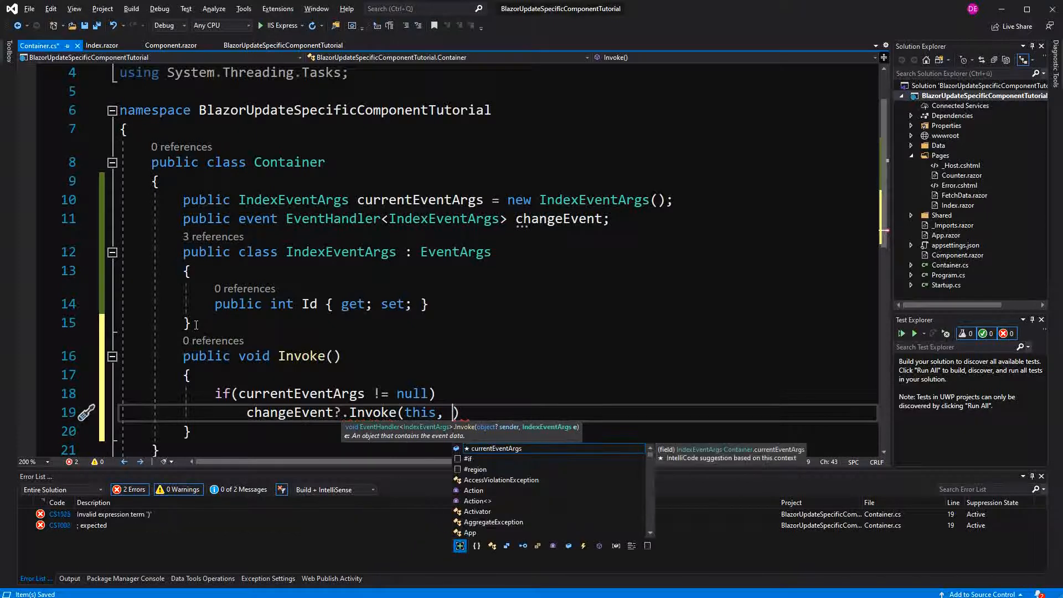
{"action": "type", "text": "currentEventArgs)"}
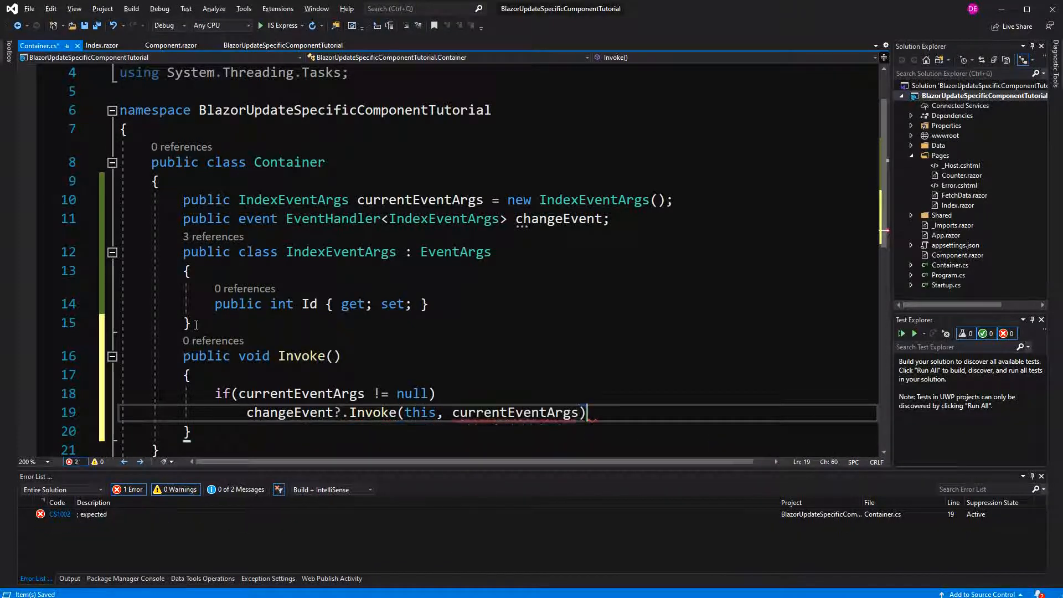
{"action": "type", "text": ";"}
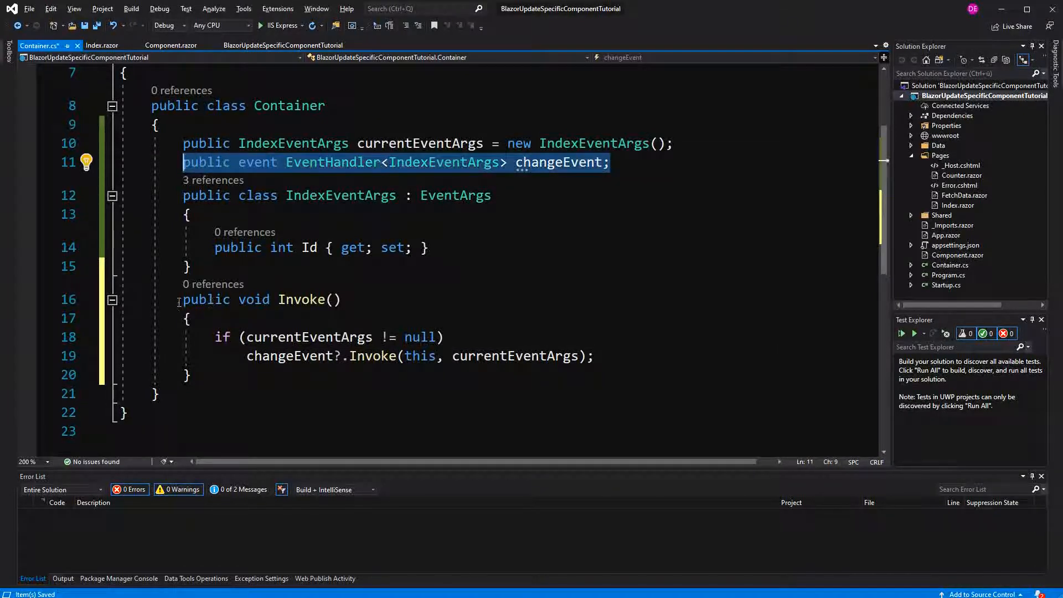
{"action": "mouse_move", "coordinate": [199, 375]}
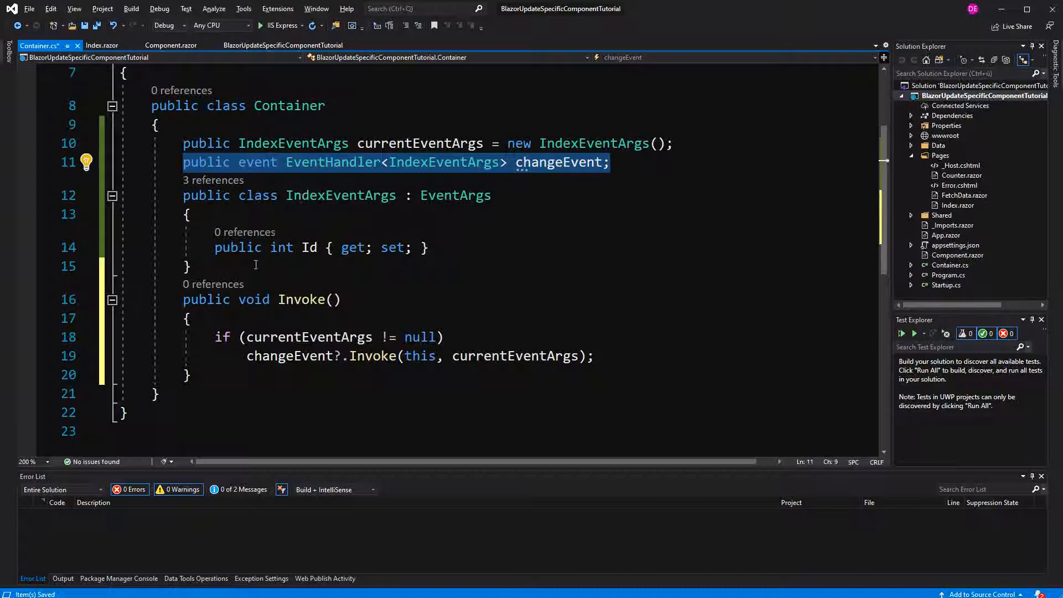
{"action": "mouse_move", "coordinate": [173, 44]}
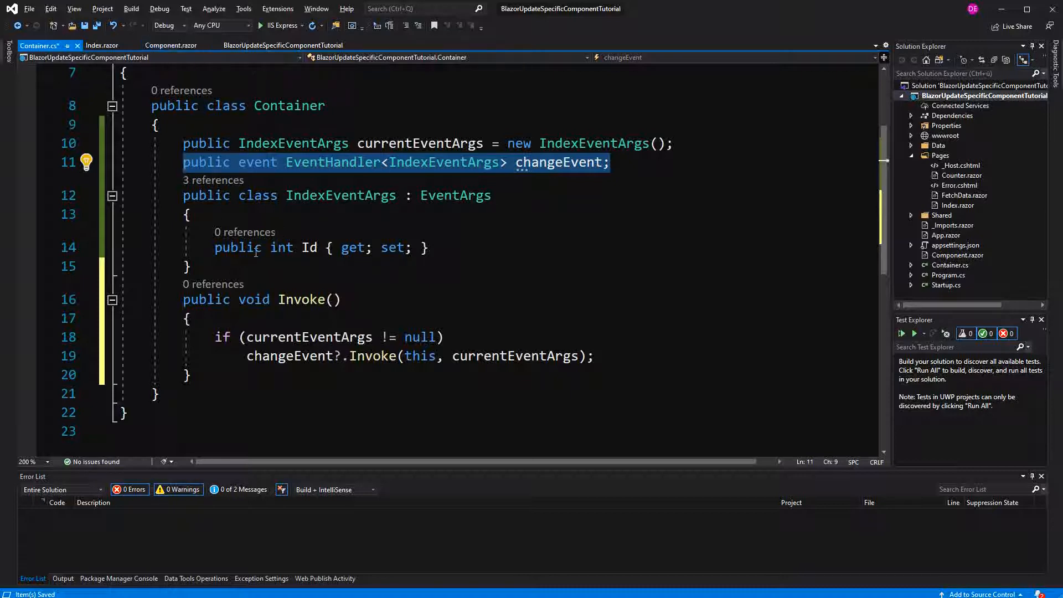
{"action": "mouse_move", "coordinate": [281, 247]}
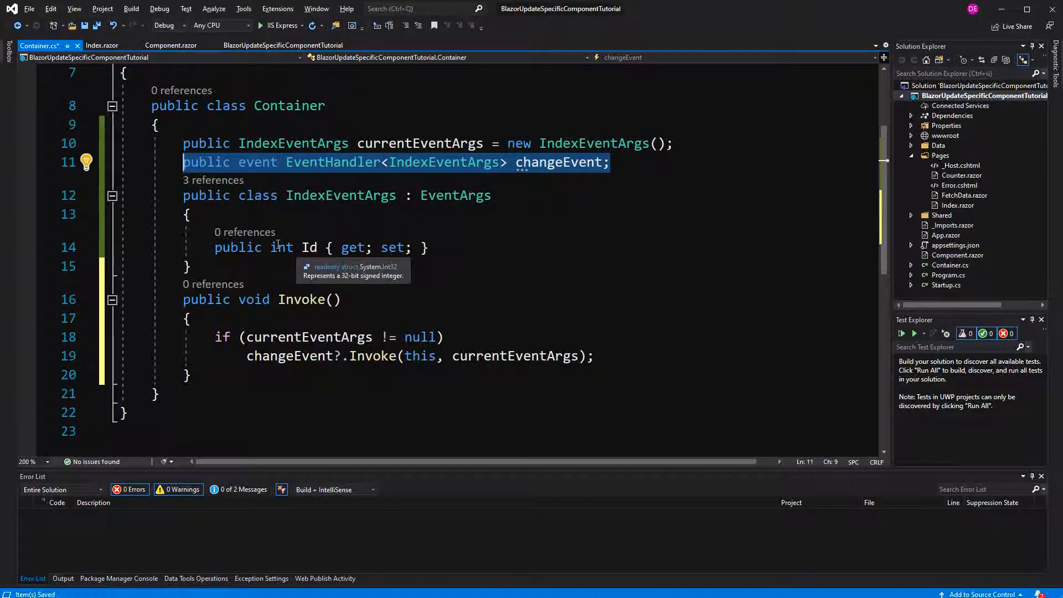
{"action": "left_click", "coordinate": [169, 44]}
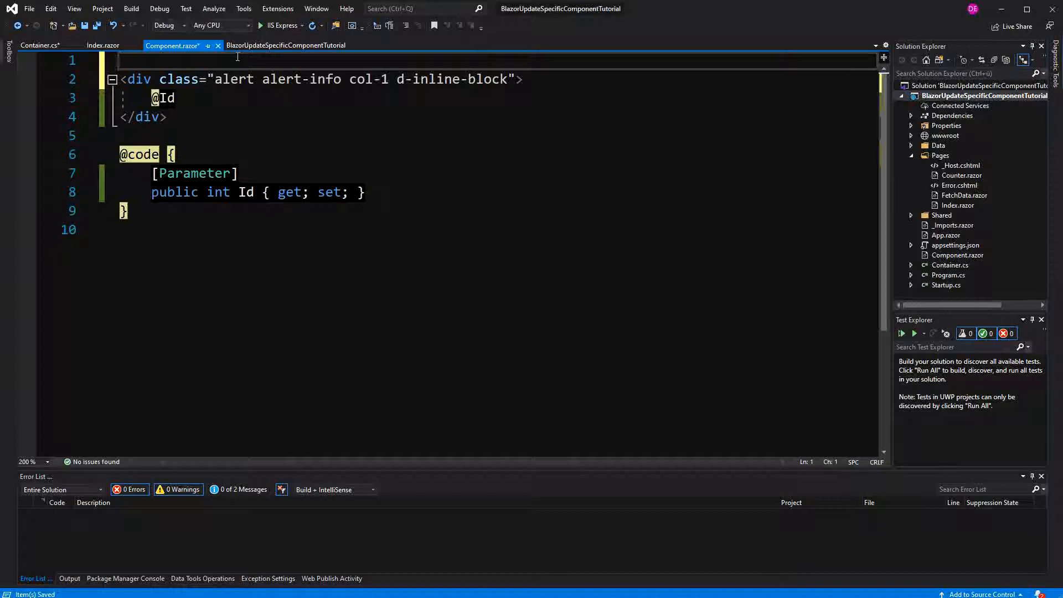
Inject Container and override OnInitialized to subscribe an (o, args) handler to container.changeEvent.
{"action": "type", "text": "@inject Container container"}
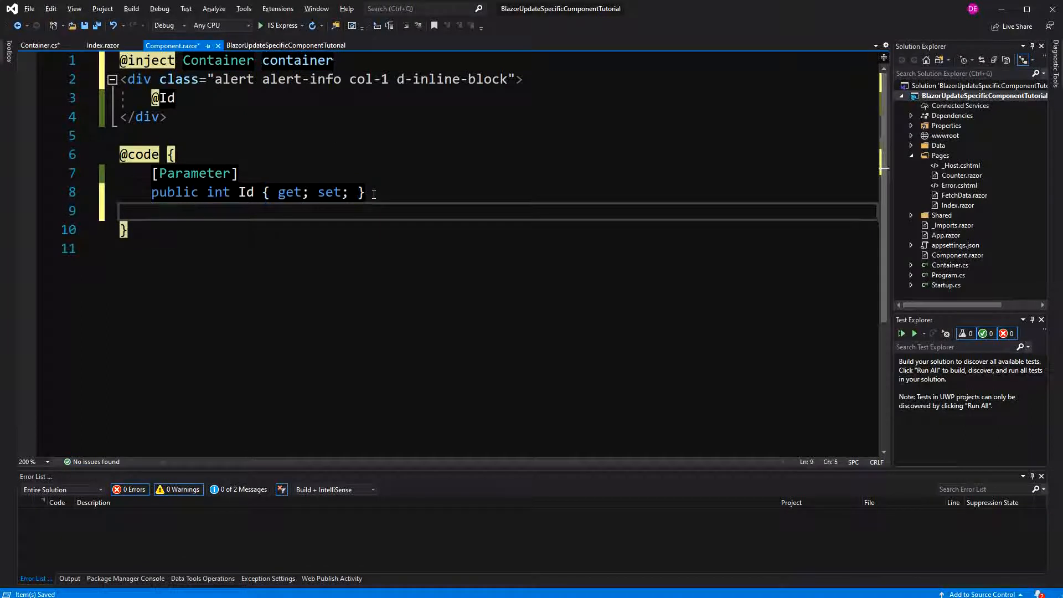
{"action": "type", "text": "protected ov"}
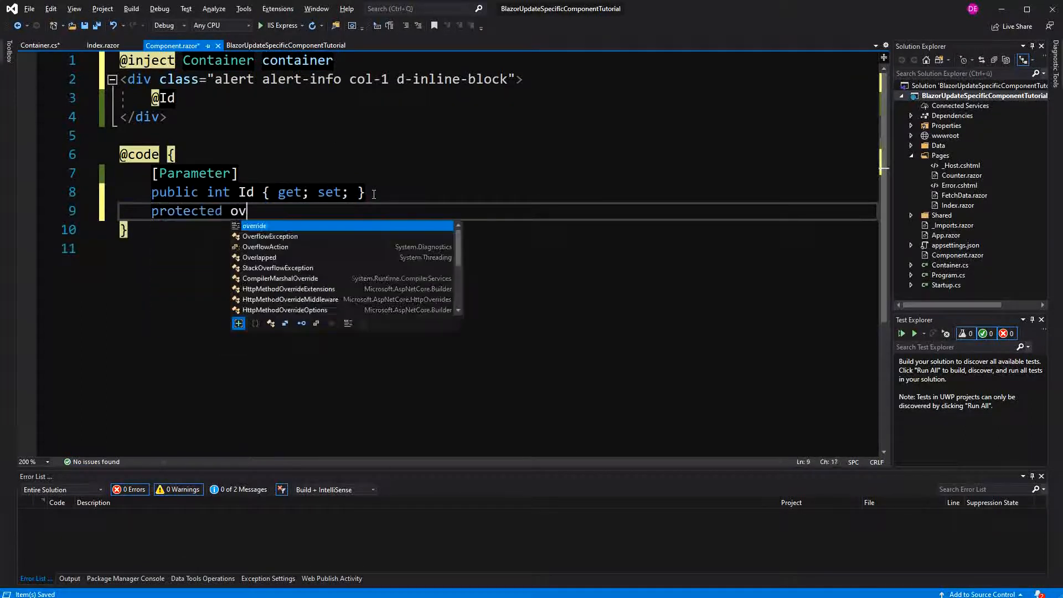
{"action": "type", "text": "erride void OnInitialized("}
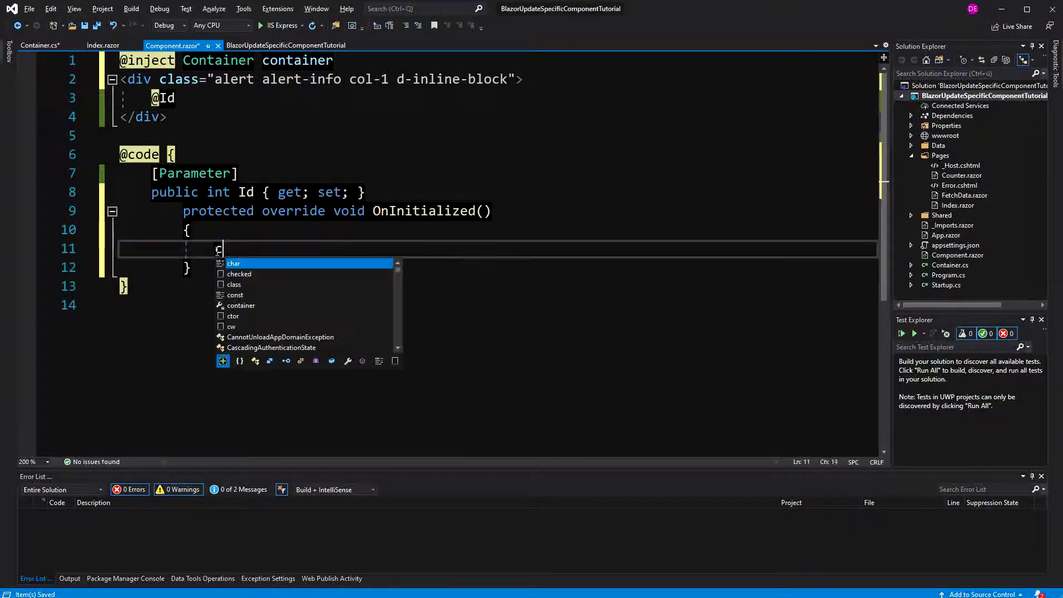
{"action": "type", "text": "ontainer."}
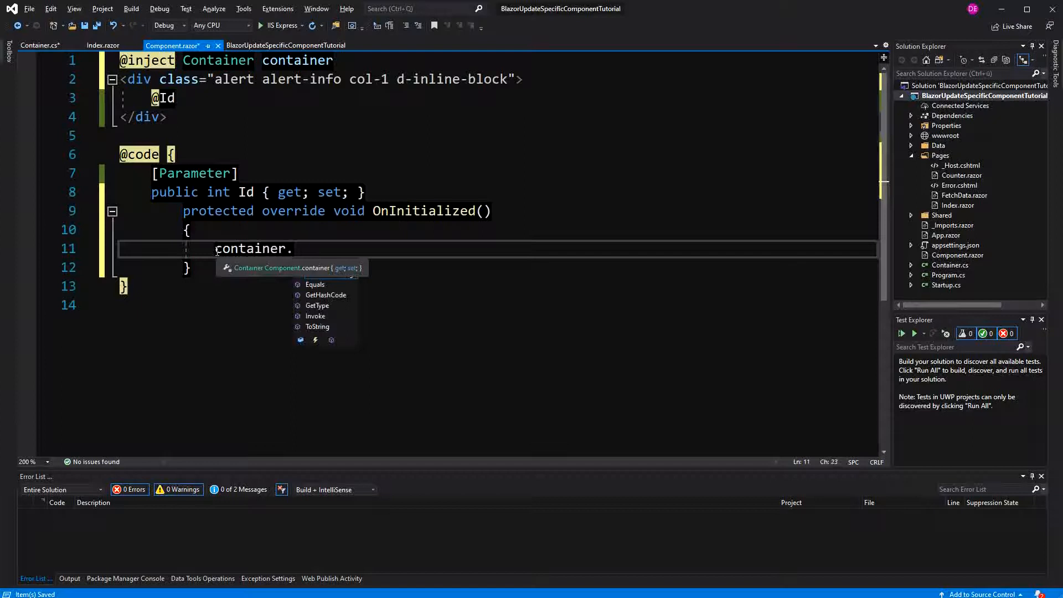
{"action": "type", "text": "changeEvent +"}
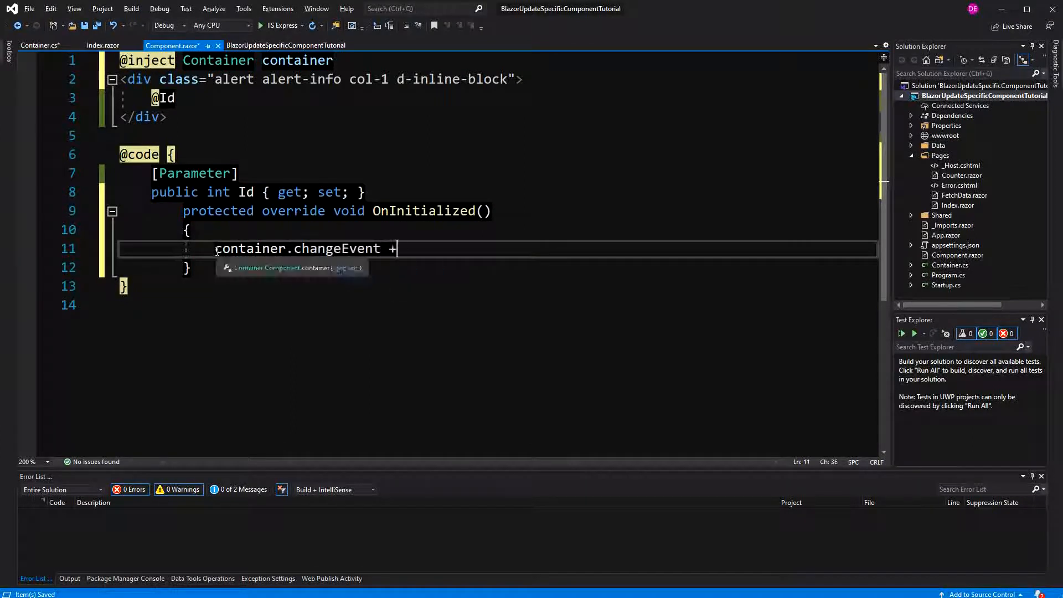
{"action": "type", "text": "= (o)"}
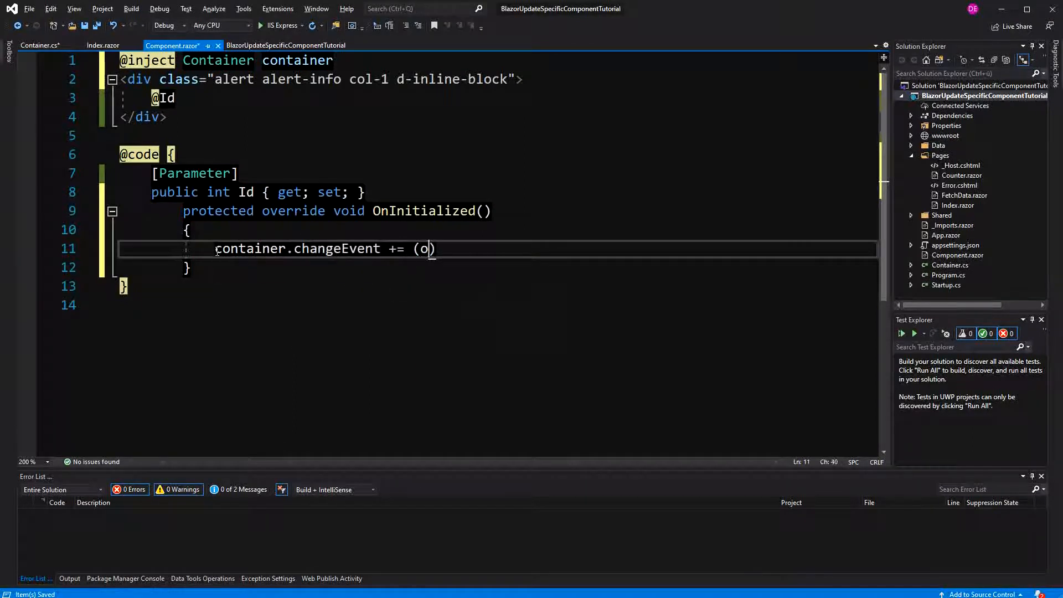
{"action": "type", "text": ", ar"}
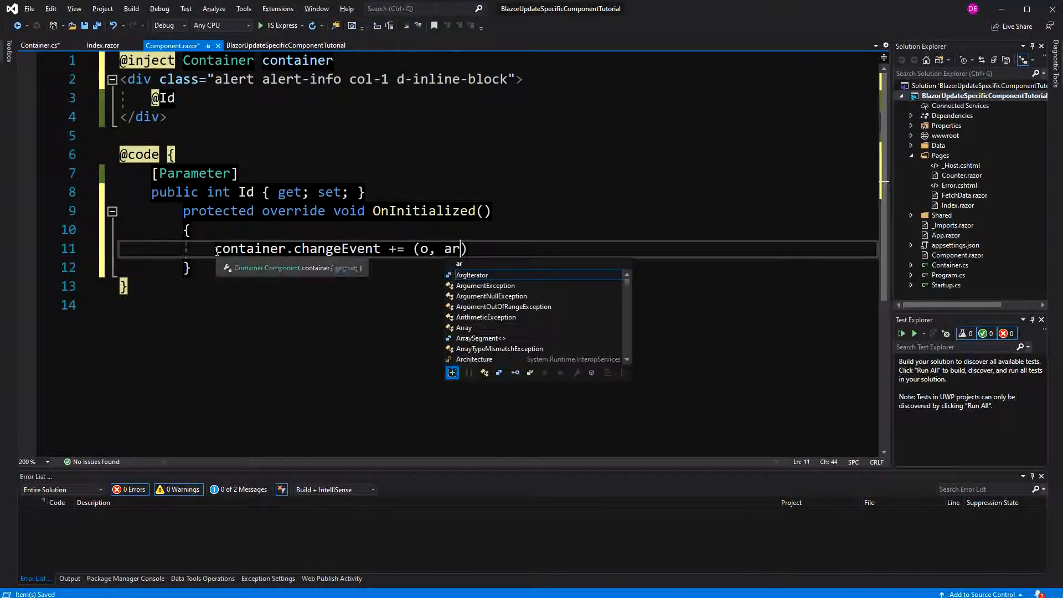
{"action": "type", "text": "gs) =>"}
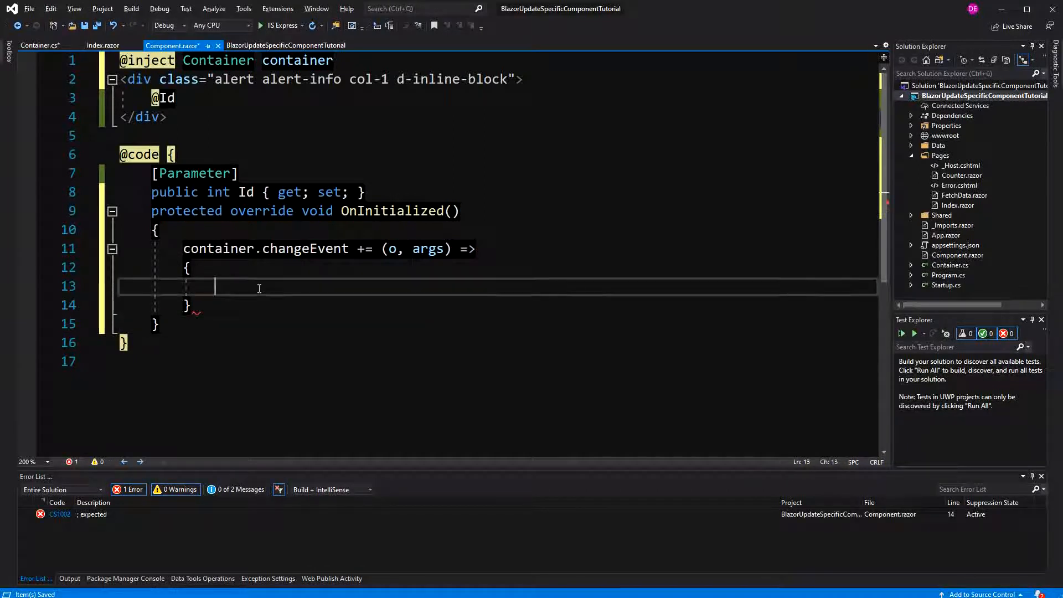
In the handler, if args.Id == this.Id, add 100 to Id and call StateHasChanged().
{"action": "type", "text": "if(arg)"}
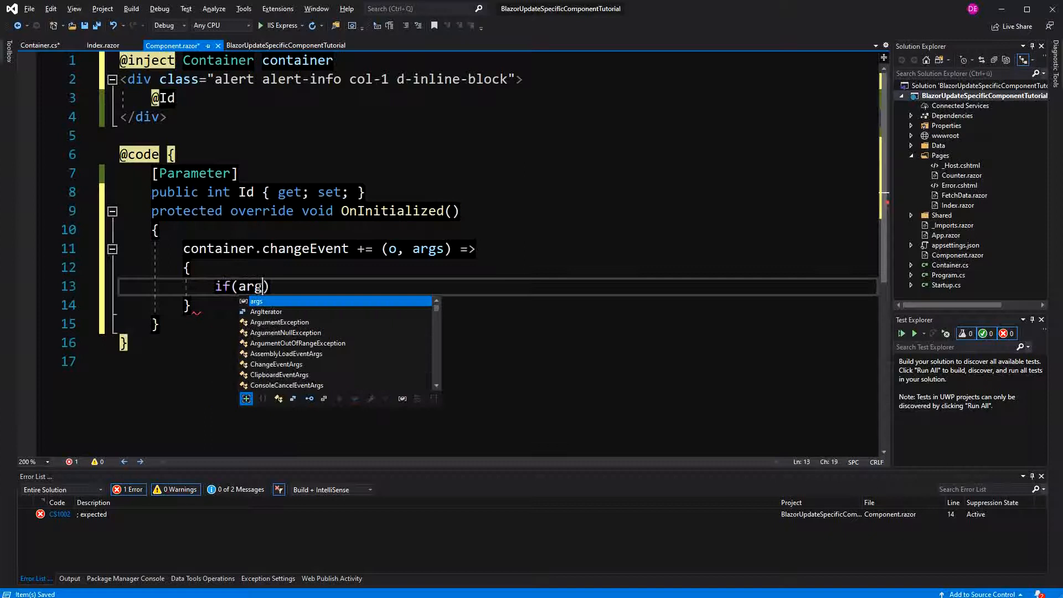
{"action": "type", "text": "s.Id =="}
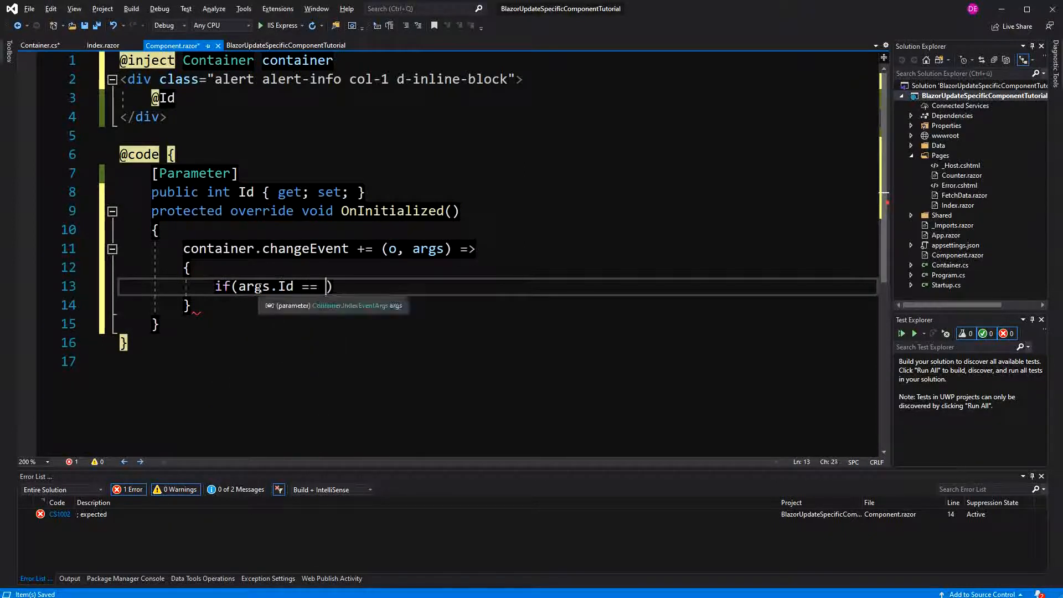
{"action": "type", "text": "this.Id"}
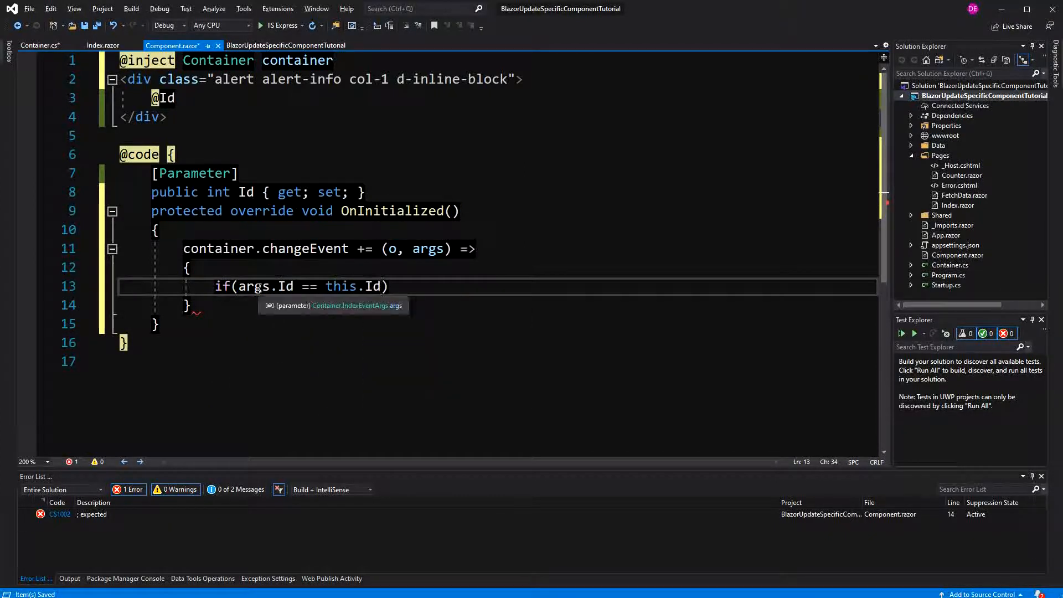
{"action": "type", "text": "{"}
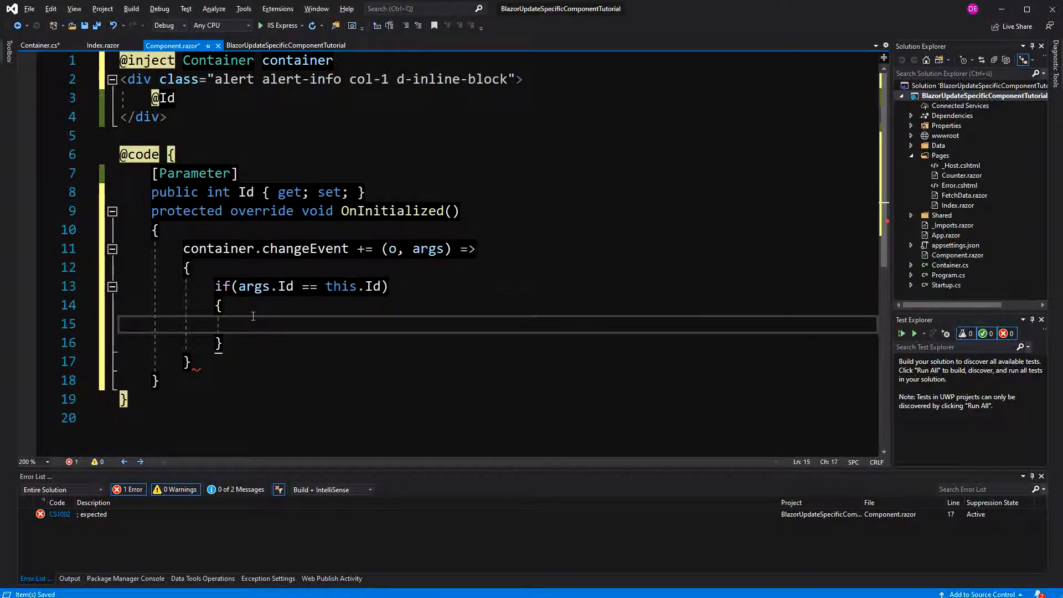
{"action": "type", "text": "Id"}
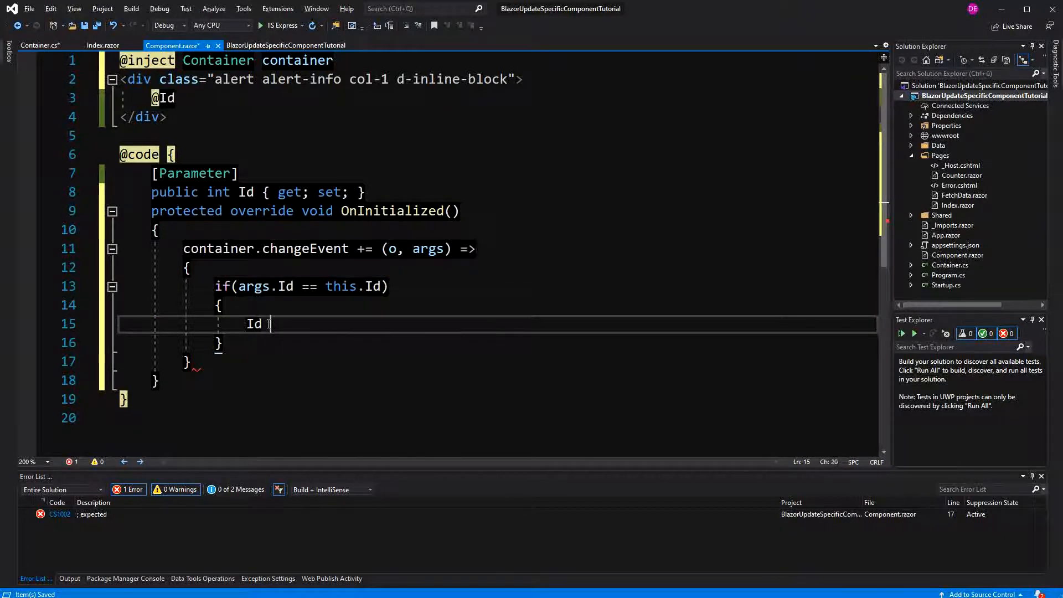
{"action": "type", "text": "+= 100"}
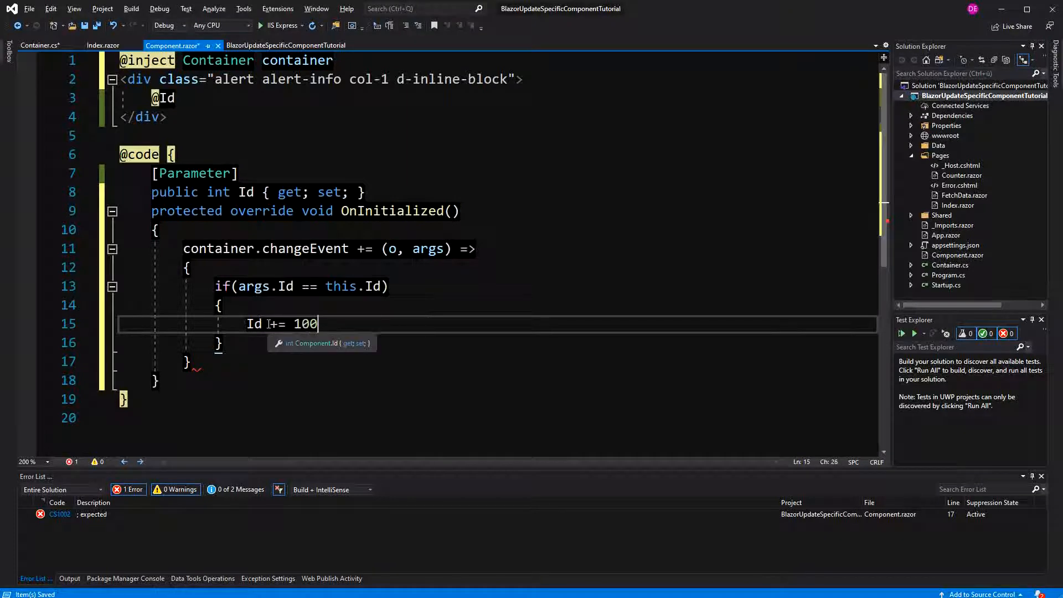
{"action": "key", "text": "Enter"}
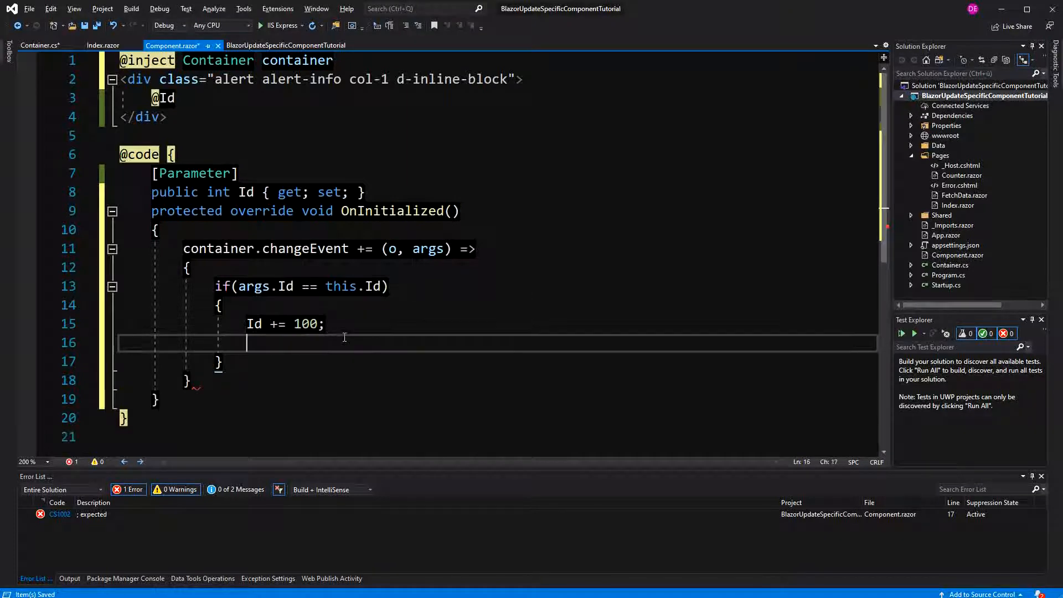
{"action": "type", "text": "StateHasChanged("}
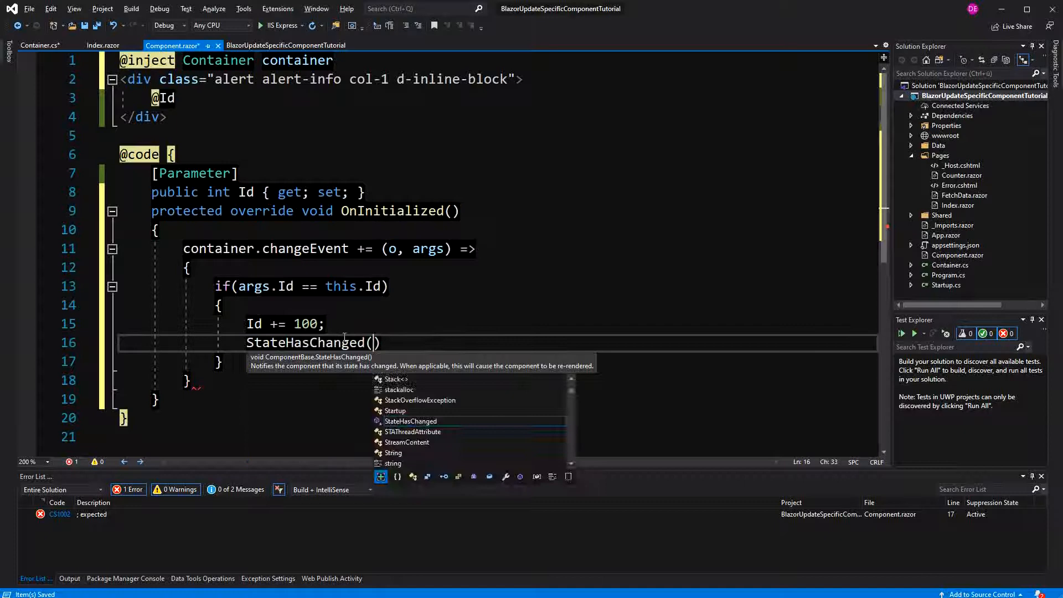
{"action": "type", "text": ");"}
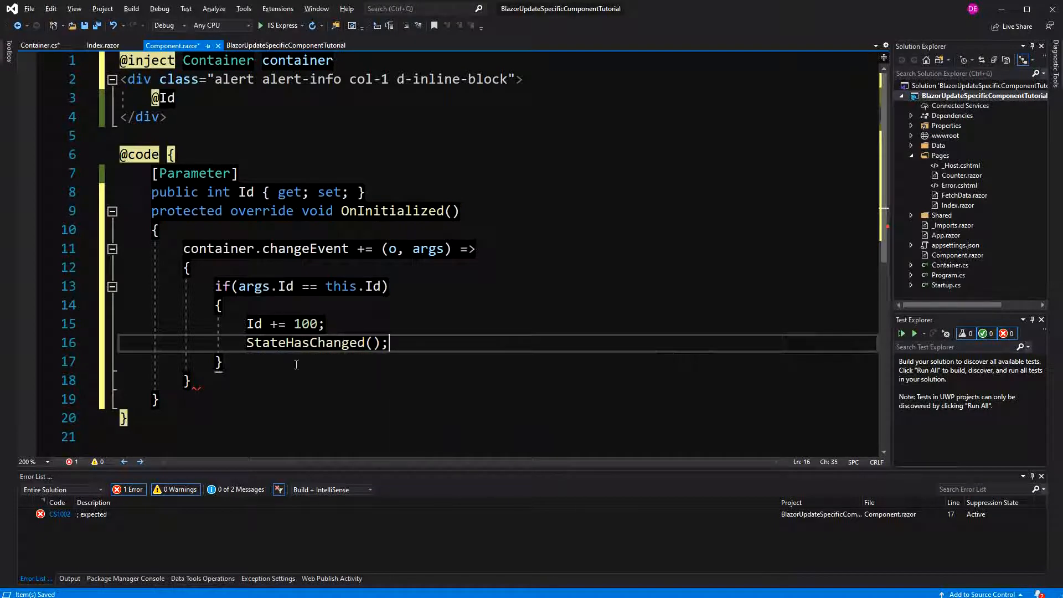
{"action": "type", "text": ";"}
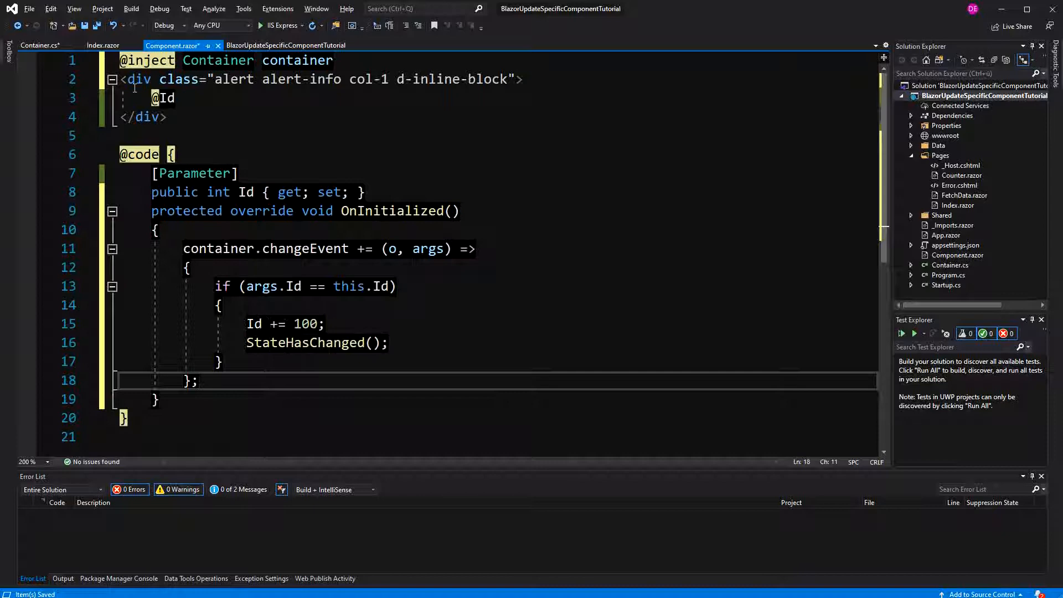
{"action": "mouse_move", "coordinate": [1004, 302]}
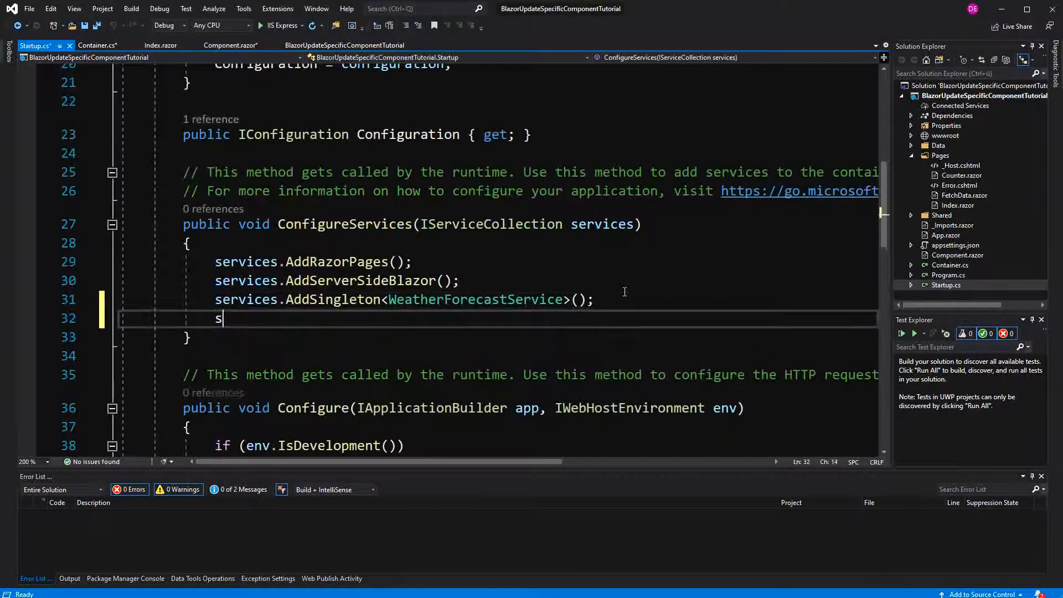
Add services.AddScoped<Container>(); to ConfigureServices in Startup.cs.
{"action": "type", "text": "ervices.AddSc"}
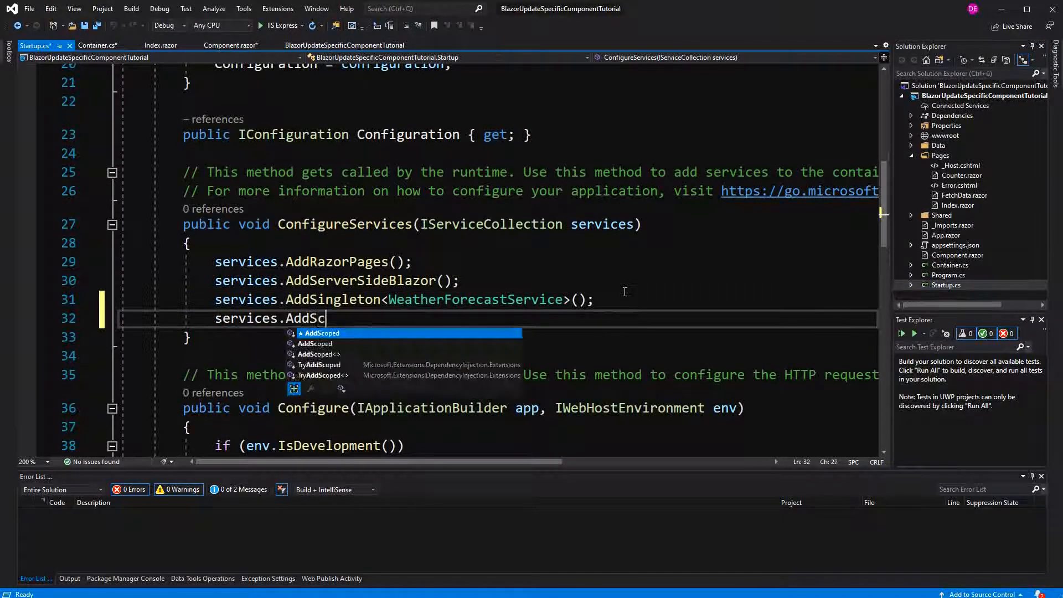
{"action": "type", "text": "oped<Co>"}
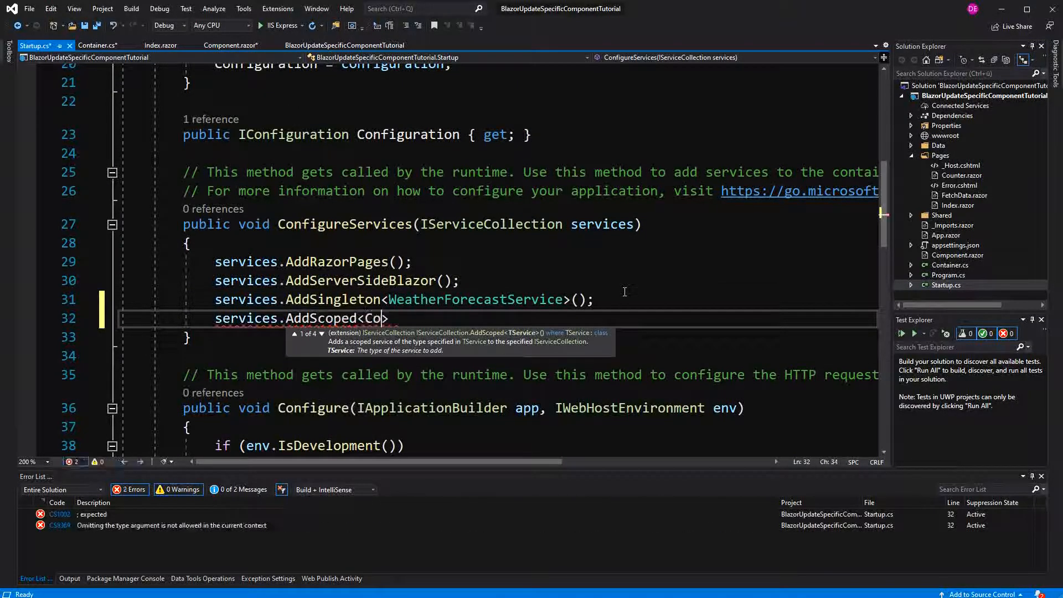
{"action": "type", "text": "ntainer"}
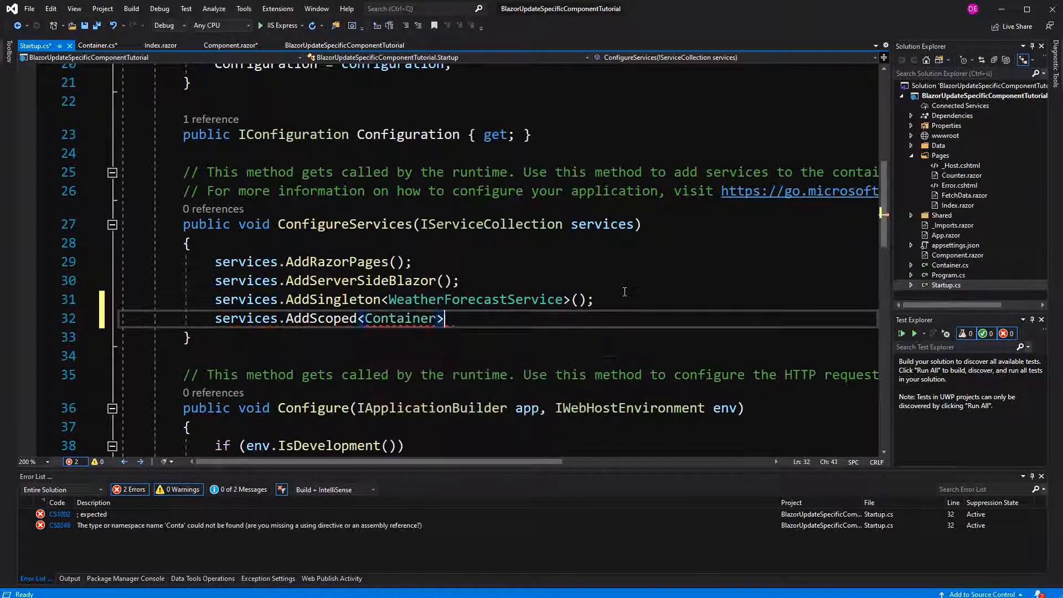
{"action": "type", "text": "();"}
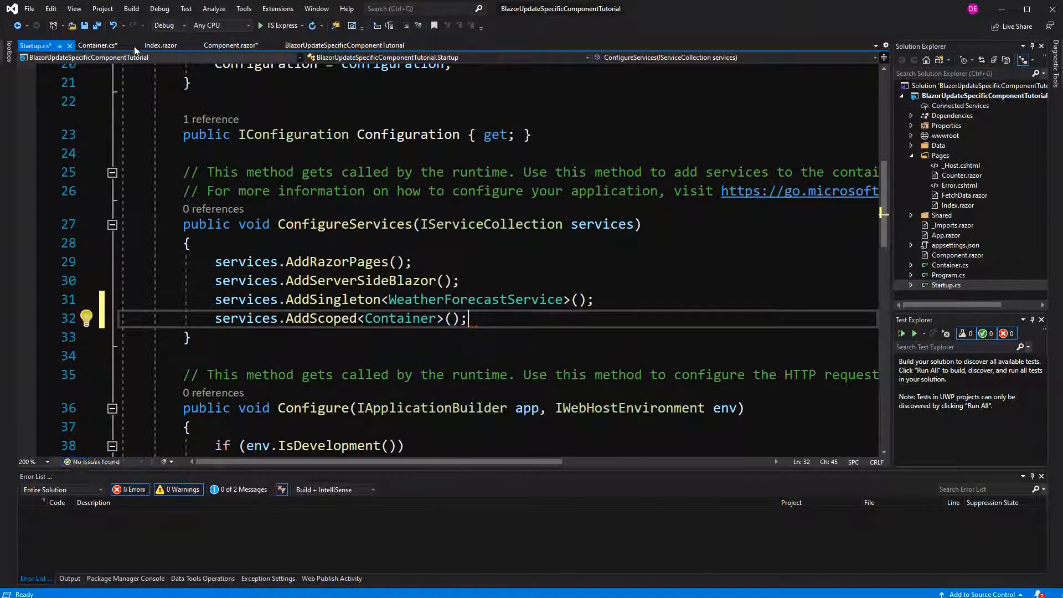
{"action": "key", "text": "Backspace"}
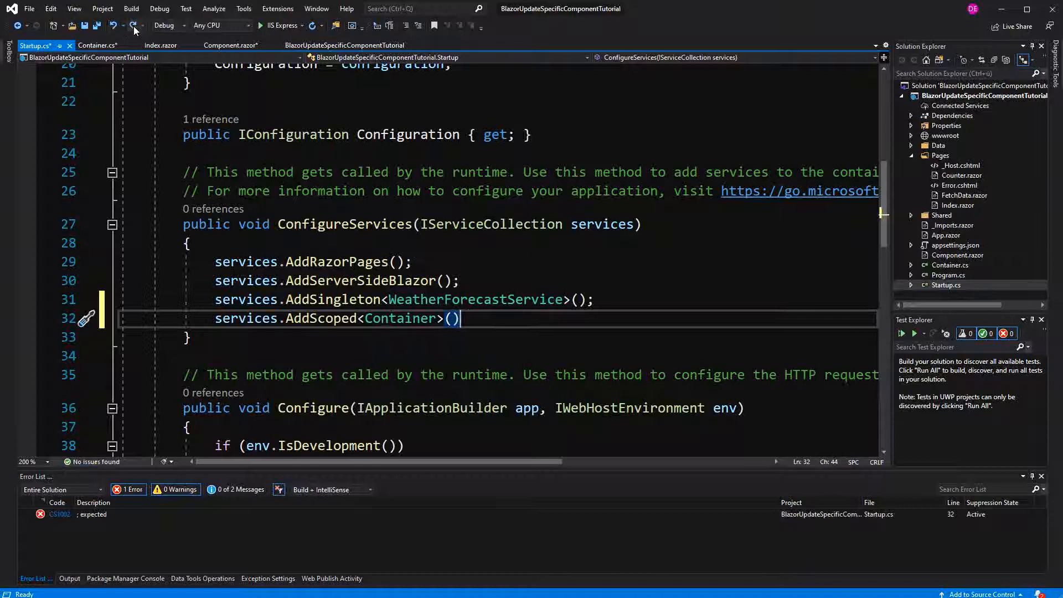
{"action": "type", "text": ";"}
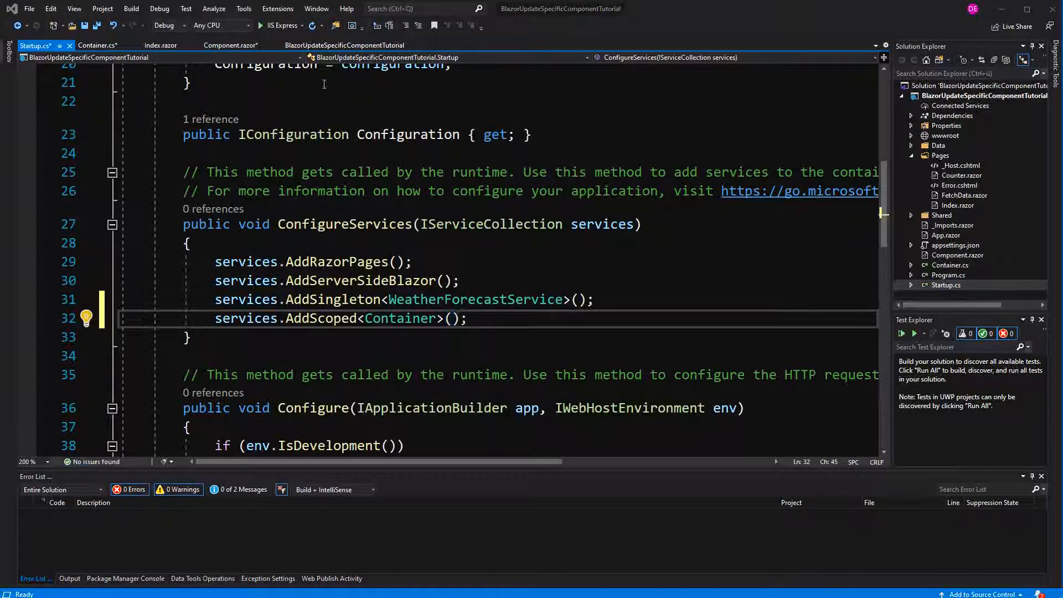
{"action": "left_click", "coordinate": [164, 44]}
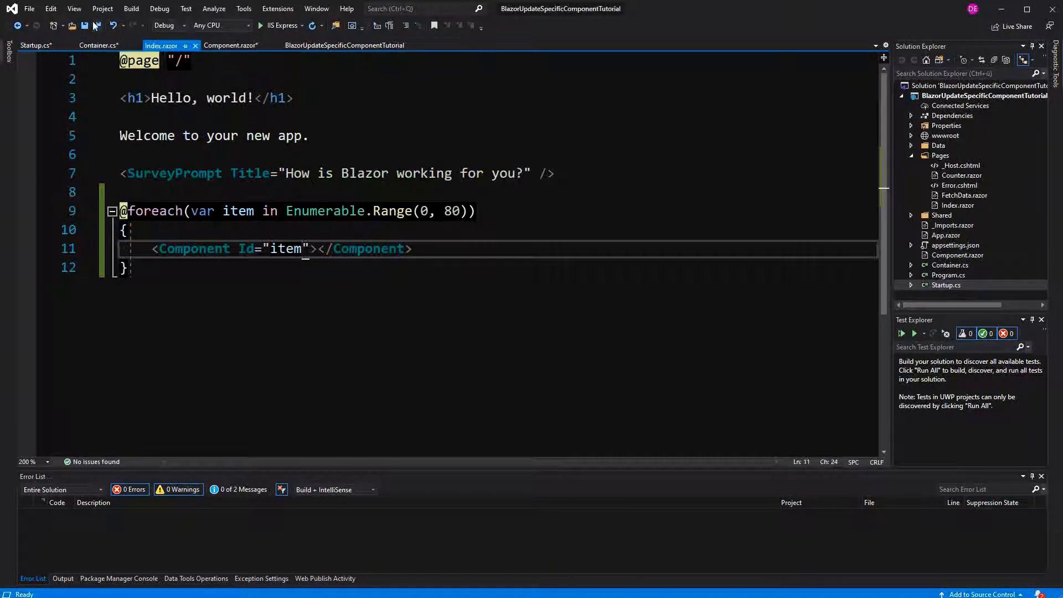
{"action": "type", "text": "@"}
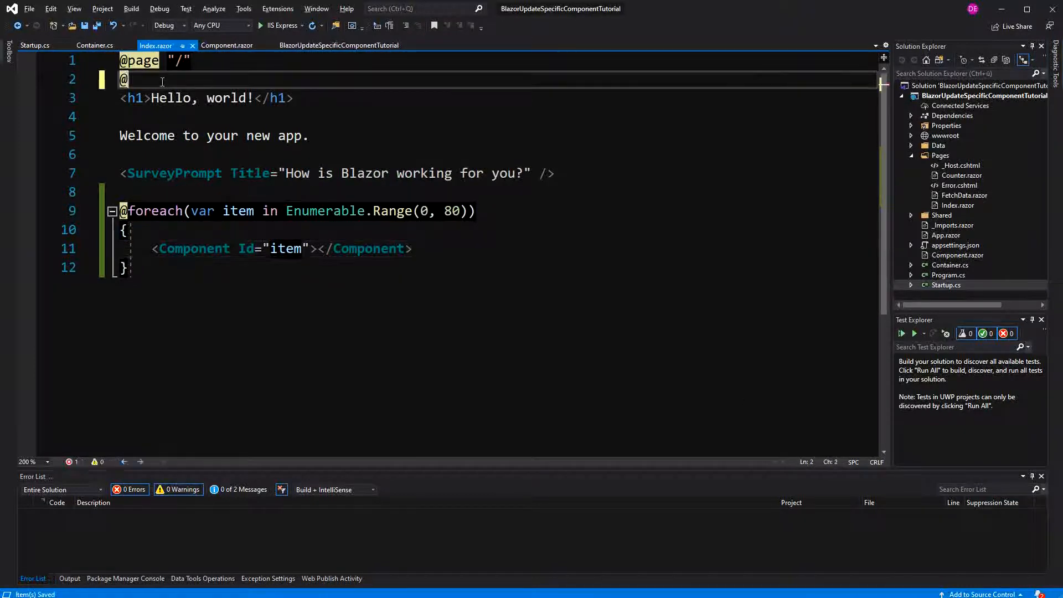
{"action": "type", "text": "o"}
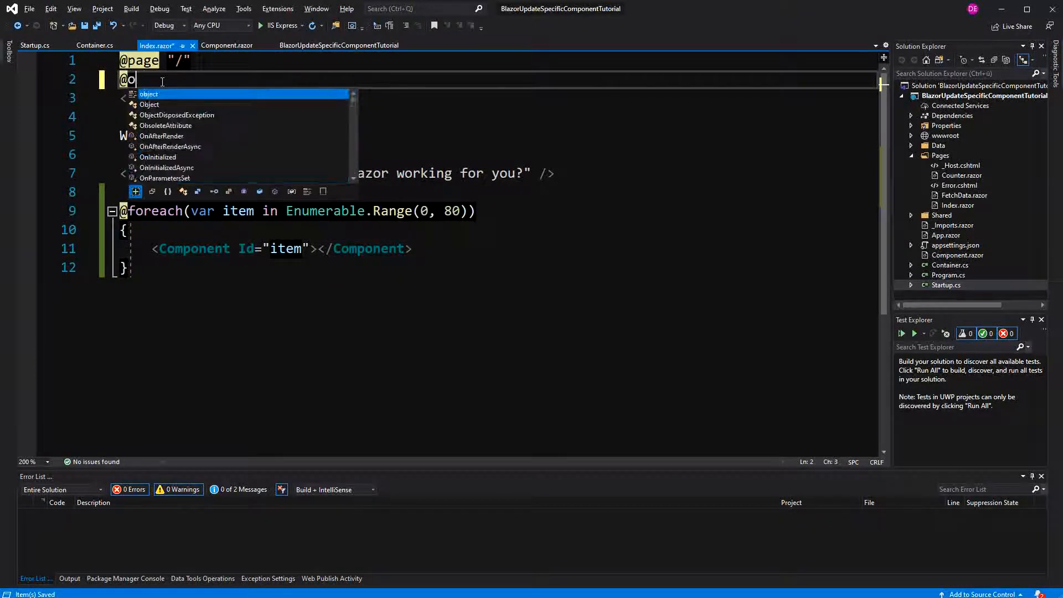
{"action": "type", "text": "inject Co"}
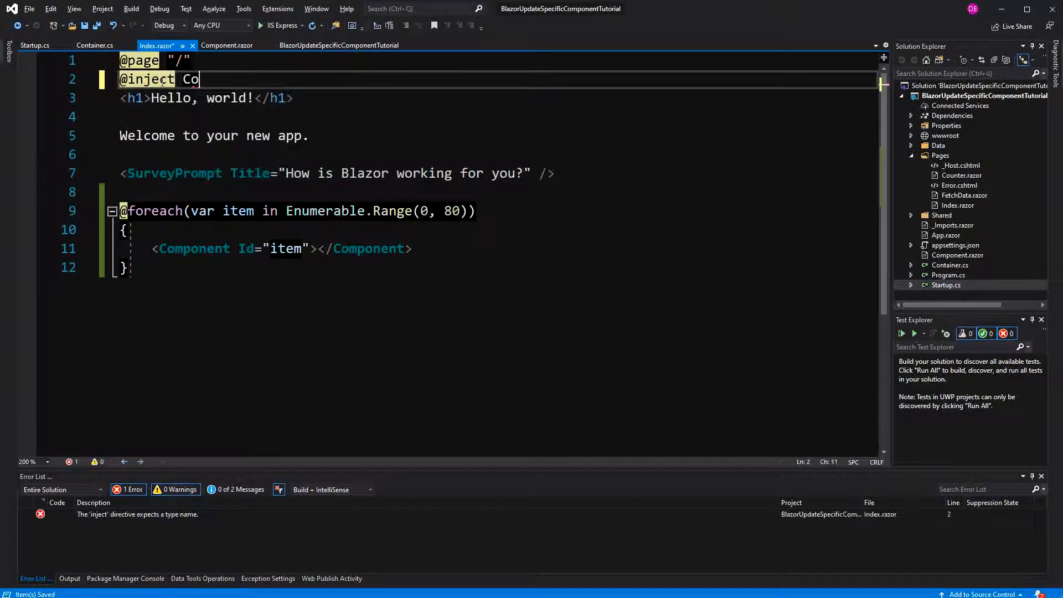
{"action": "type", "text": "ntainer container"}
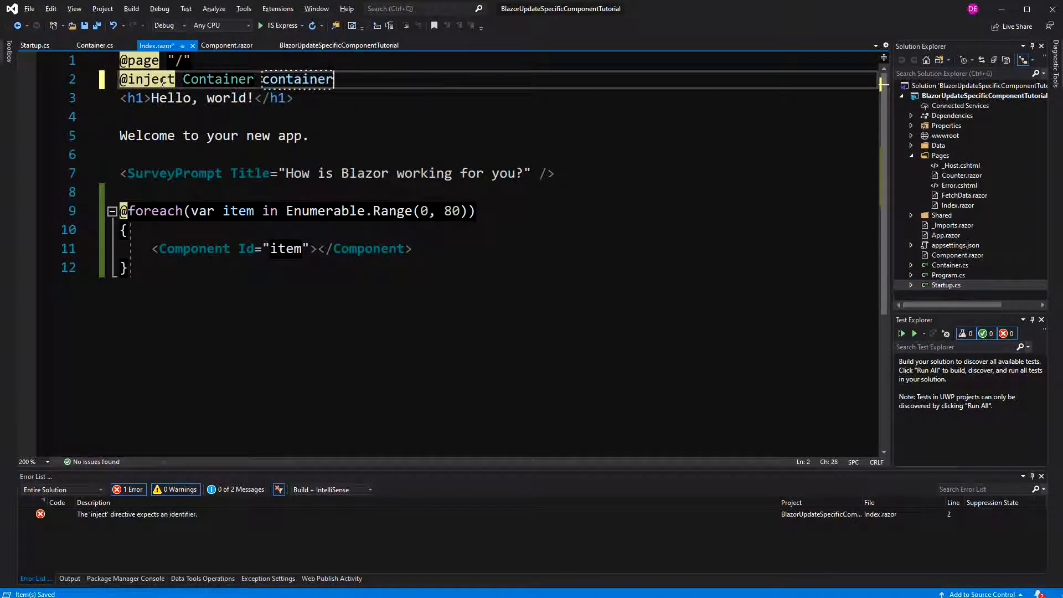
{"action": "key", "text": "Enter"}
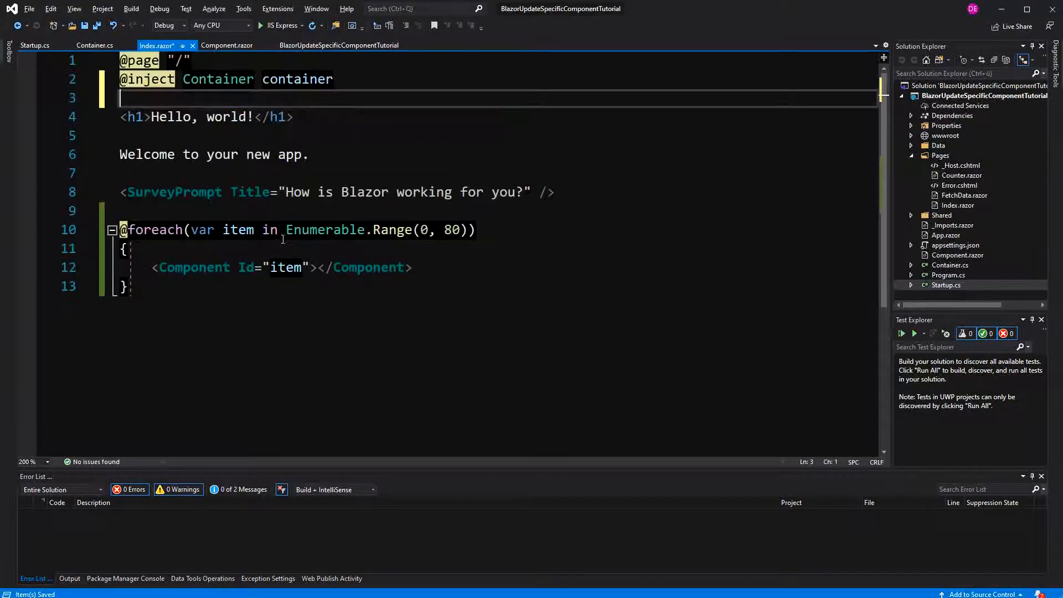
{"action": "left_click", "coordinate": [226, 210]}
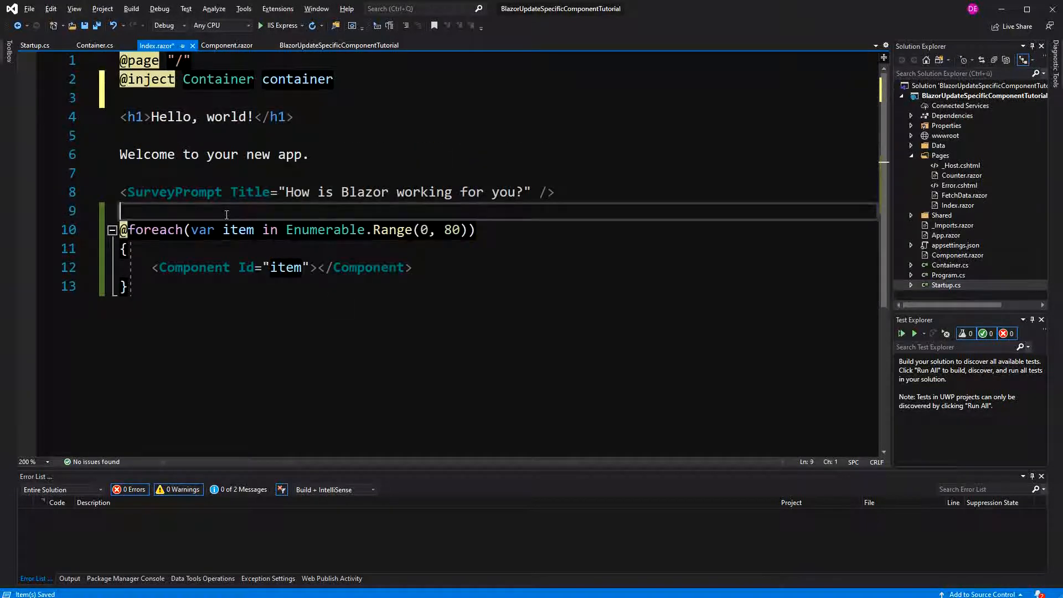
{"action": "key", "text": "Enter"}
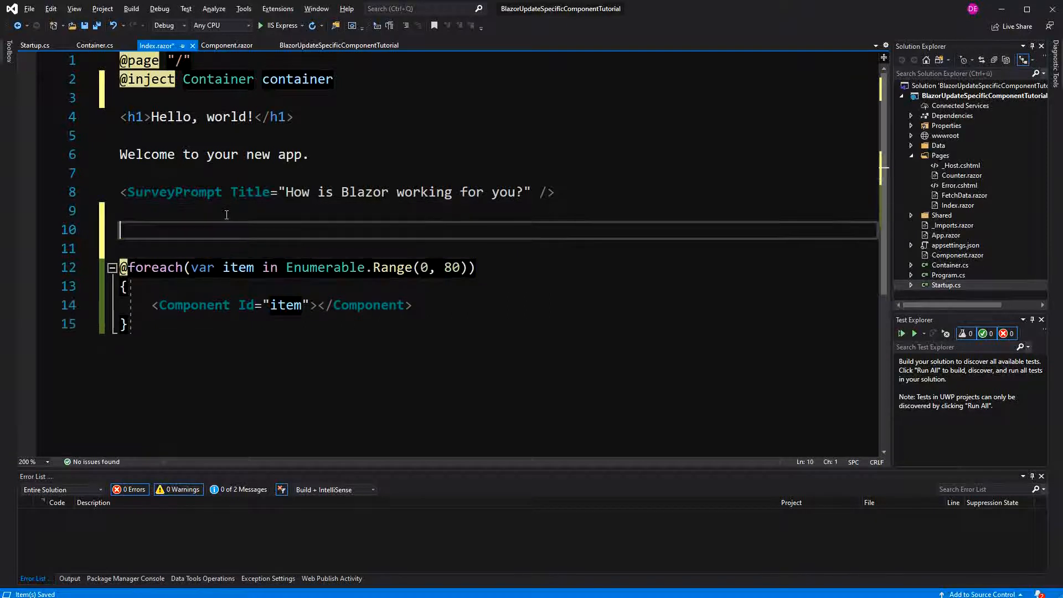
Add a number input with class "form form-control col-2" bound to container.currentEventArgs.Id.
{"action": "type", "text": "<input />"}
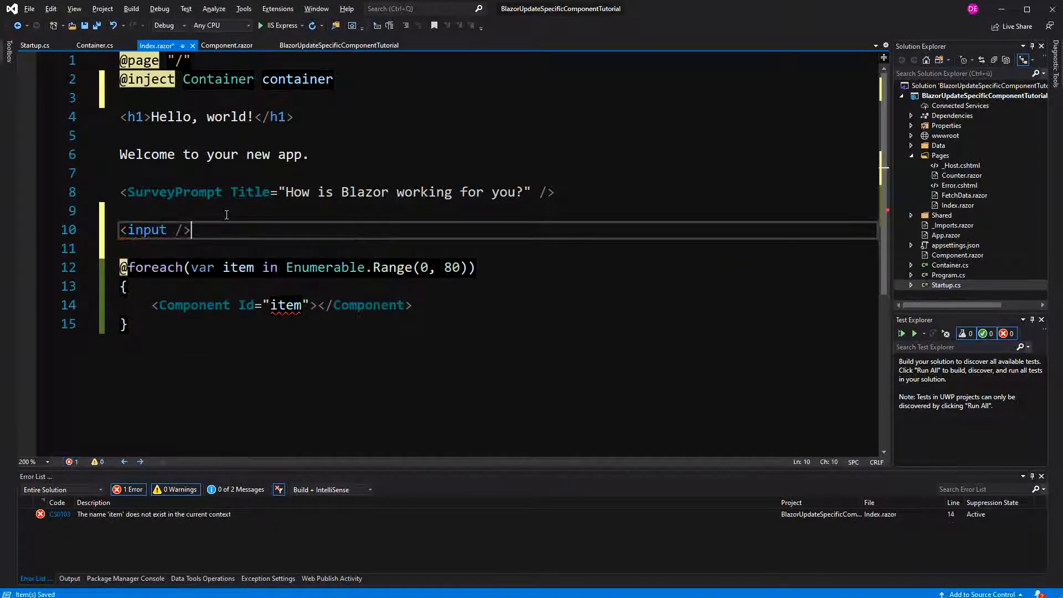
{"action": "type", "text": "type"}
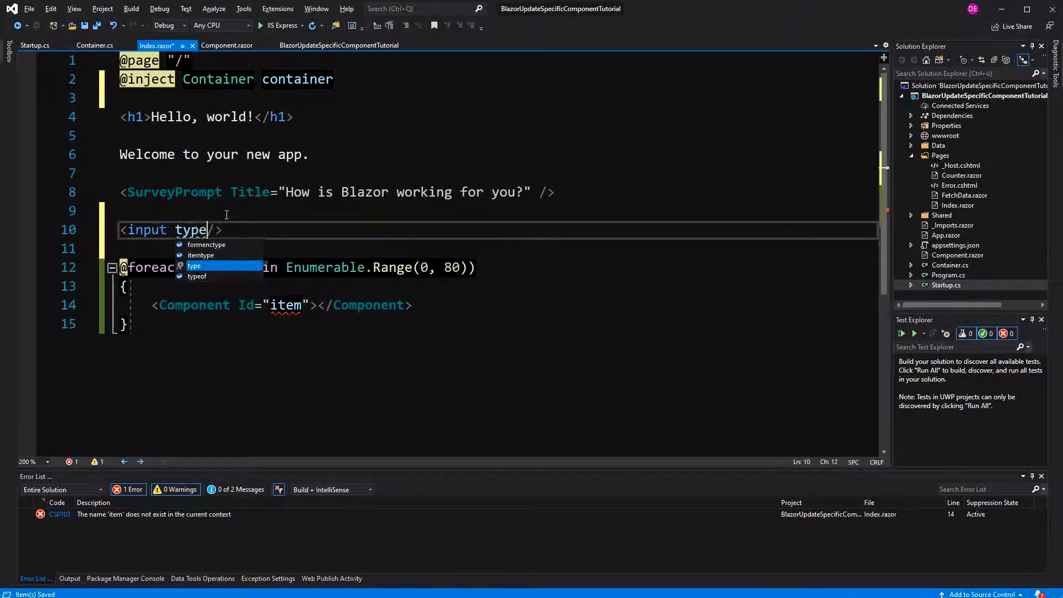
{"action": "type", "text": "=\"number\""}
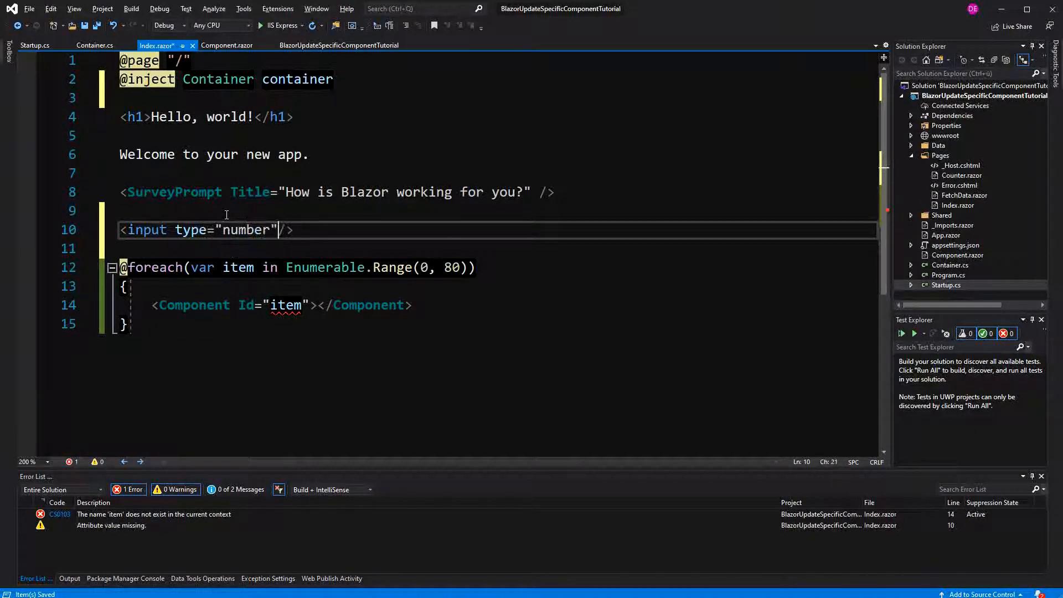
{"action": "type", "text": "class=\"form-check f"}
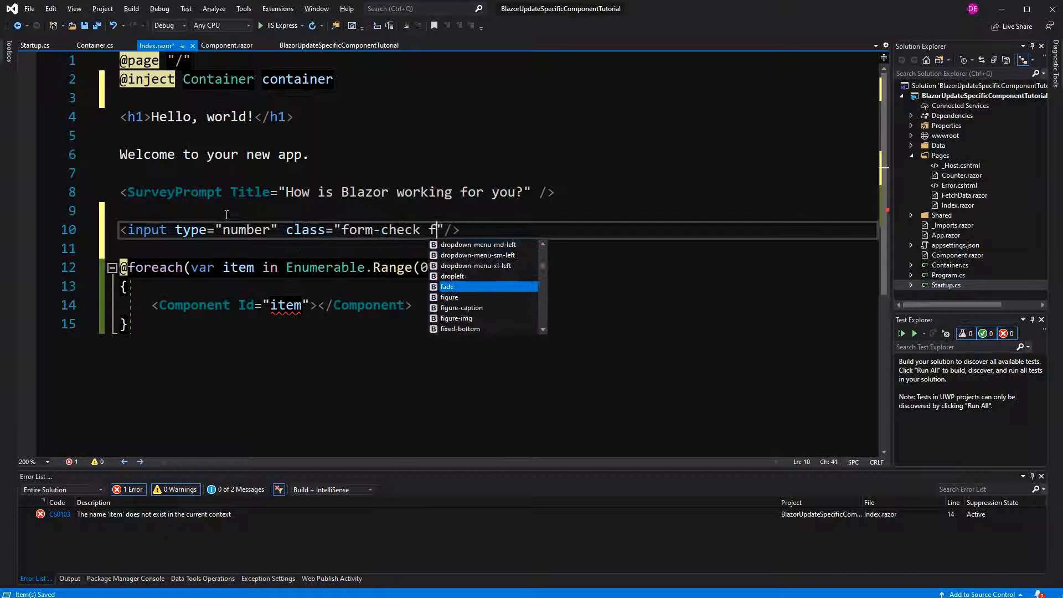
{"action": "type", "text": "form form"}
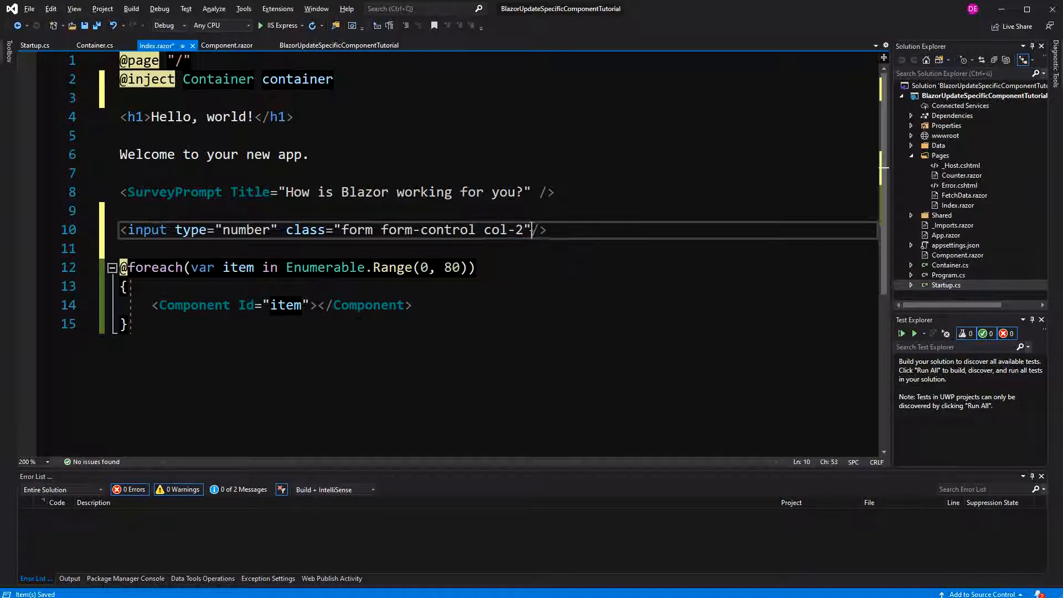
{"action": "type", "text": "@bind=\"\""}
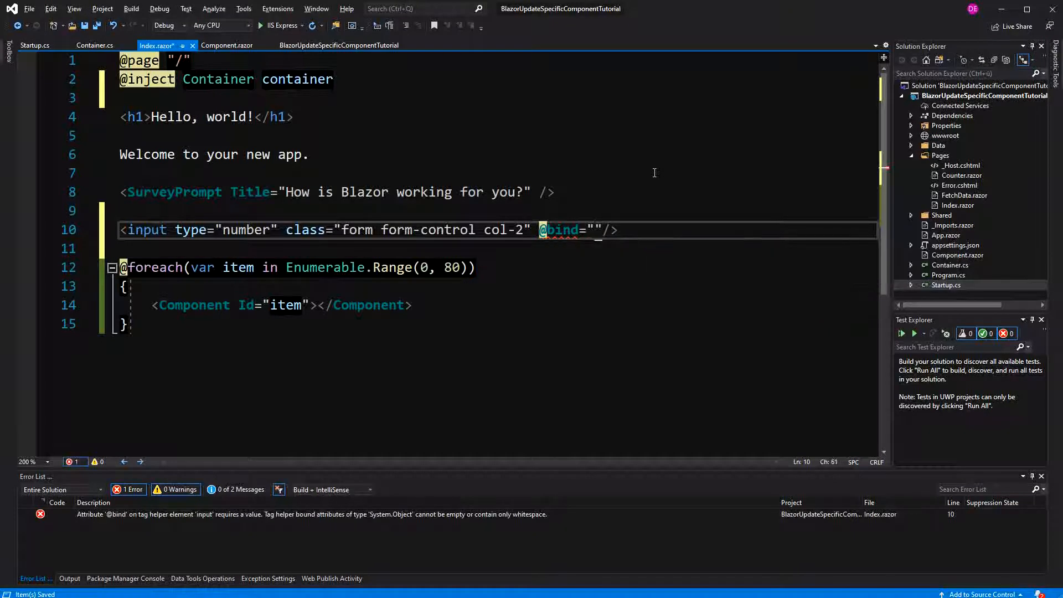
{"action": "type", "text": "container.currentEventArgs"}
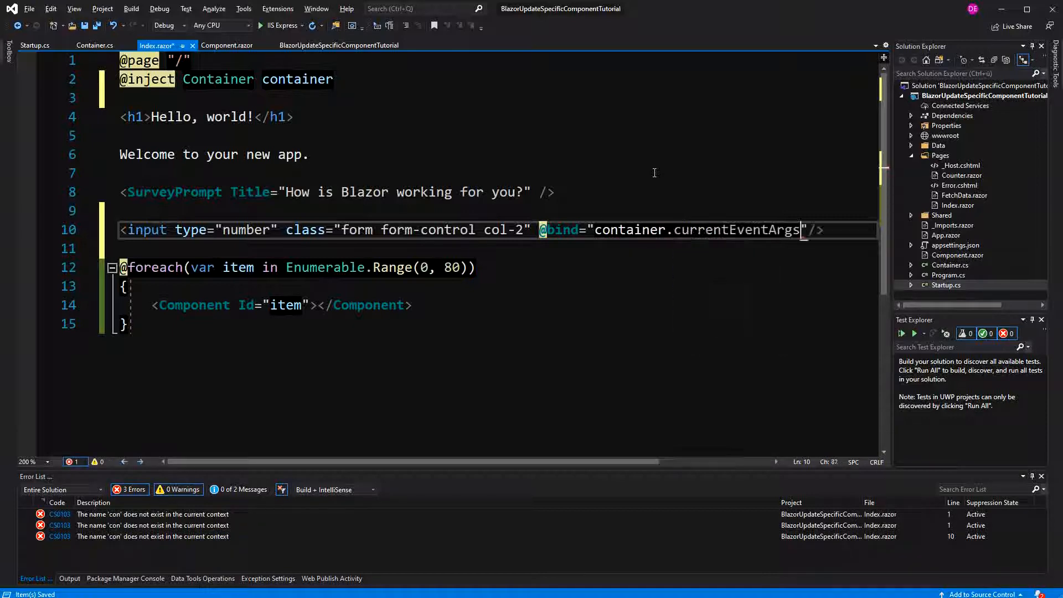
{"action": "type", "text": ".Id"}
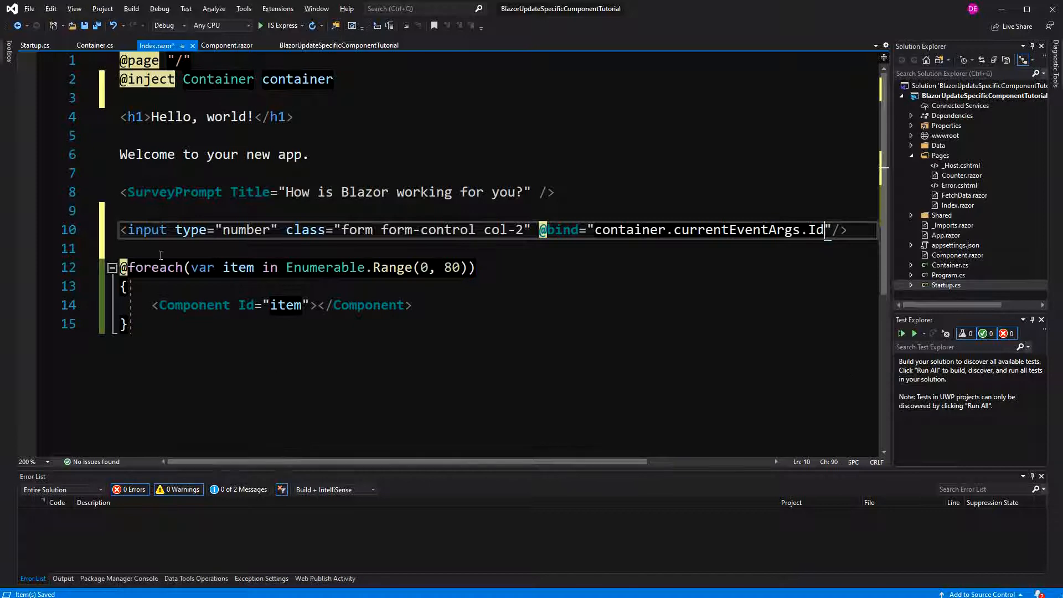
{"action": "type", "text": "<"}
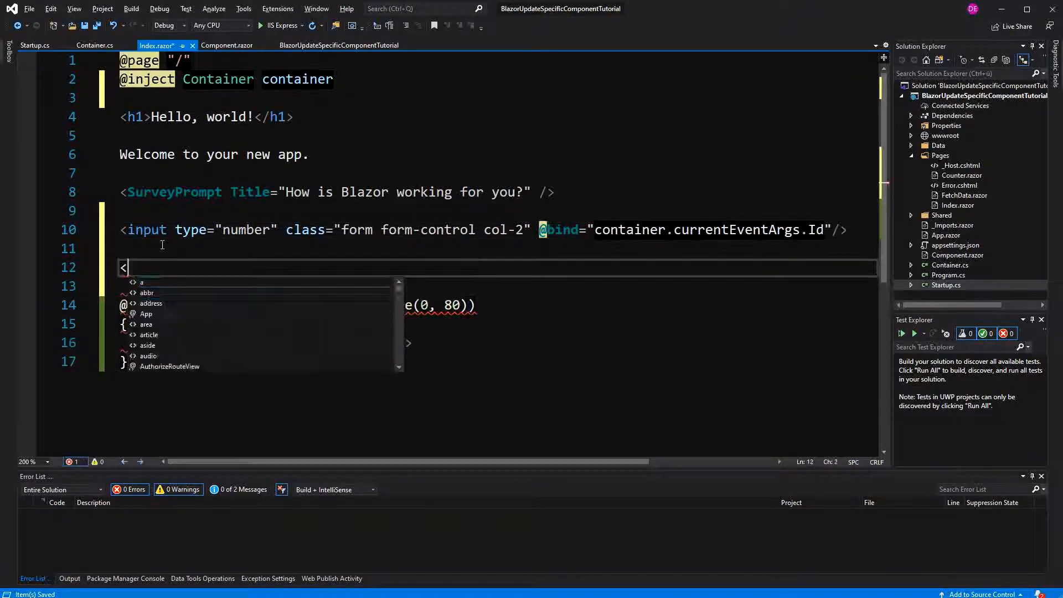
{"action": "type", "text": "button></button>"}
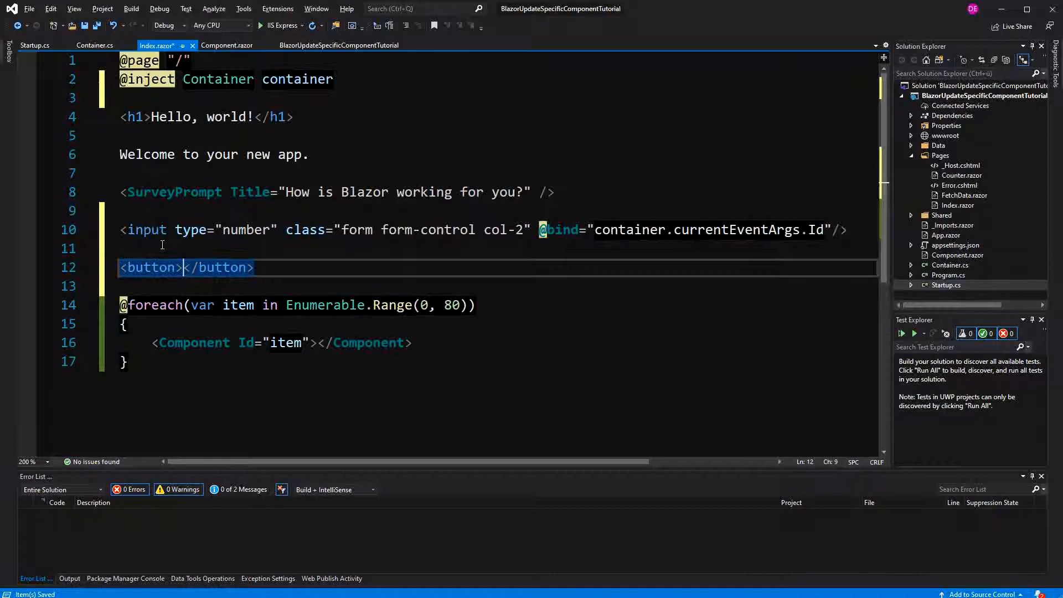
{"action": "type", "text": "Update"}
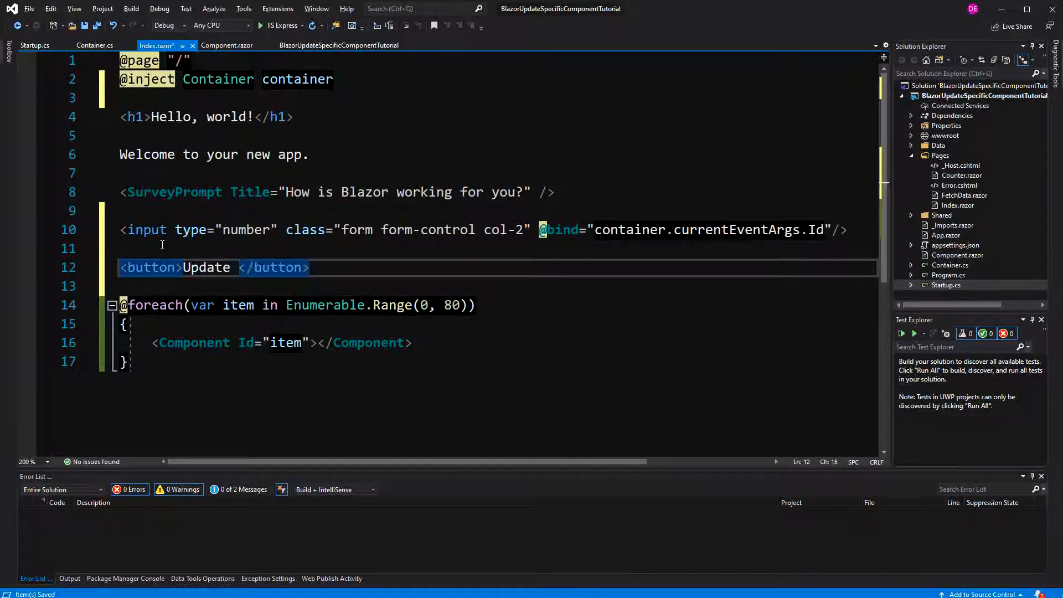
{"action": "type", "text": "@container.currentEventArgs.Id"}
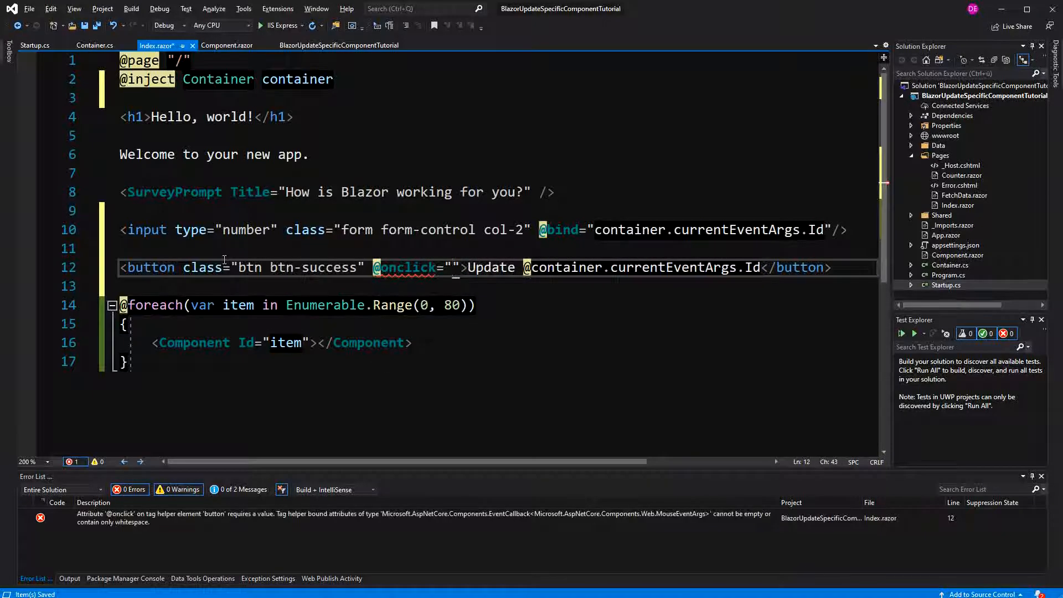
{"action": "type", "text": "() => container"}
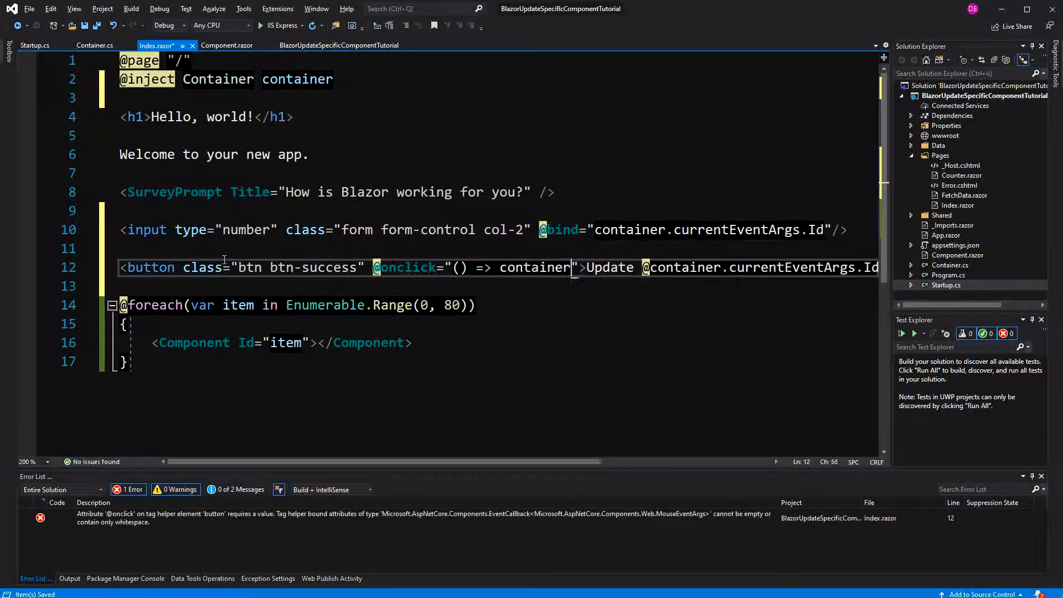
{"action": "type", "text": ".Invoke()"}
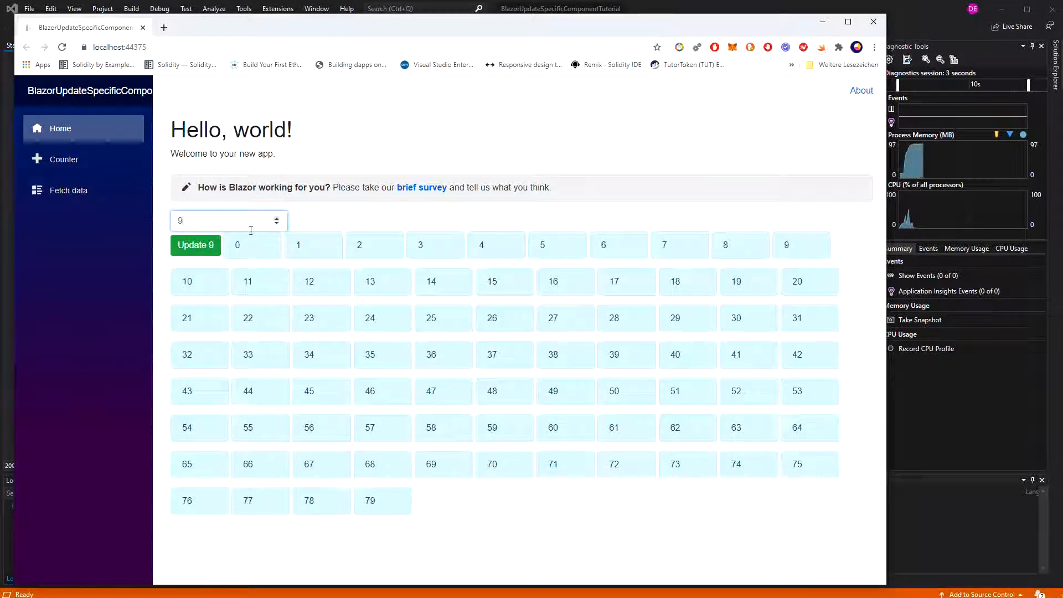
Update tile 9 to 109, then enter 40 and update tile 40 to 140.
{"action": "left_click", "coordinate": [195, 245]}
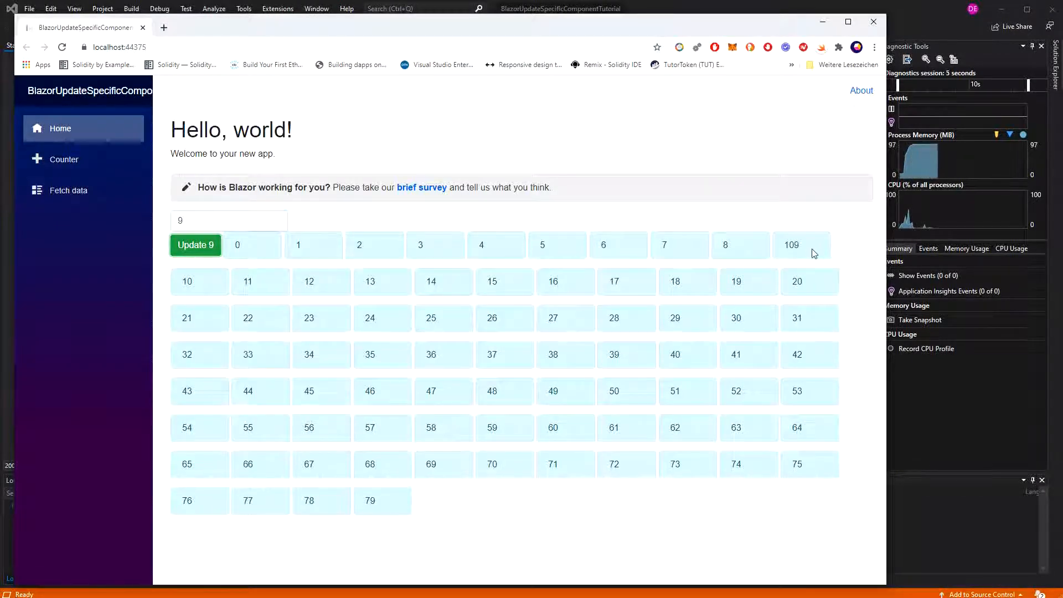
{"action": "mouse_move", "coordinate": [274, 222]}
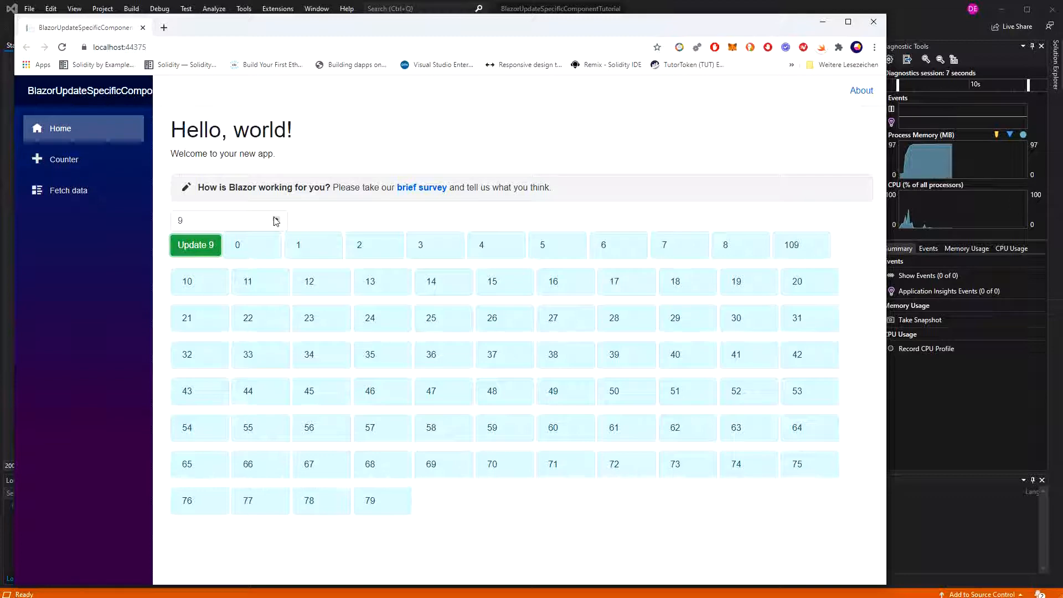
{"action": "type", "text": "32"}
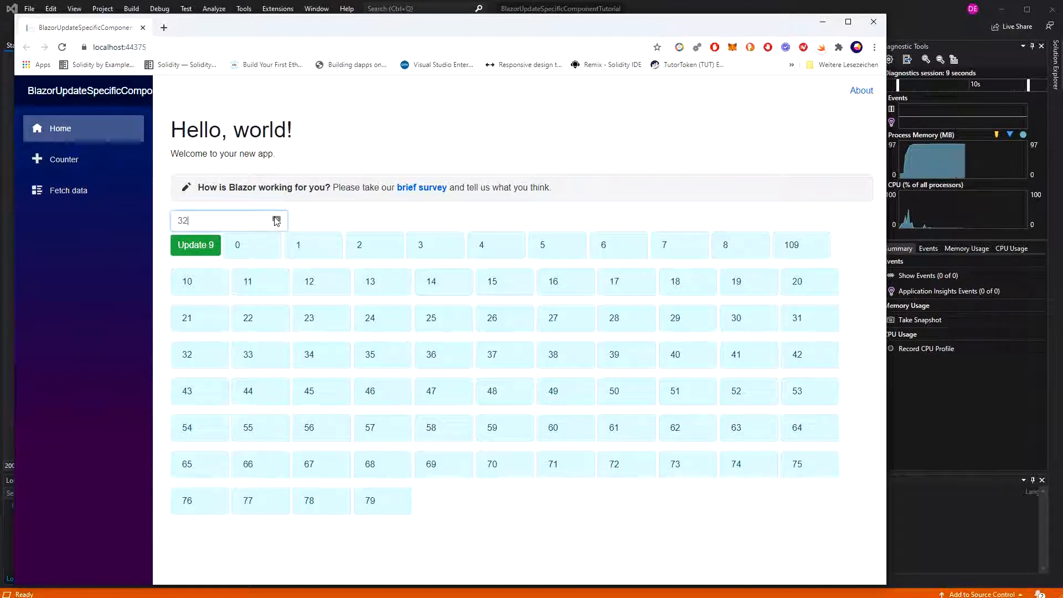
{"action": "left_click", "coordinate": [195, 245]}
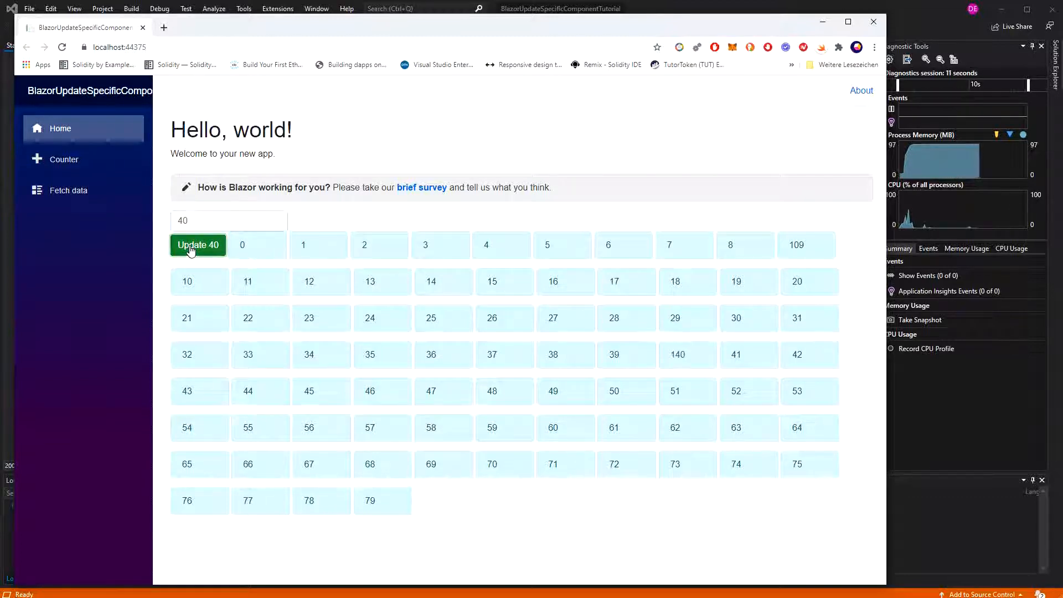